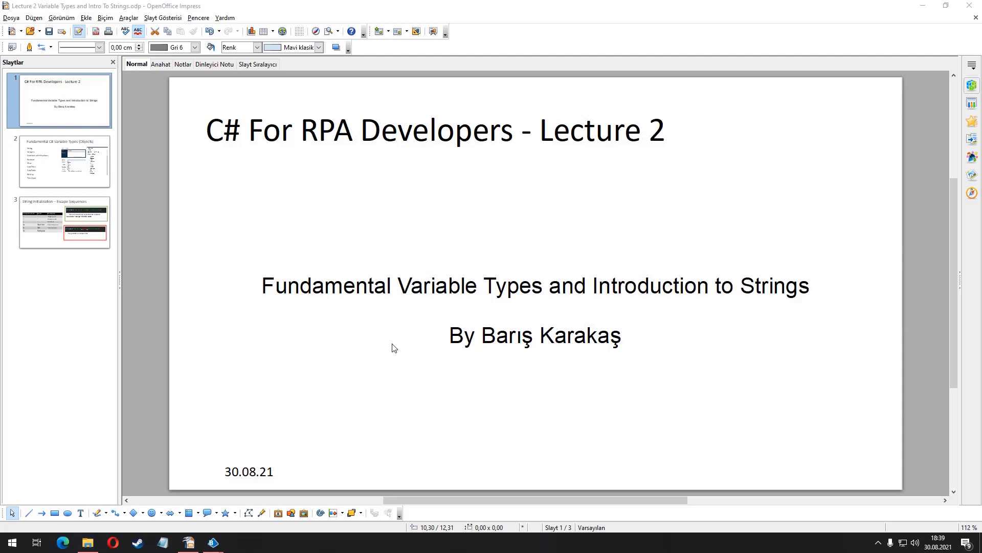
mouse_move(137, 208)
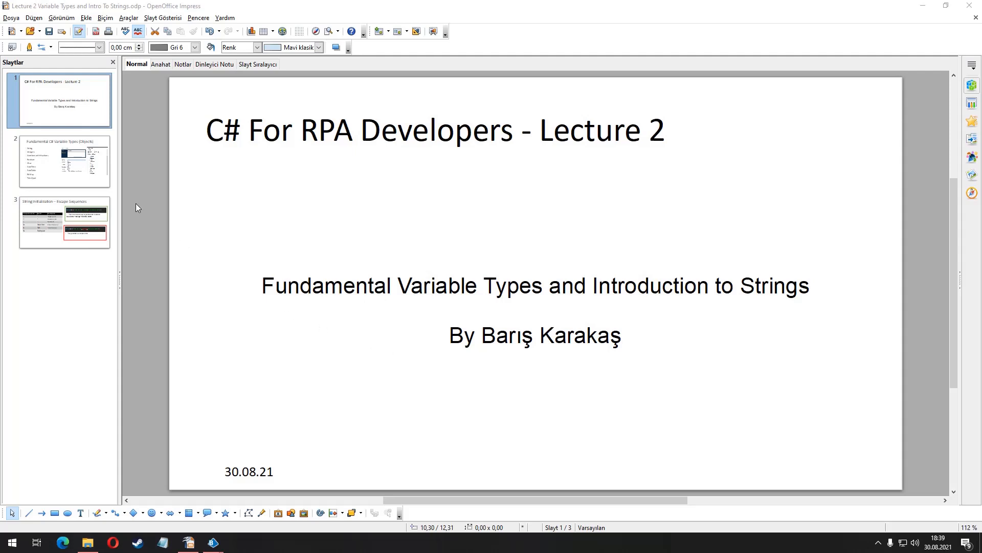
- Show slide 2, 'Fundamental C# Variable Types (Objects)', in the lecture deck
click(63, 162)
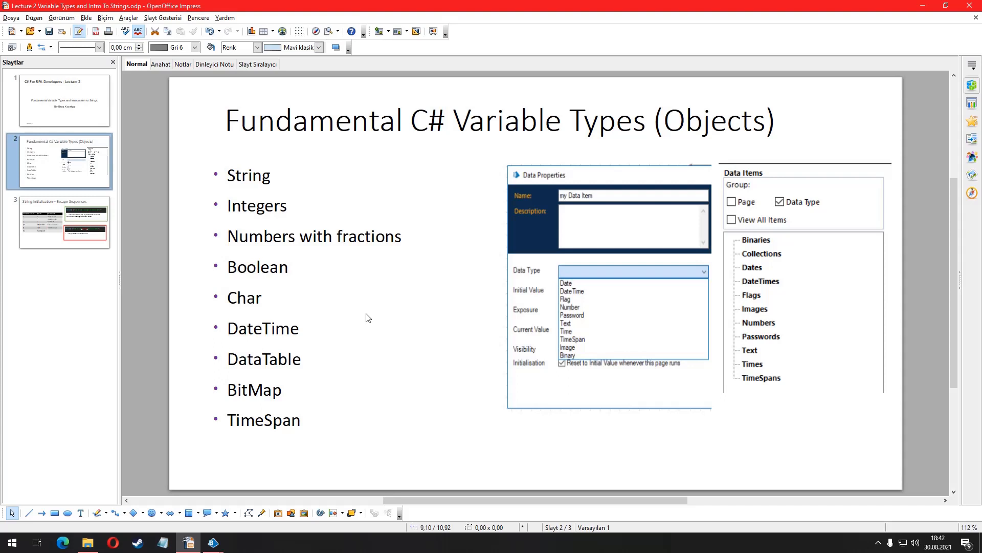
- Place a new Code stage between Start and End and name it declaringStrings
click(188, 542)
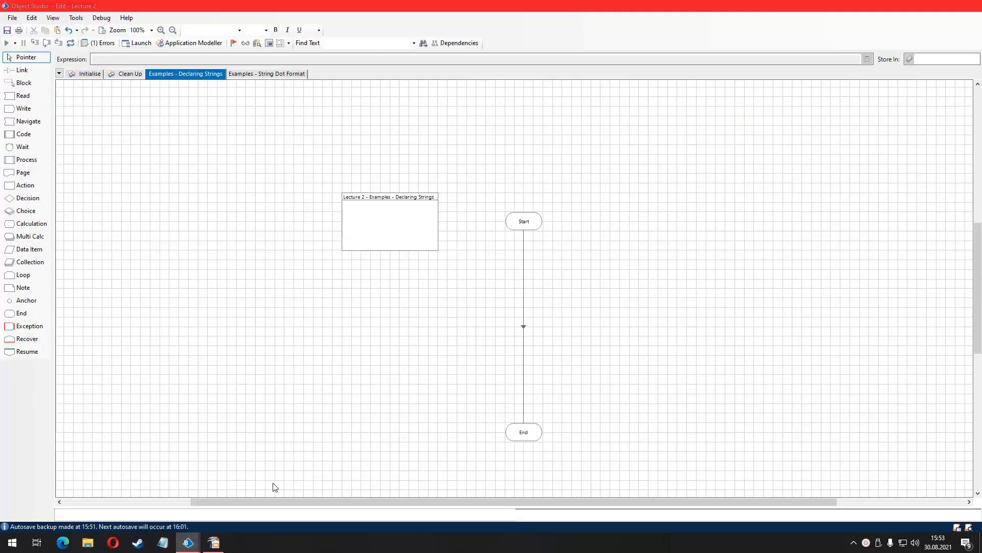
click(24, 158)
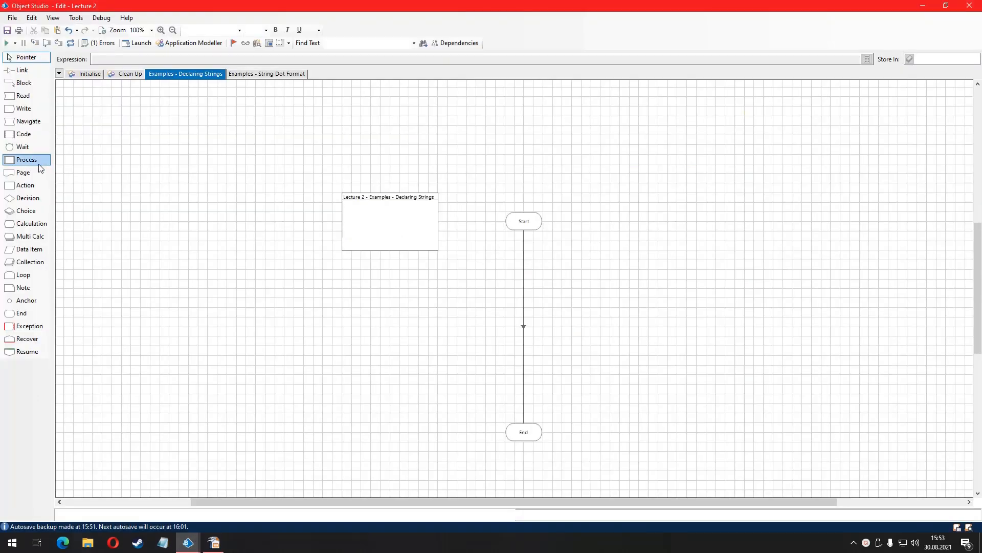
click(523, 279)
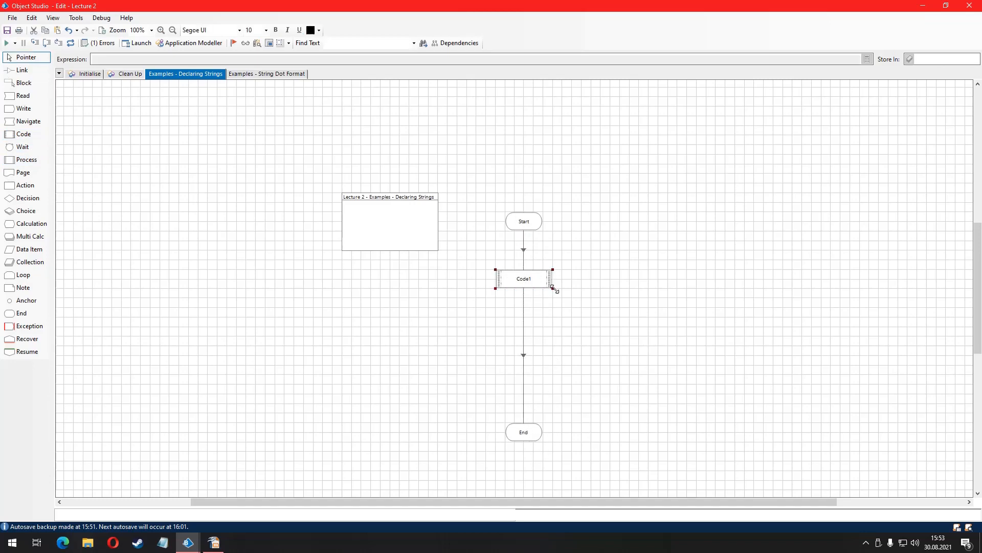
double_click(522, 278)
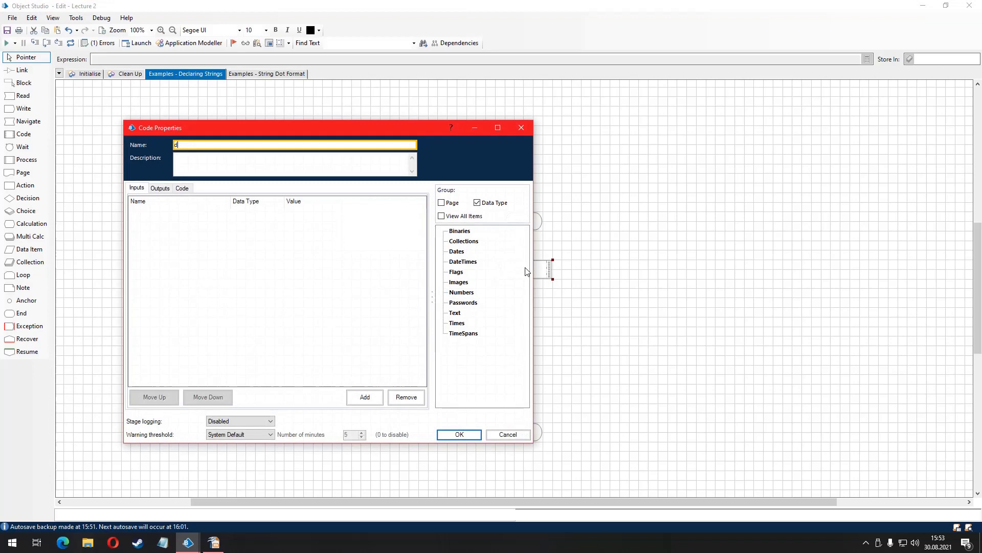
text(eclaringStrings)
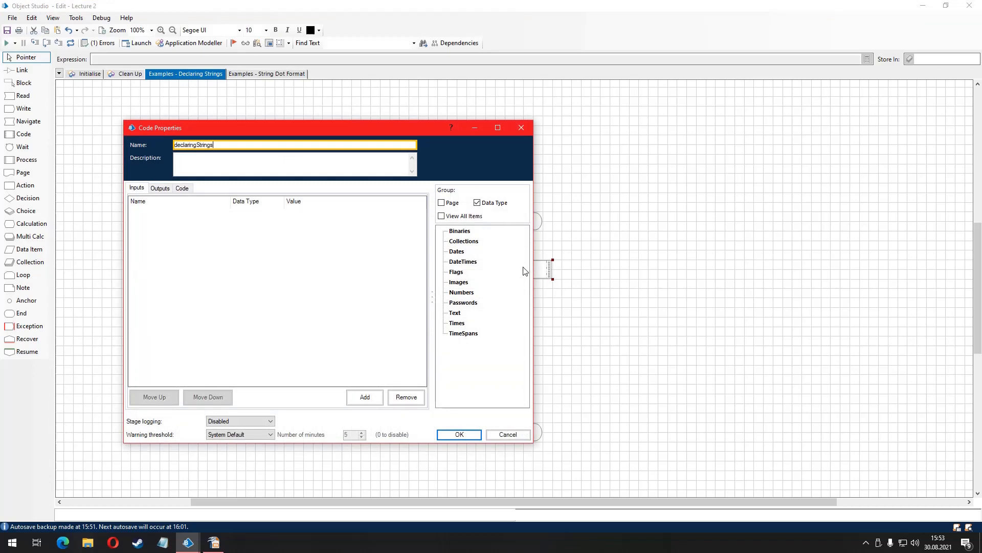
- Declare 'string strValue;' in the stage code and confirm Check Code reports zero issues
click(182, 188)
text(string strVal)
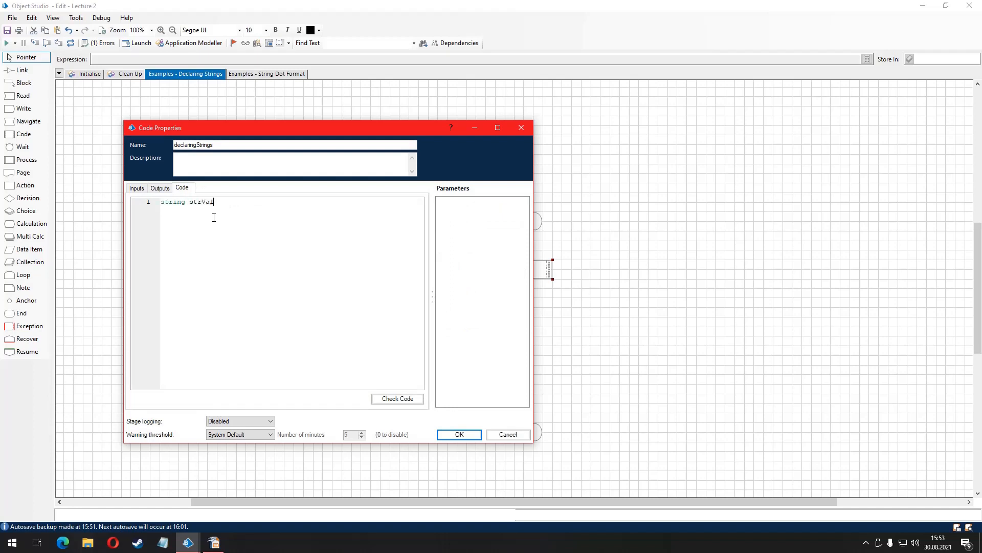
text(ue;)
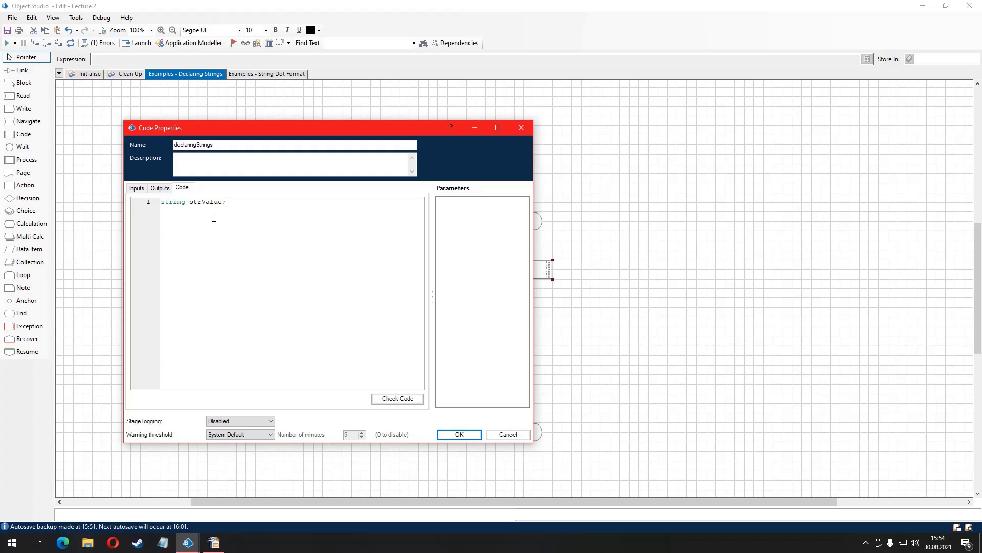
click(397, 398)
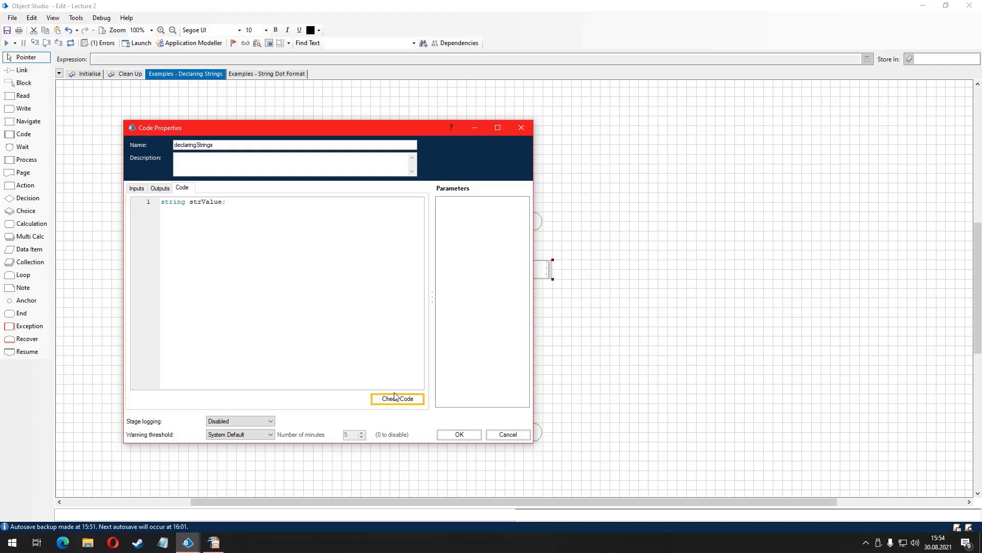
click(398, 398)
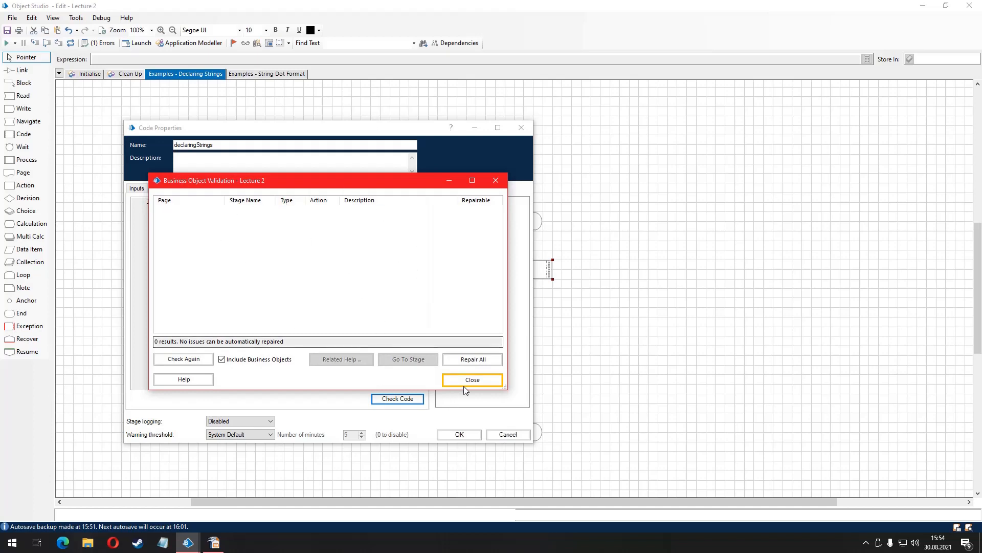
- Assign strValue "Welcome to lecture 2 of C# for RPA Developers!" and validate the code
click(472, 379)
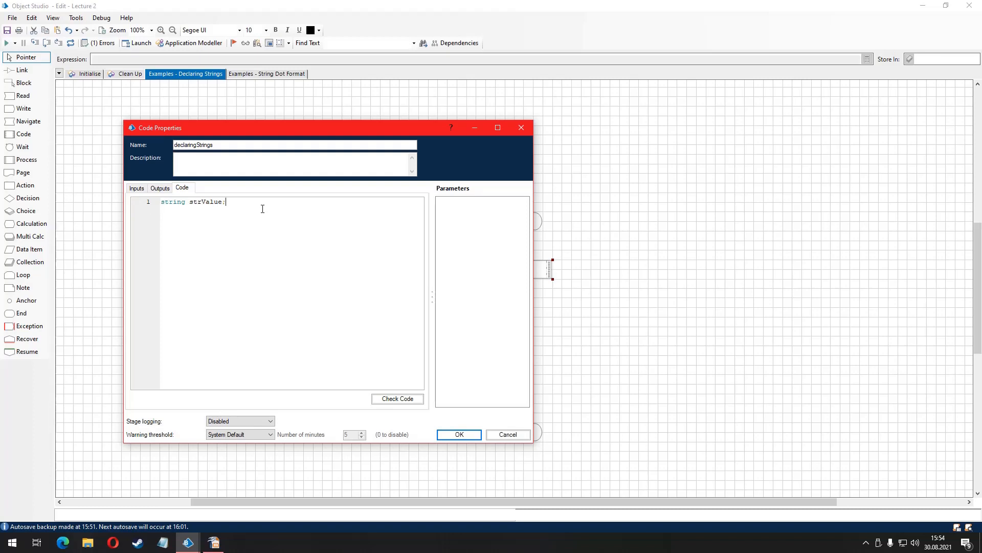
text(strValue)
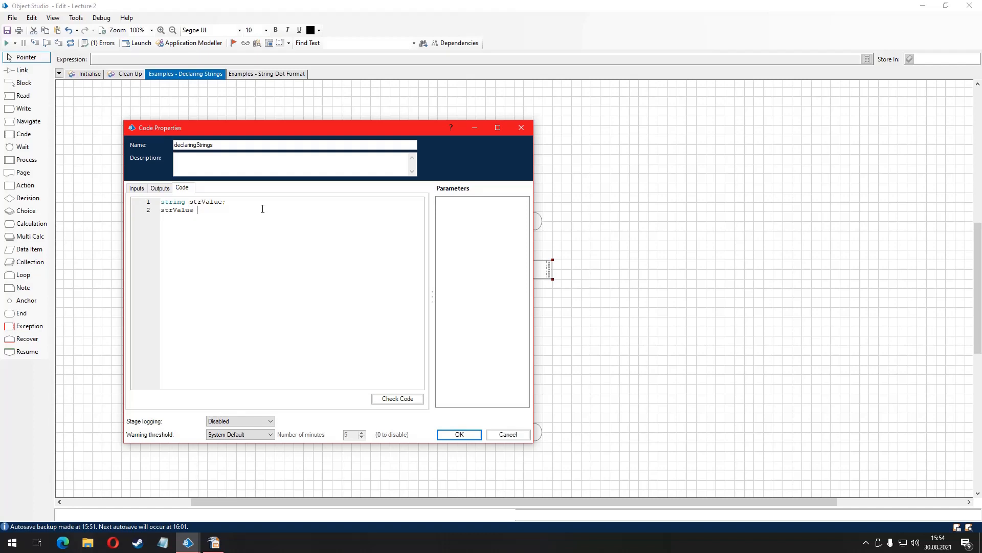
text(= "")
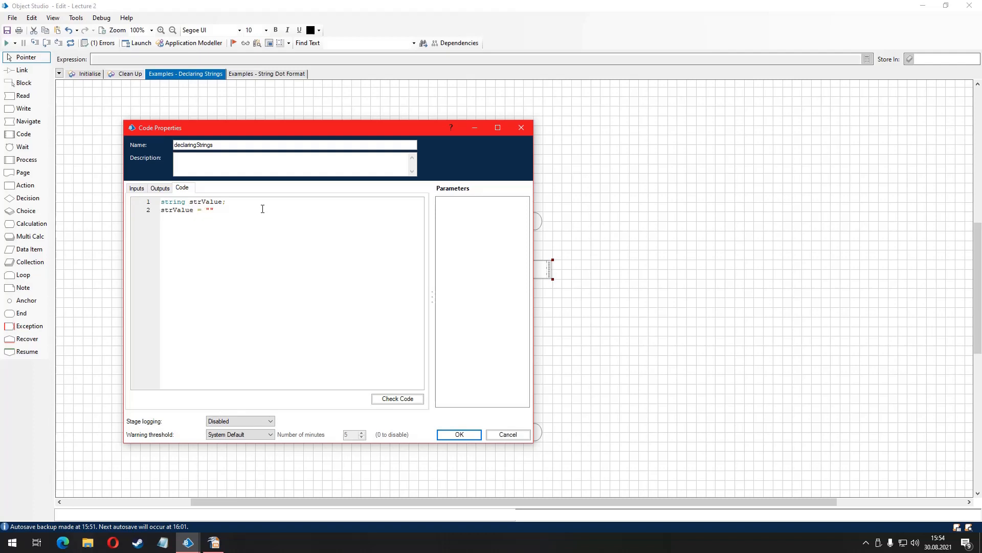
text(Welcome to 1)
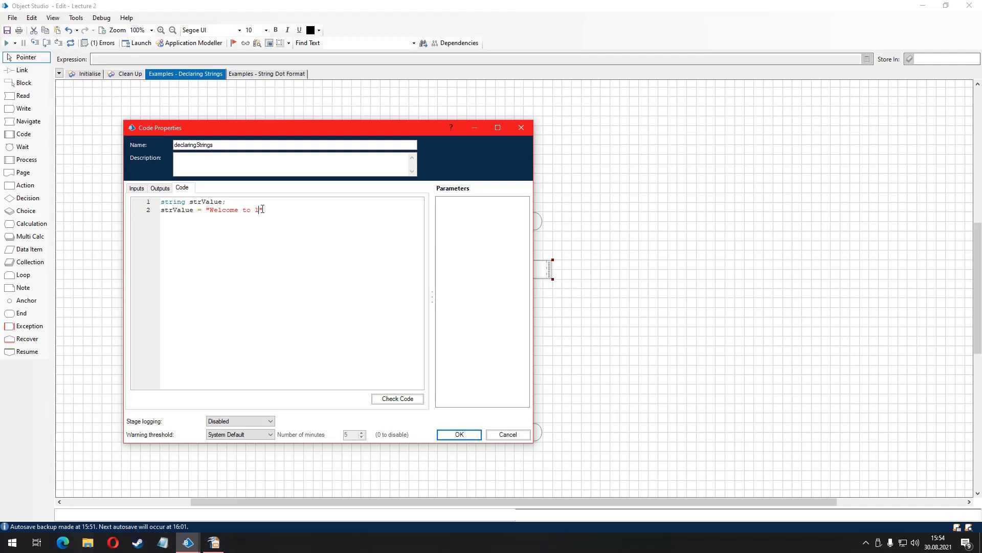
text(ecture 2 of)
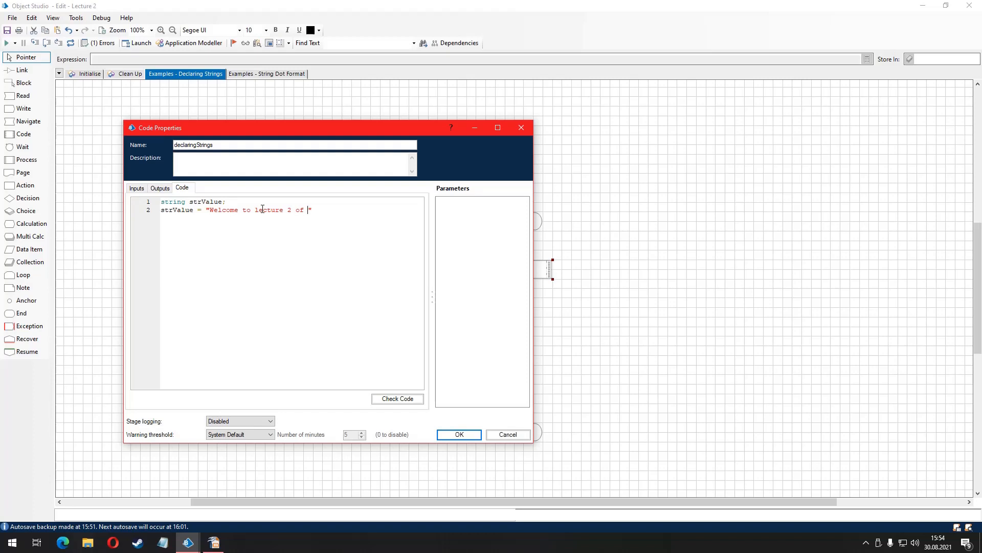
text(C# for)
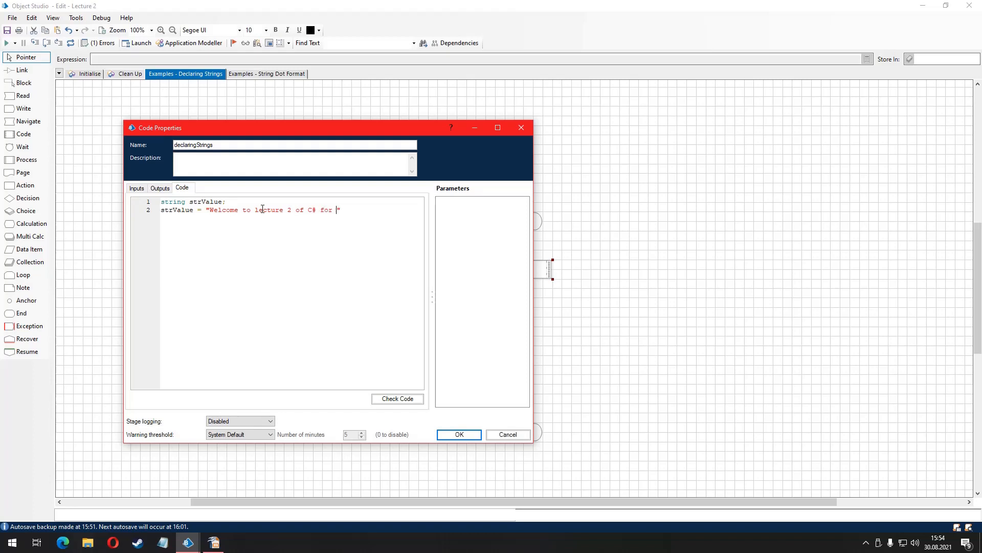
text(RPA Developers!)
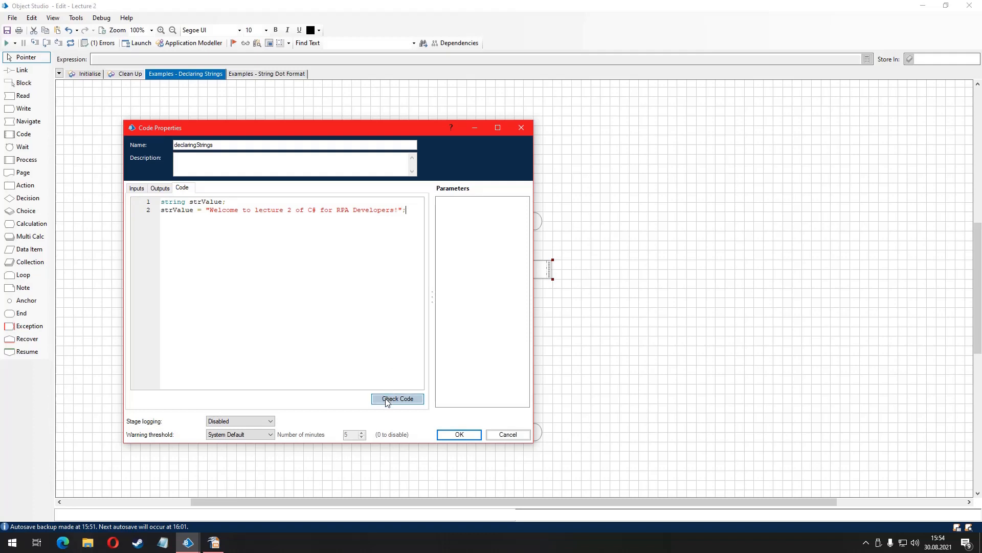
click(397, 399)
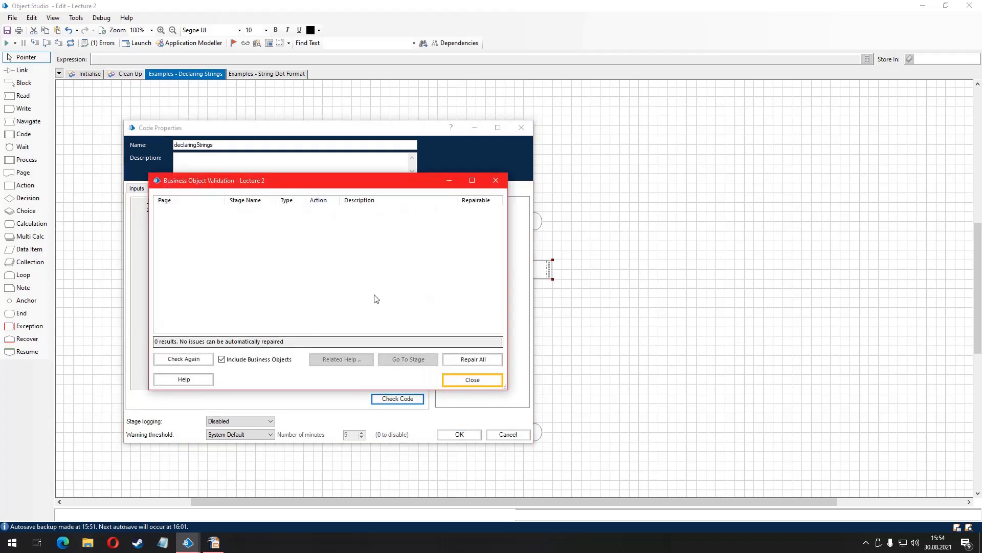
- Redeclare strValue with 'string' on line 2 to see compile errors, then revert and recheck cleanly
click(473, 380)
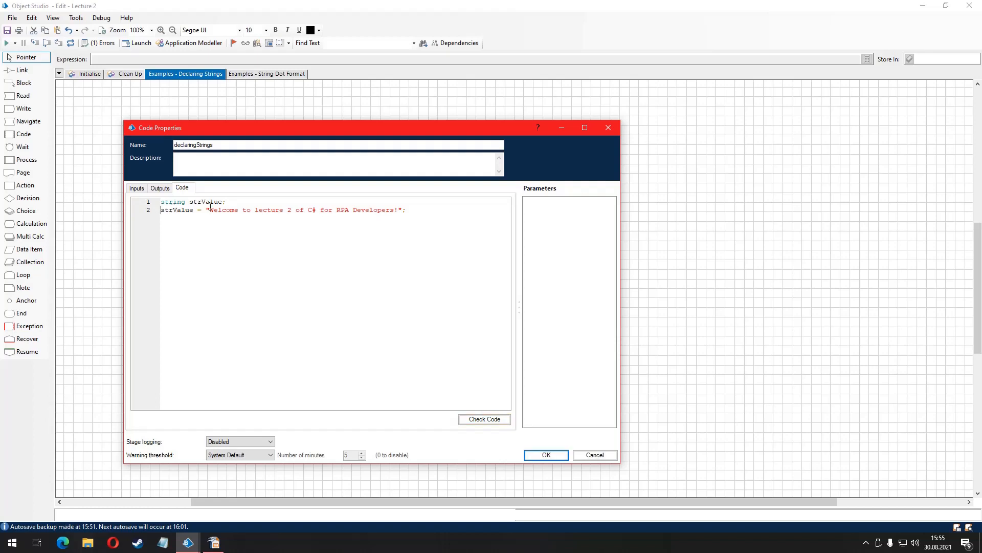
text(string)
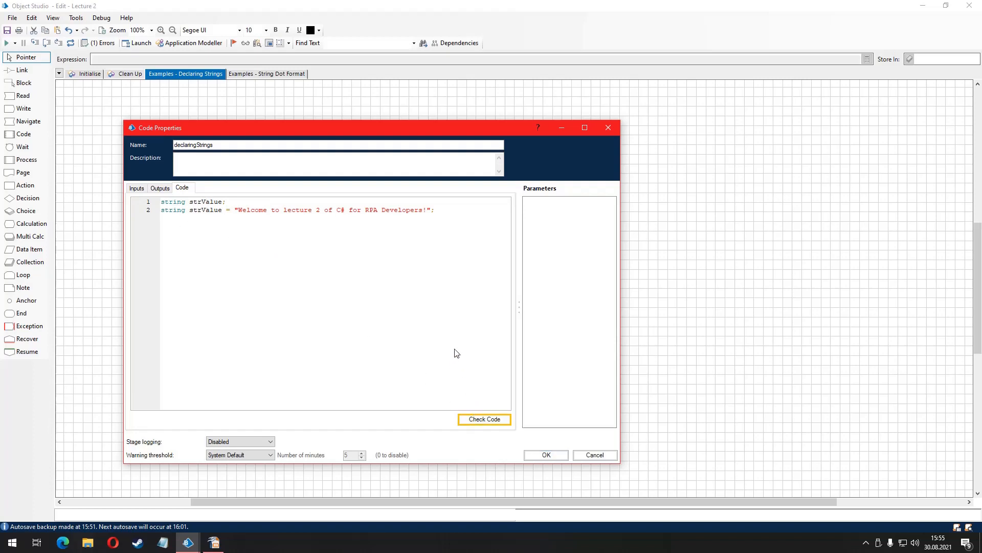
click(484, 420)
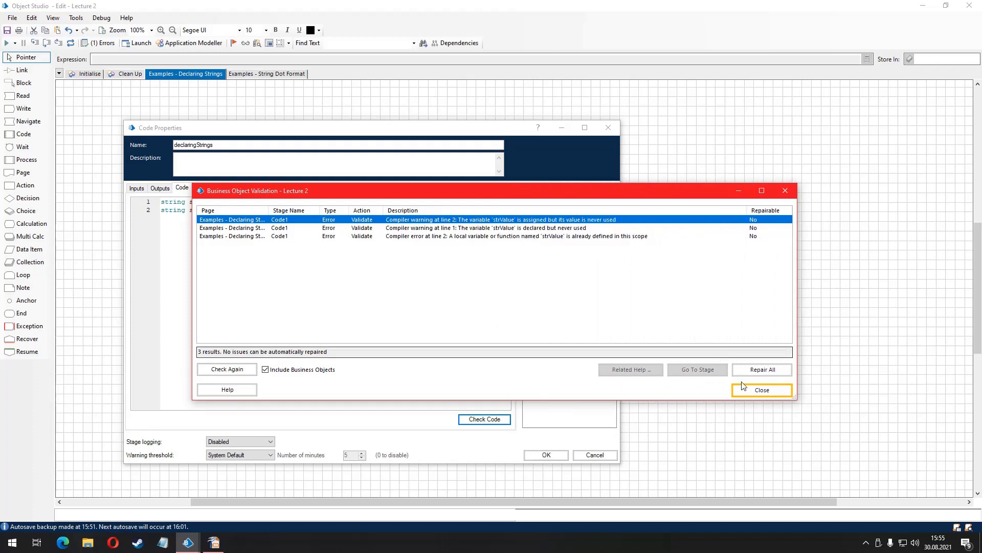
click(761, 390)
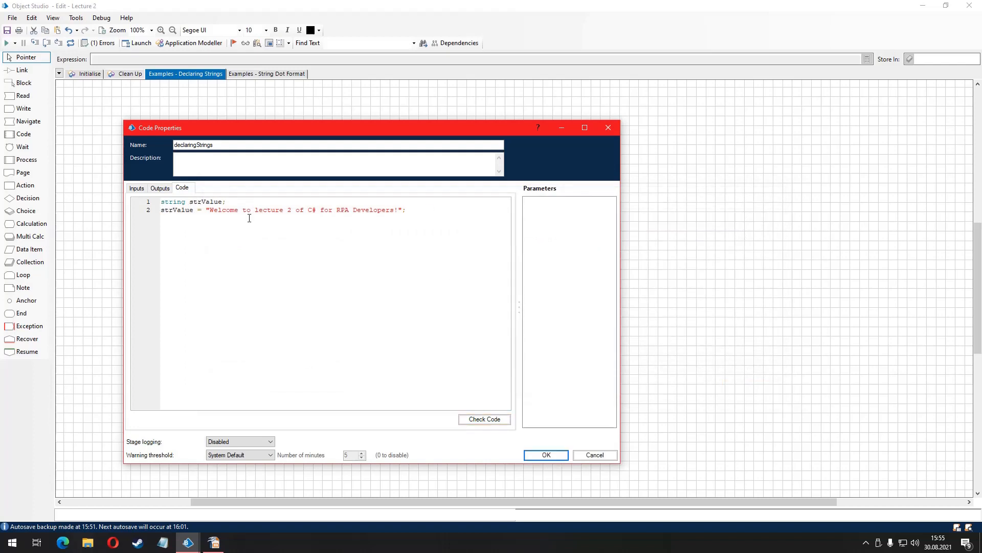
click(485, 419)
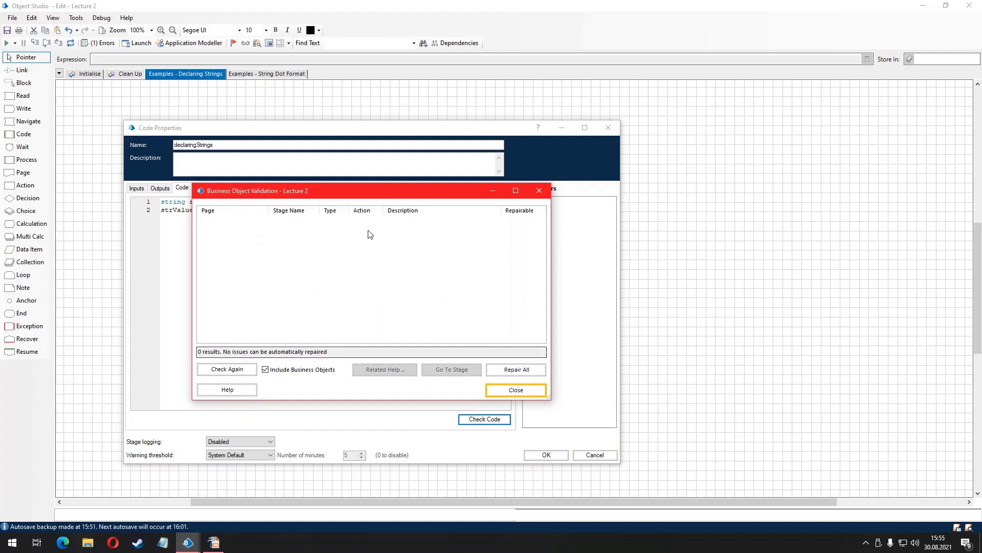
mouse_move(515, 393)
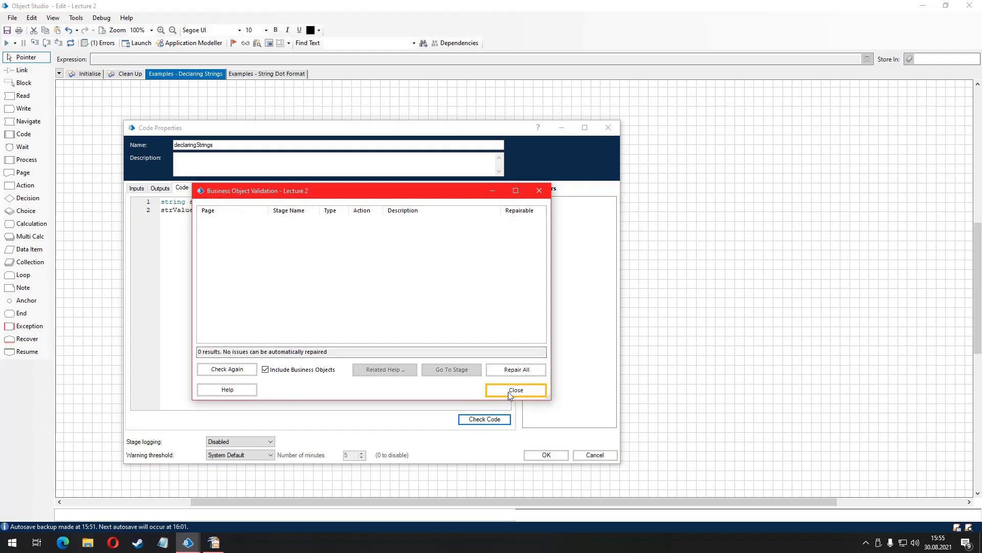
- Add a text output named result stored in the Declare Result data item
click(516, 389)
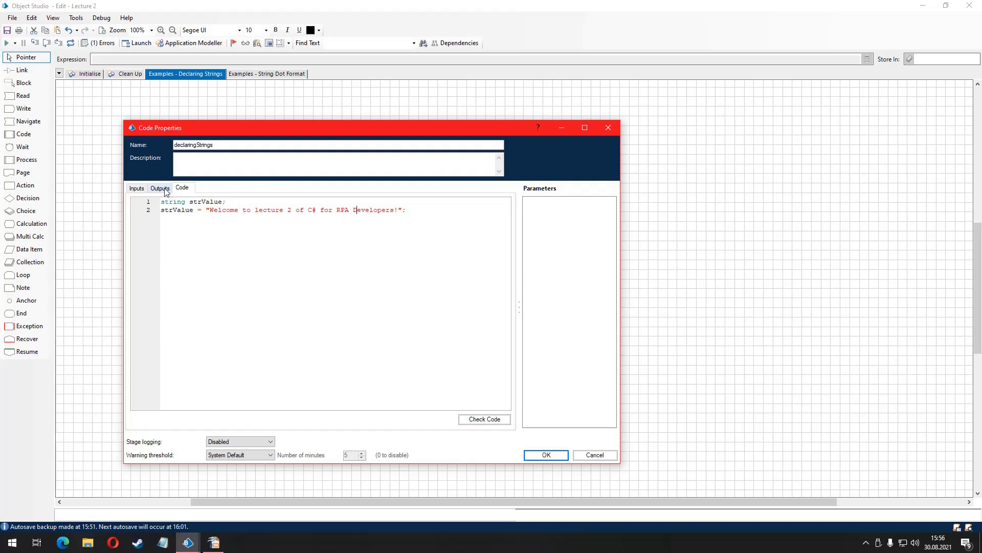
click(159, 188)
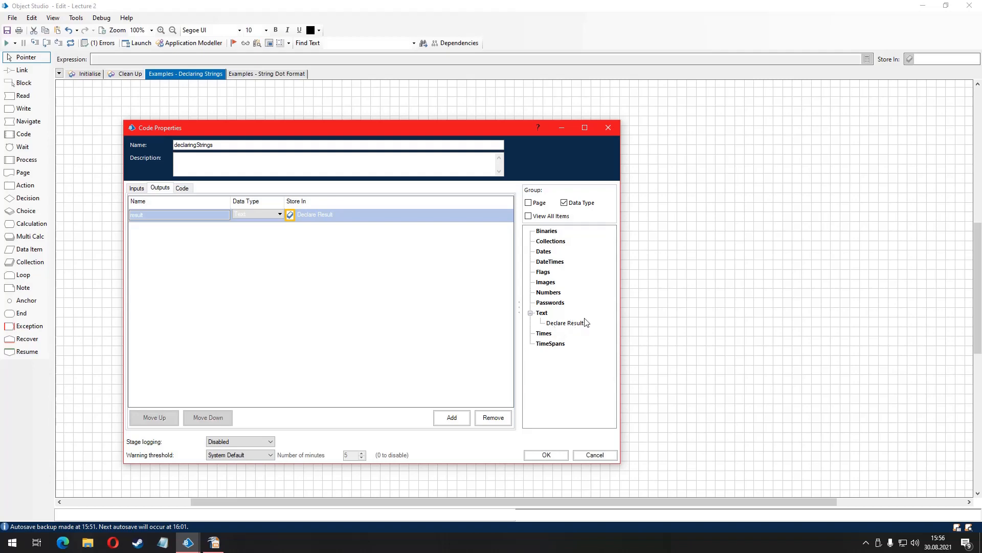
click(547, 454)
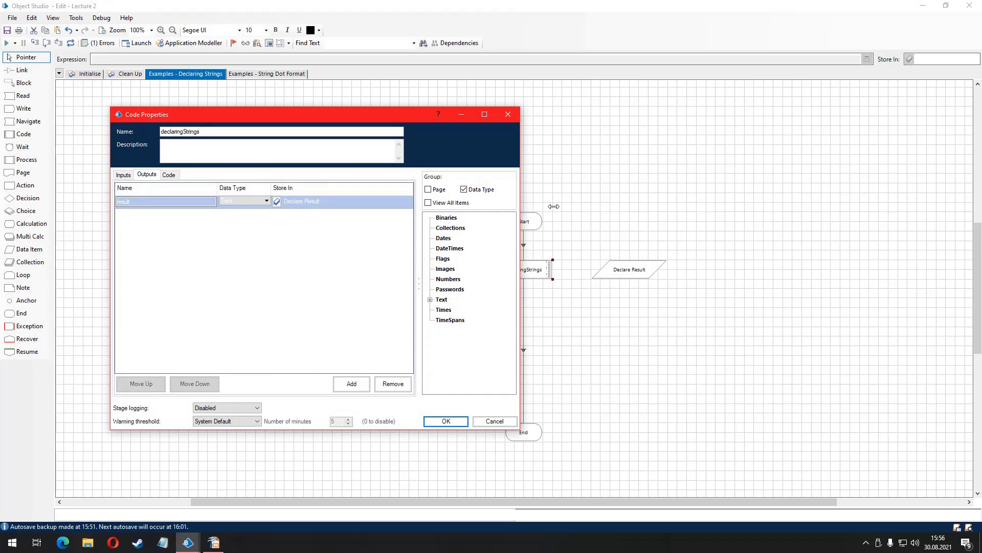
- Add line 3 'result = strValue' to the declaringStrings code
click(169, 174)
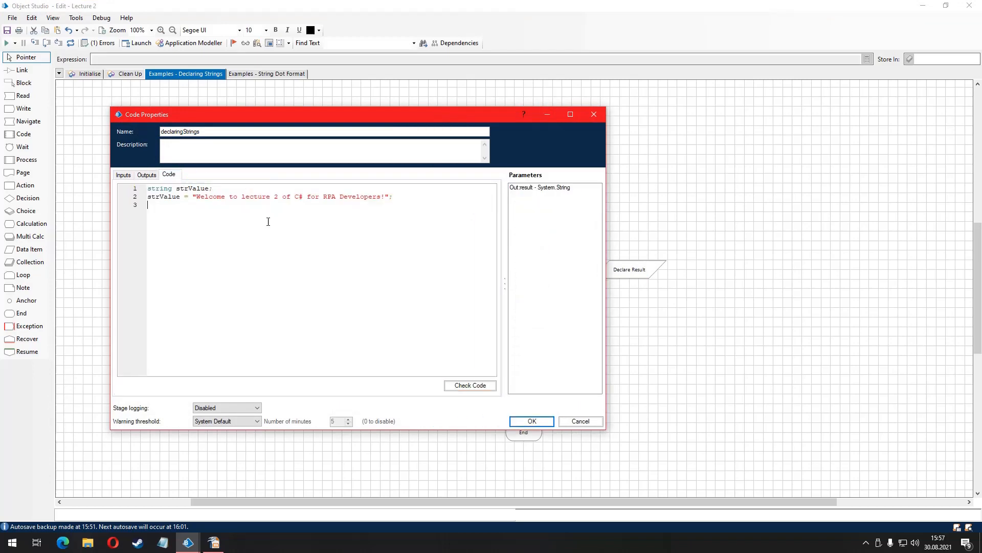
text(result =)
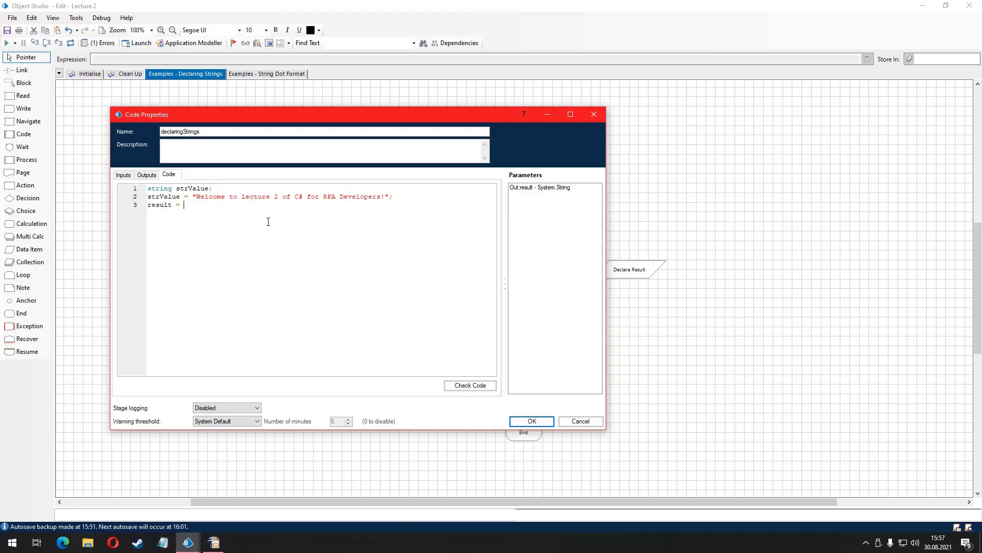
text(strValue)
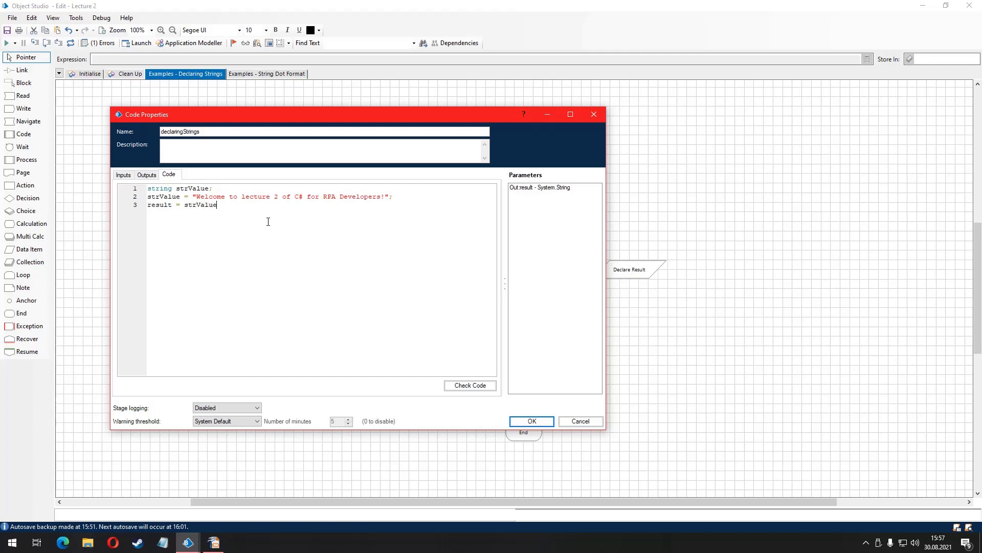
- Save the stage, run the page and confirm Declare Result holds the welcome sentence
click(471, 385)
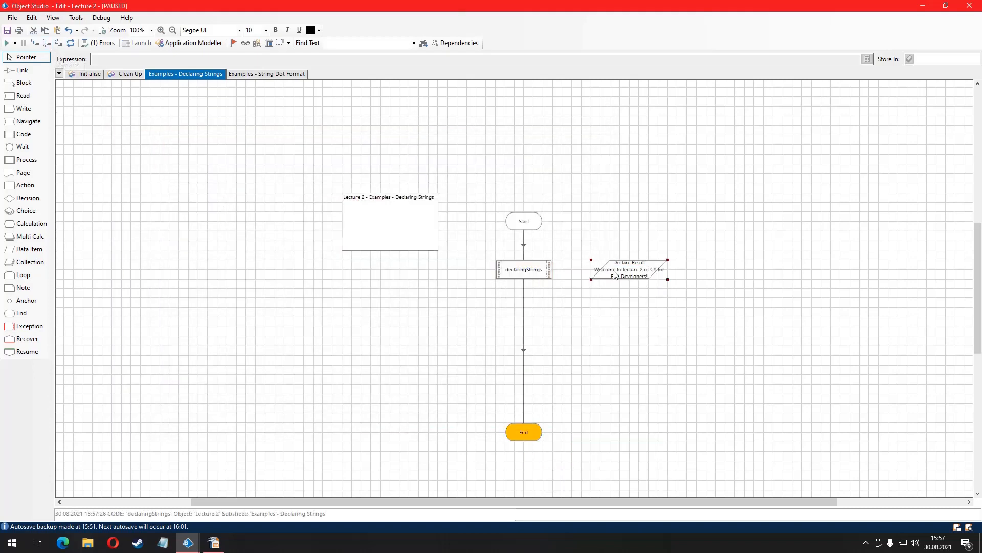
double_click(629, 270)
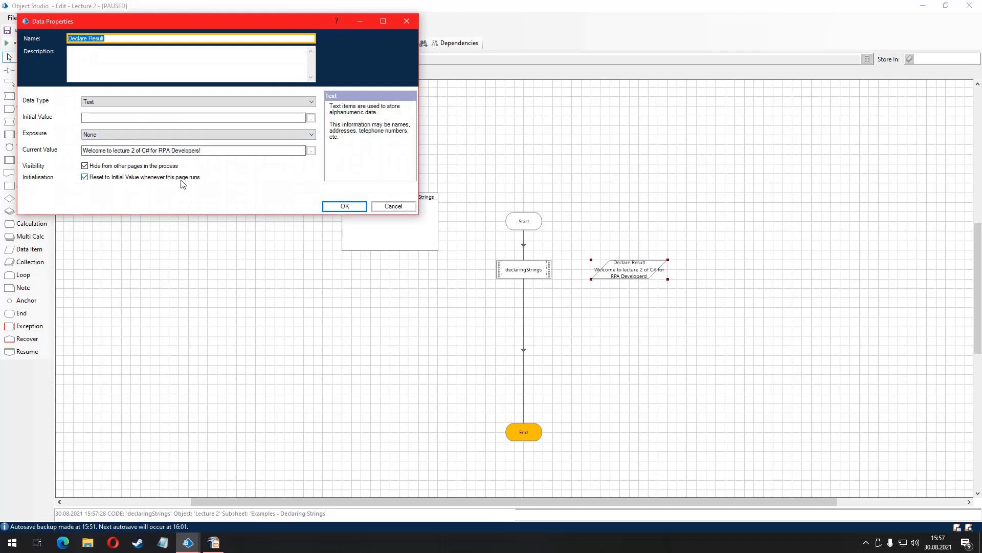
click(344, 206)
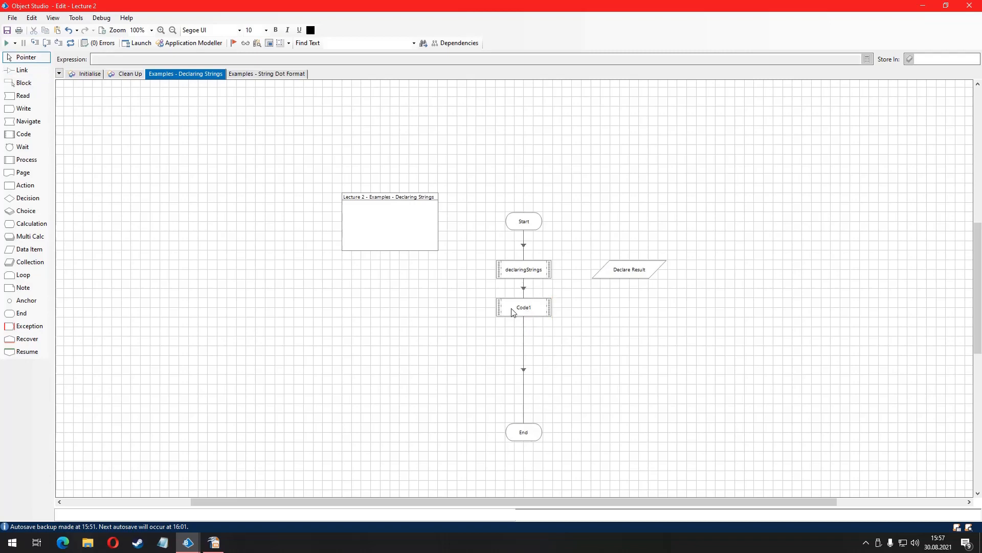
- Make Code1 the declareInSingleLine stage declaring and assigning strValue in one line, validated cleanly
double_click(523, 307)
text(declareInSingleLine)
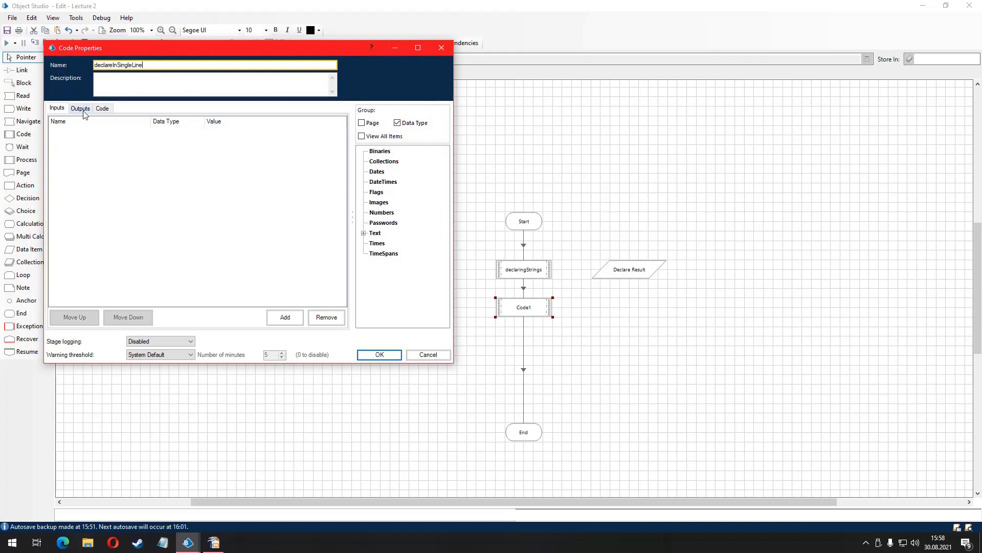
click(103, 109)
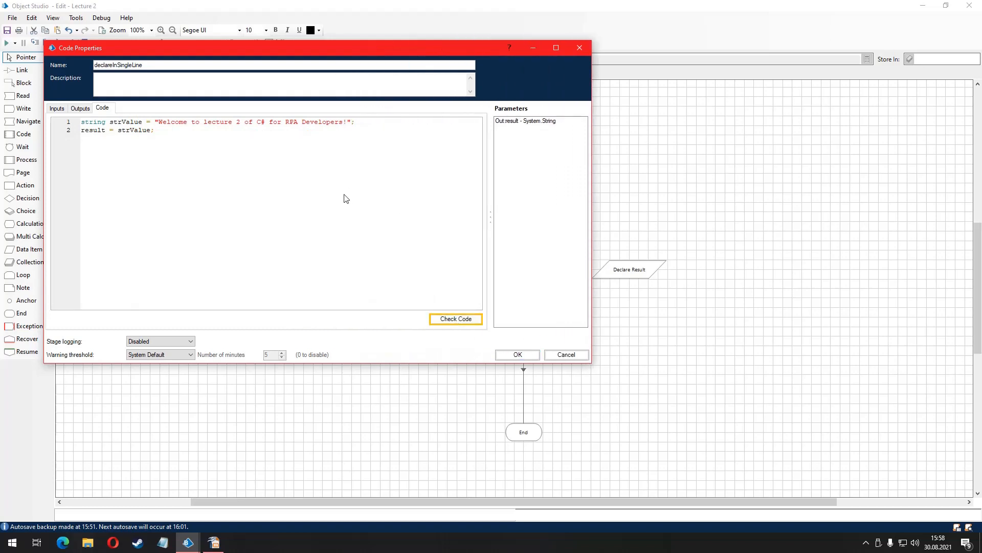
click(455, 319)
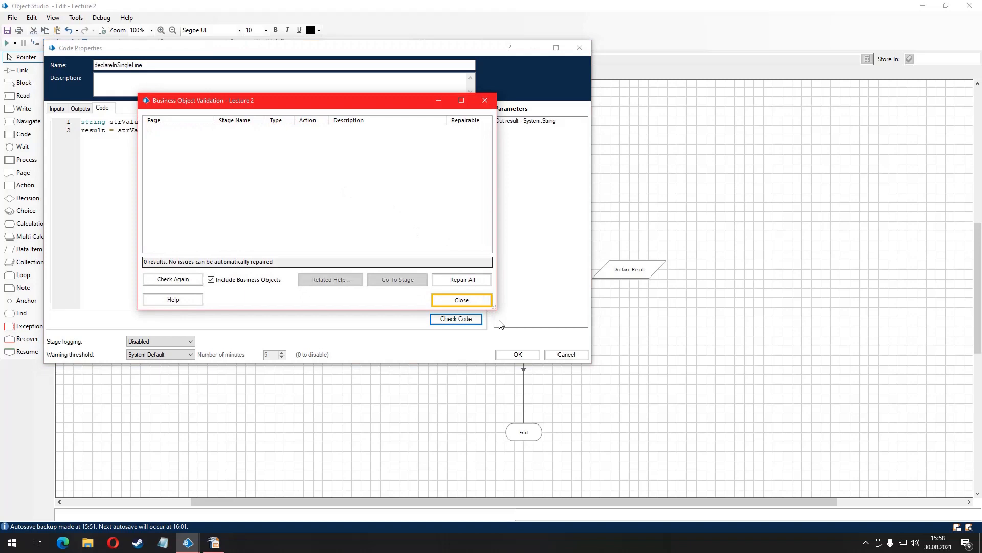
click(461, 300)
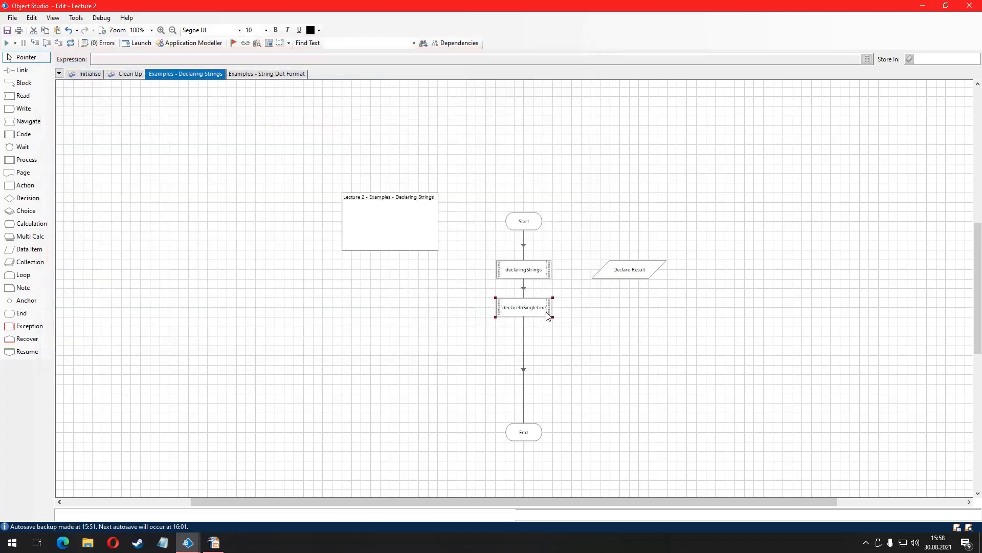
mouse_move(554, 491)
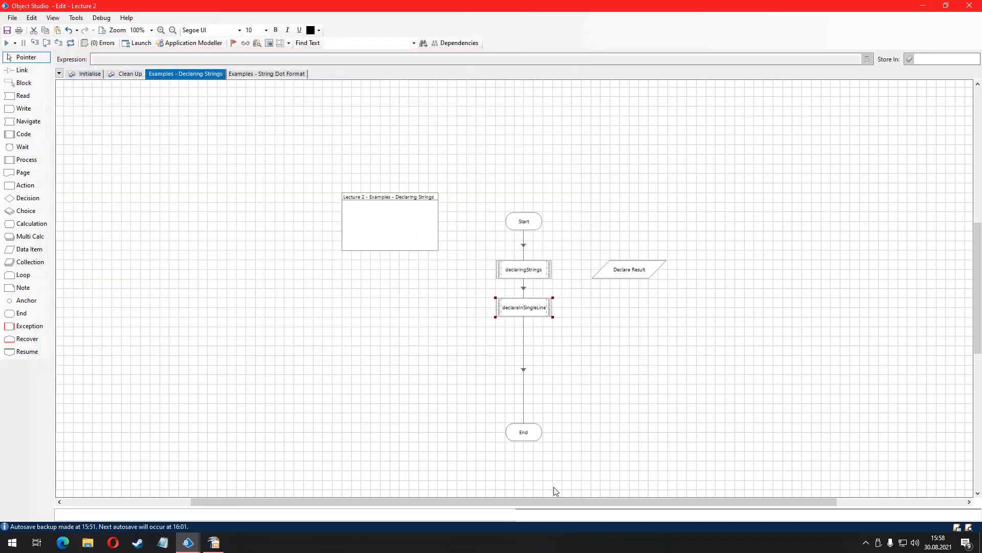
mouse_move(246, 252)
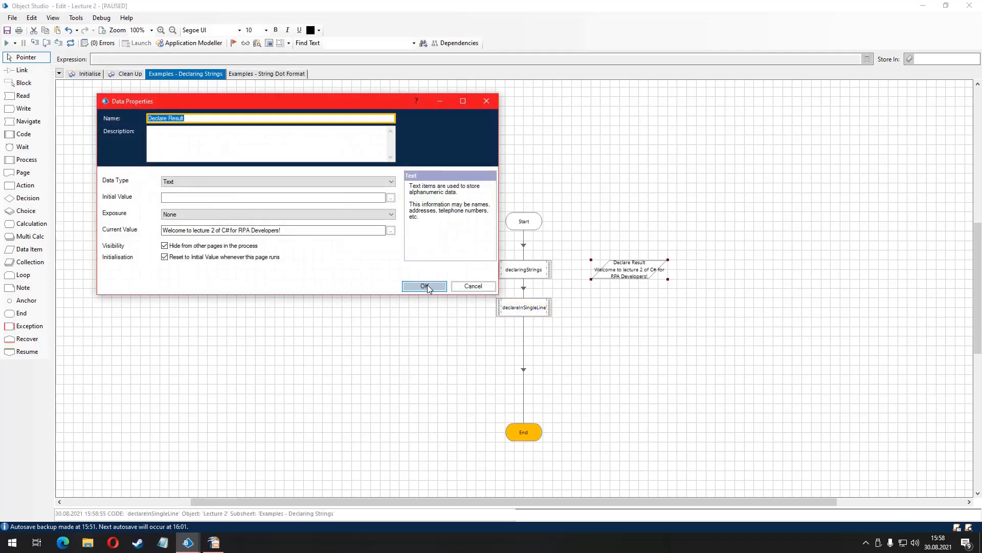
- Run it into Declare Result and position a third code stage lower in the flow
click(424, 287)
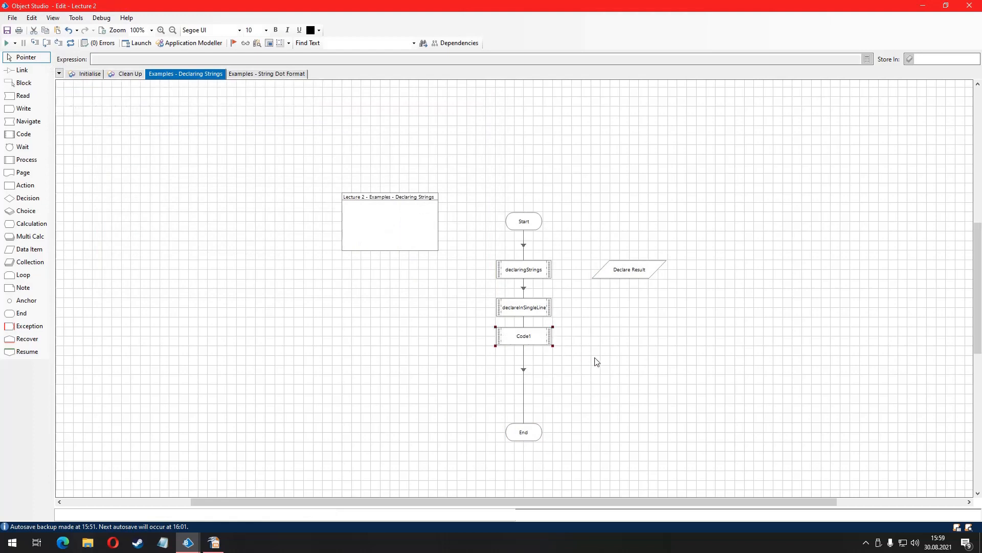
mouse_move(549, 393)
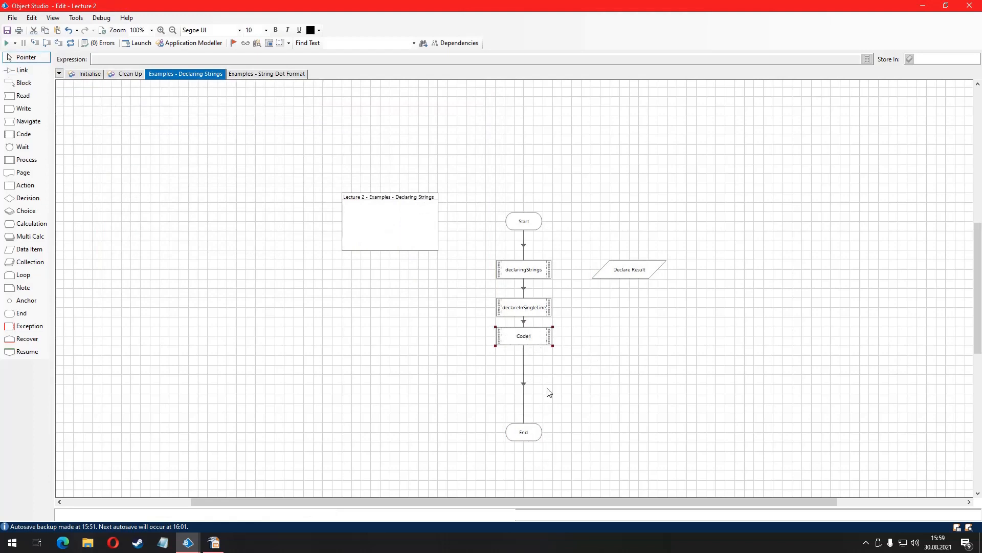
drag(523, 336, 523, 345)
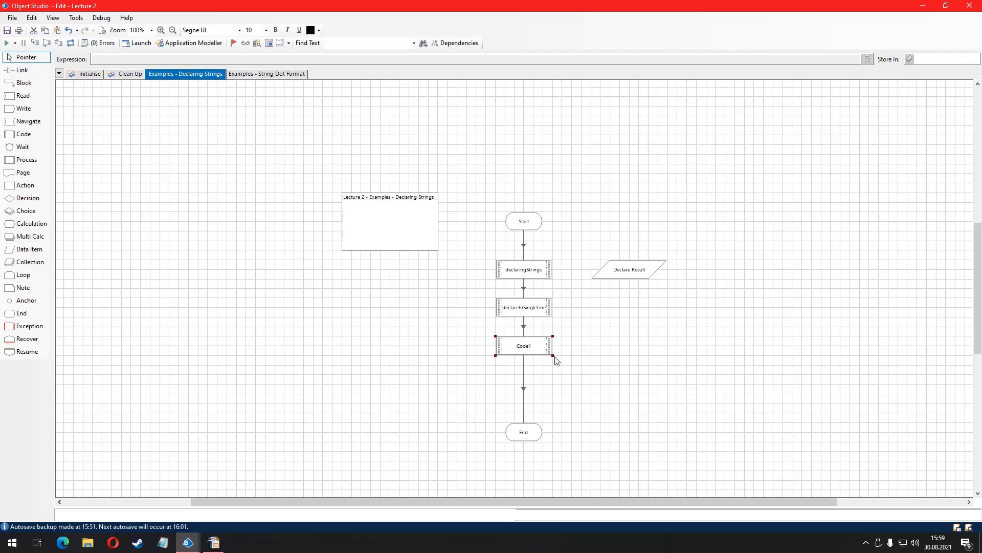
- Name the stage escapeSequences1 and insert a stray " after 'lecture 2' to trigger compiler errors
double_click(523, 345)
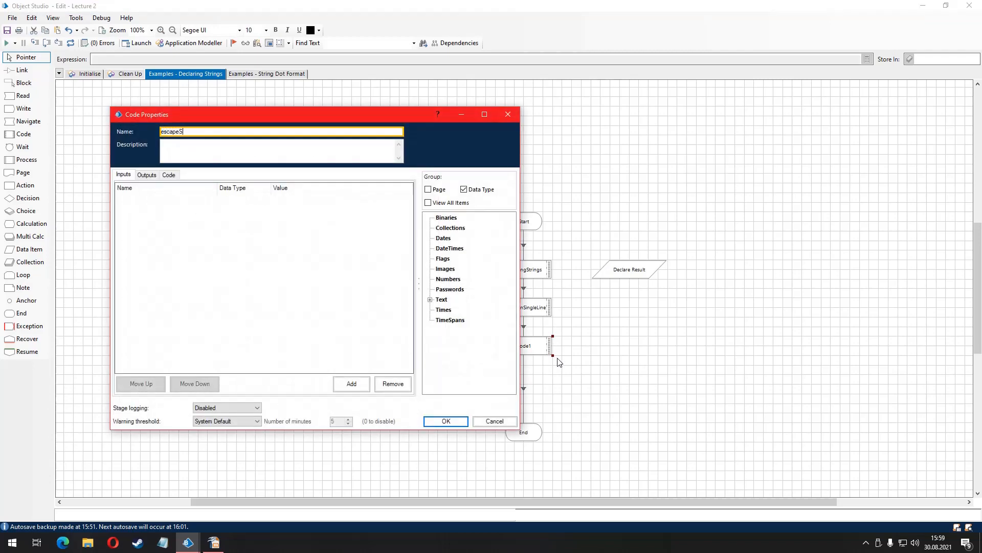
click(170, 174)
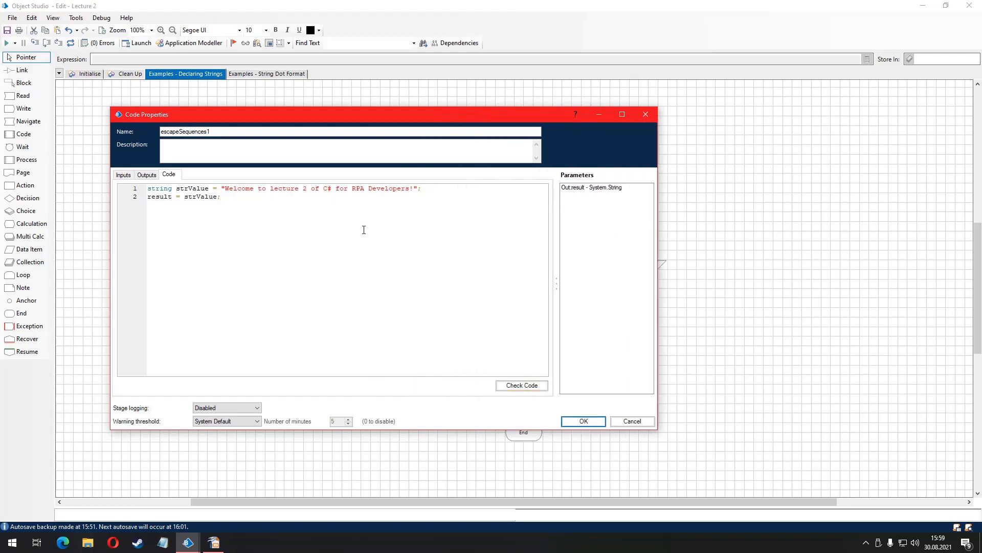
click(522, 384)
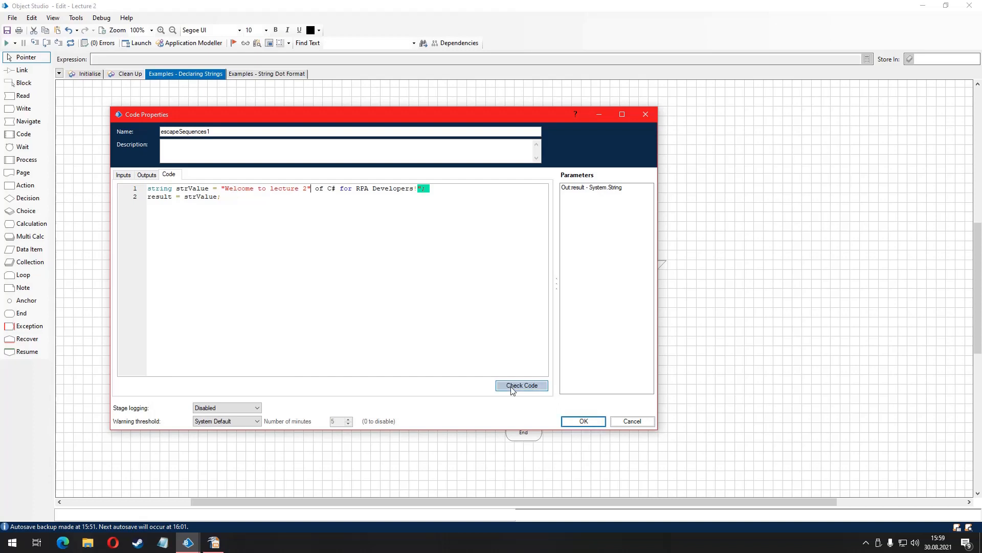
click(521, 385)
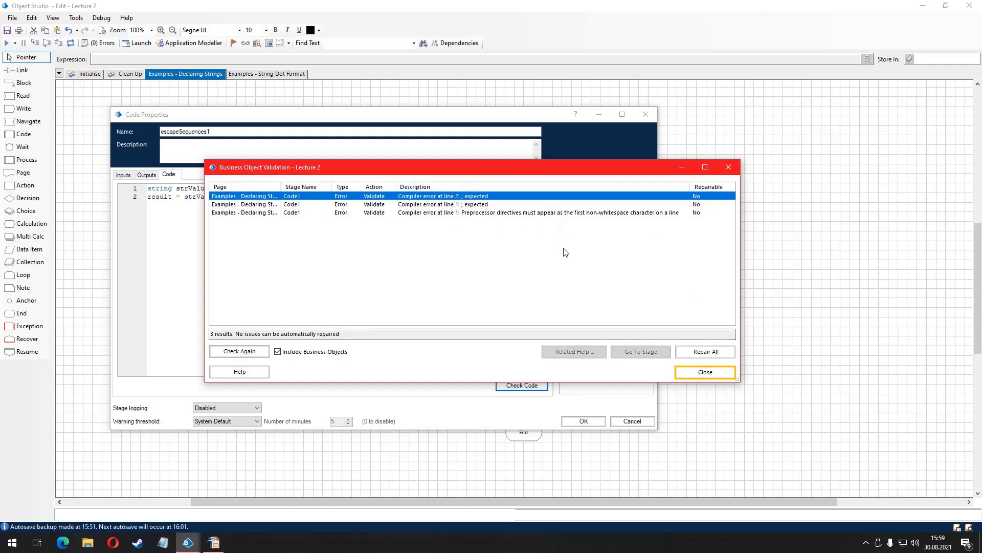
click(705, 372)
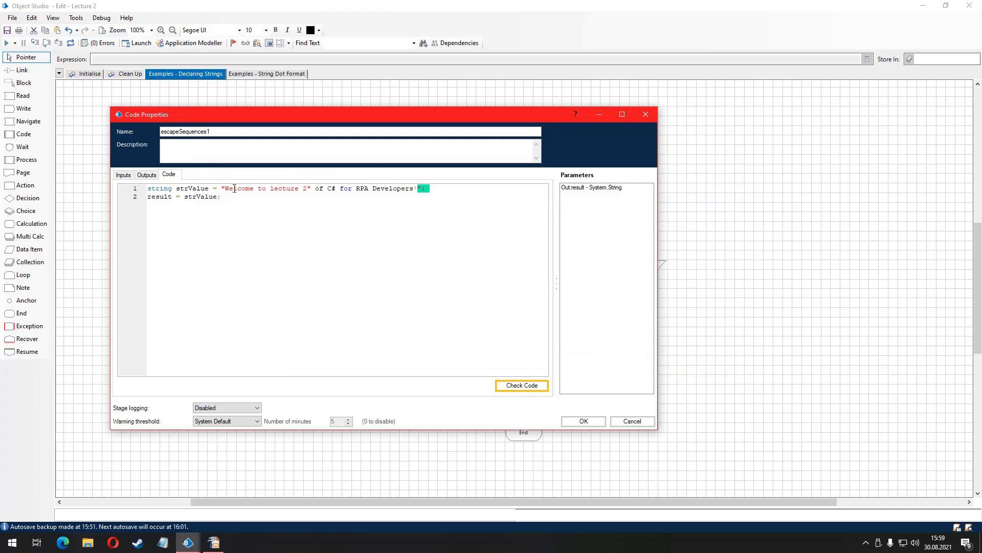
mouse_move(428, 199)
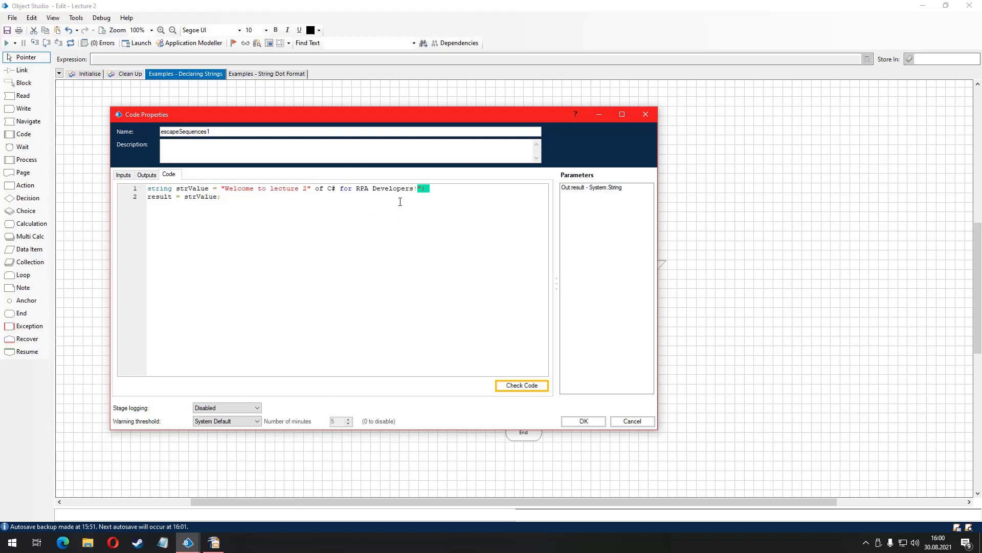
mouse_move(326, 195)
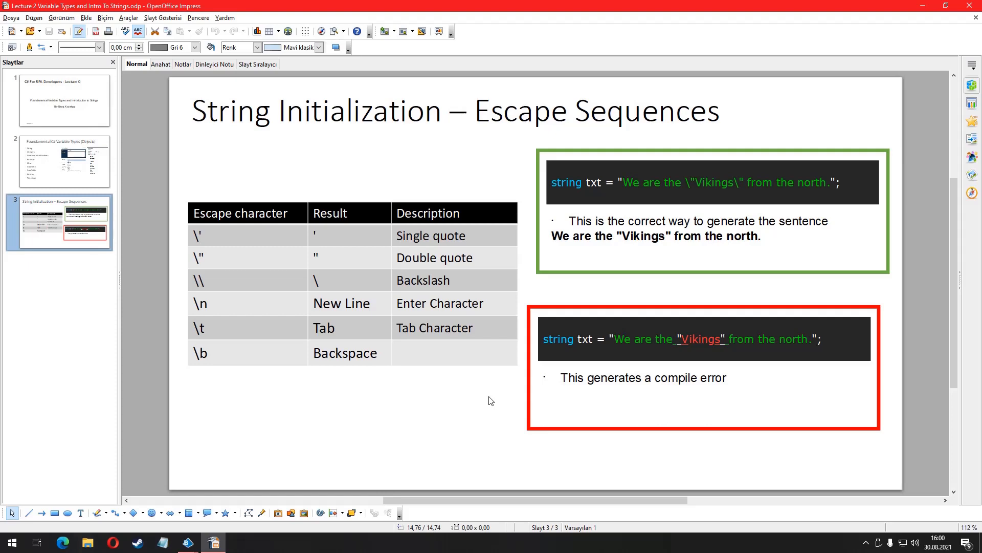
- Return from the escape-sequences slide to the Blue Prism object flow
click(186, 542)
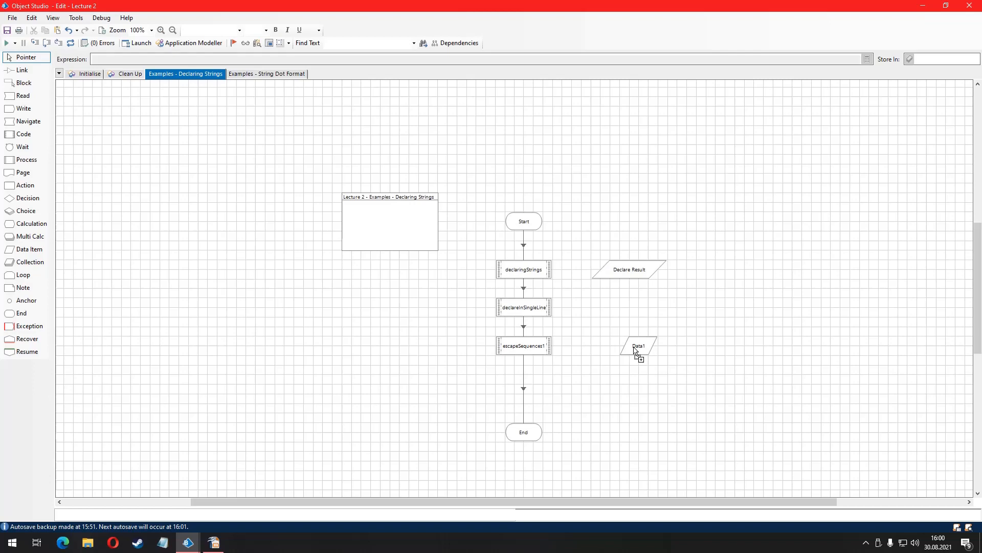
- Place a data item beside escapeSequences1 and name it Double Quotes Example
click(636, 348)
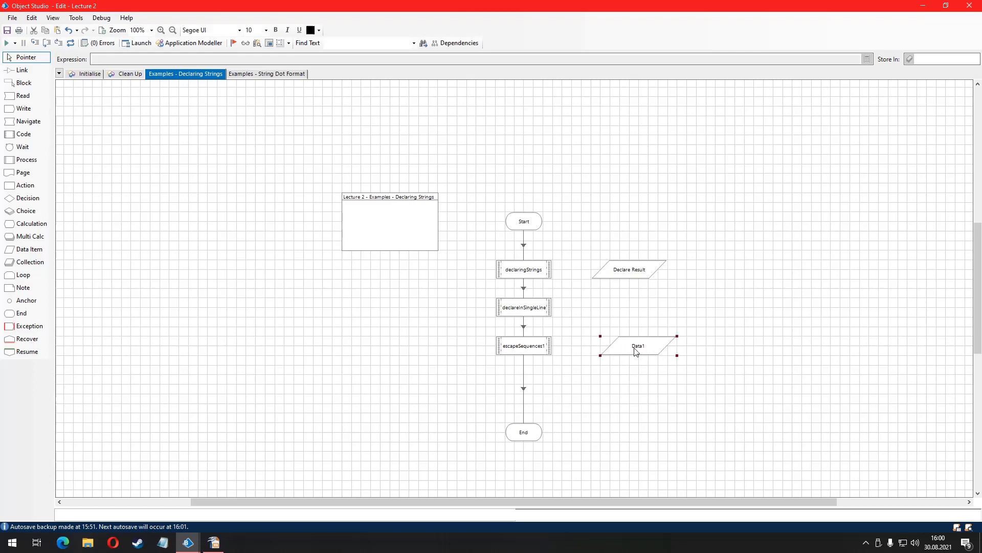
double_click(638, 345)
text(Double Quotes Example)
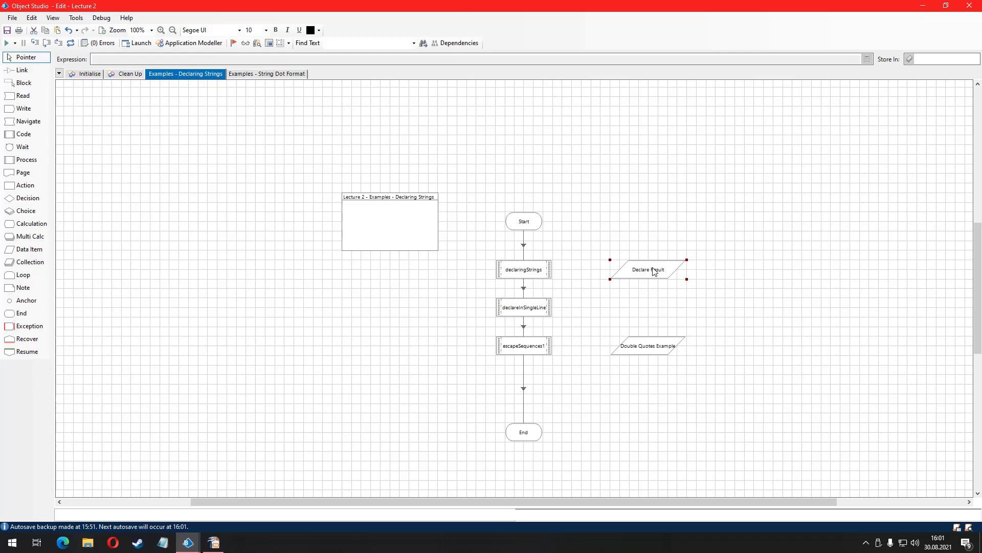
- Review escapeSequences1's result output mapping and bring up its code
double_click(523, 346)
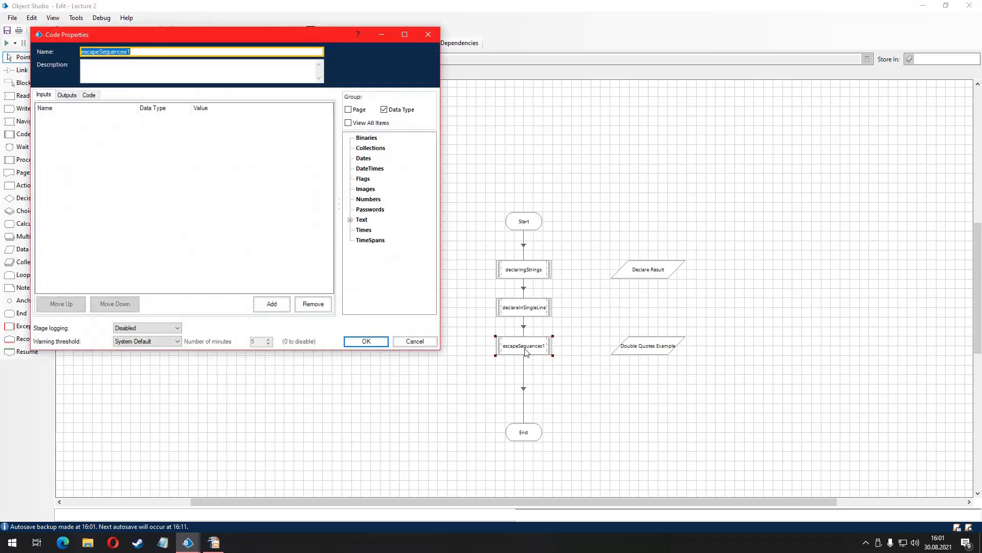
click(66, 94)
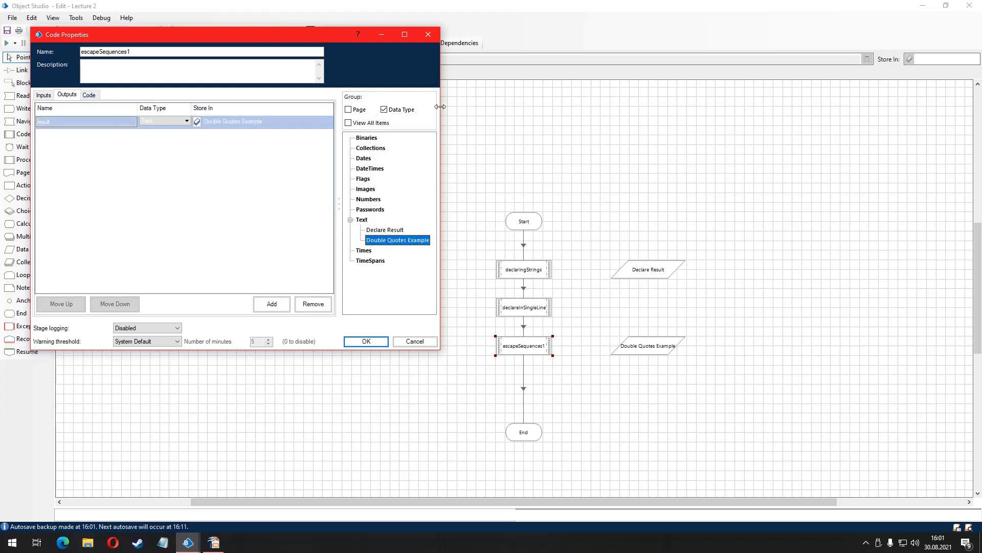
click(89, 94)
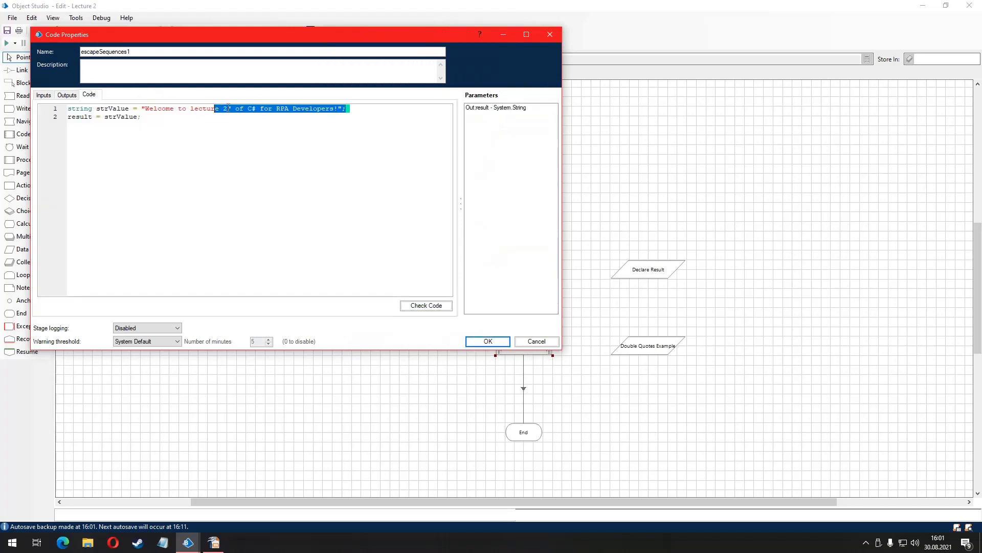
- Change the literal to "We are the \"Vikings\" from north" with escaped quotes and confirm
key(Delete)
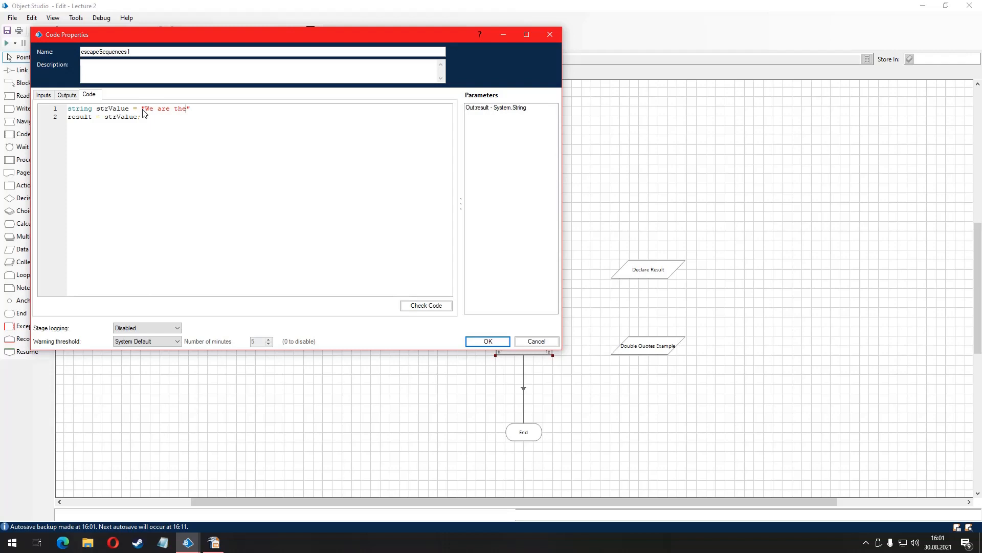
text(Vikin)
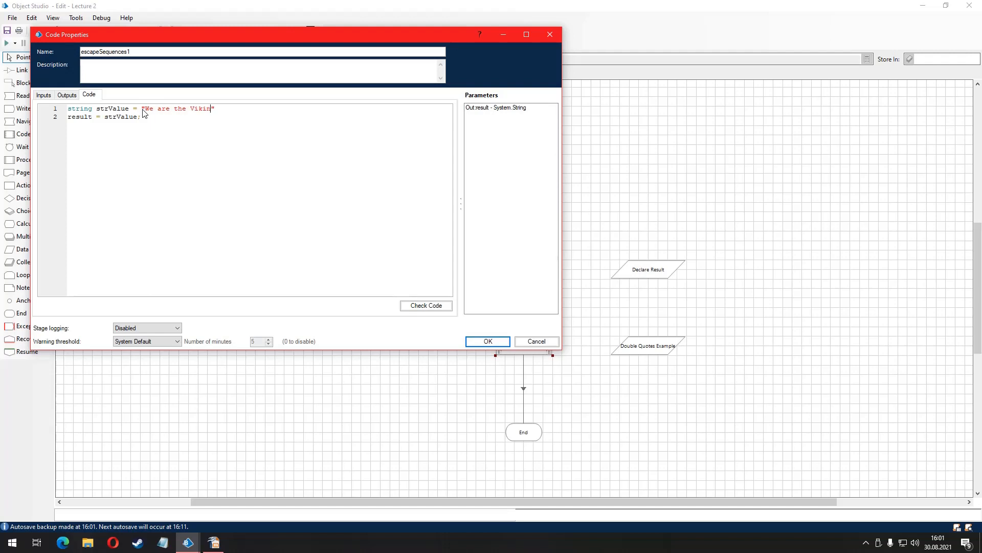
text(gs from)
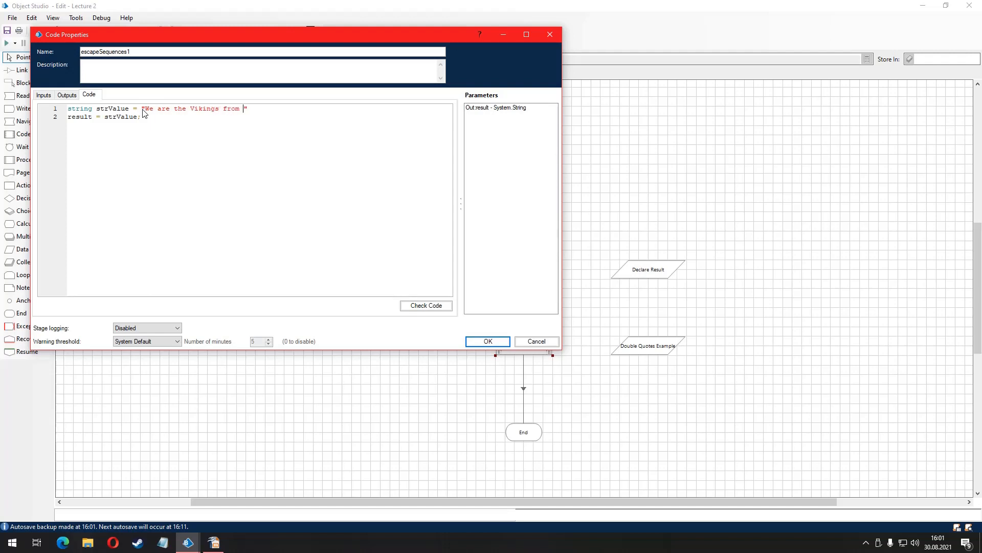
text(north)
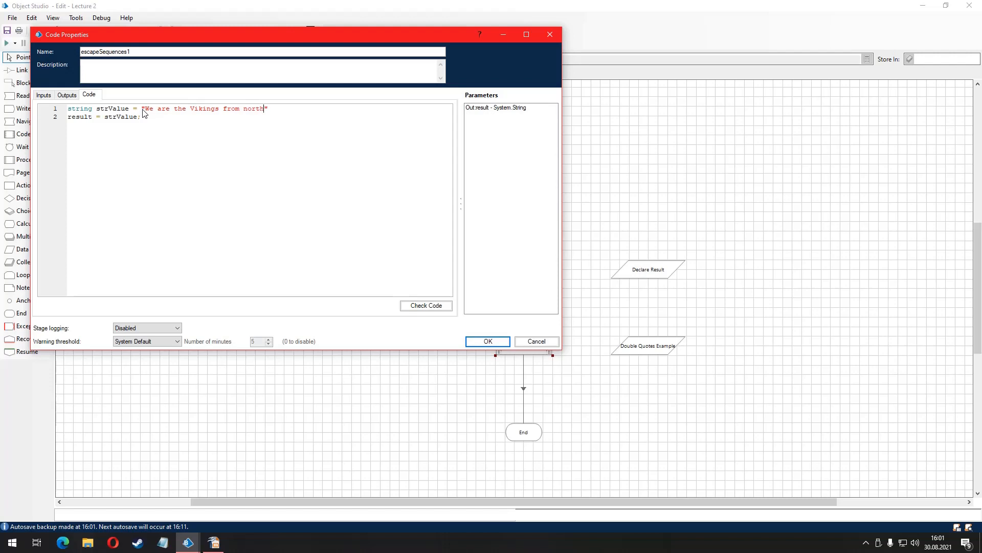
text(";)
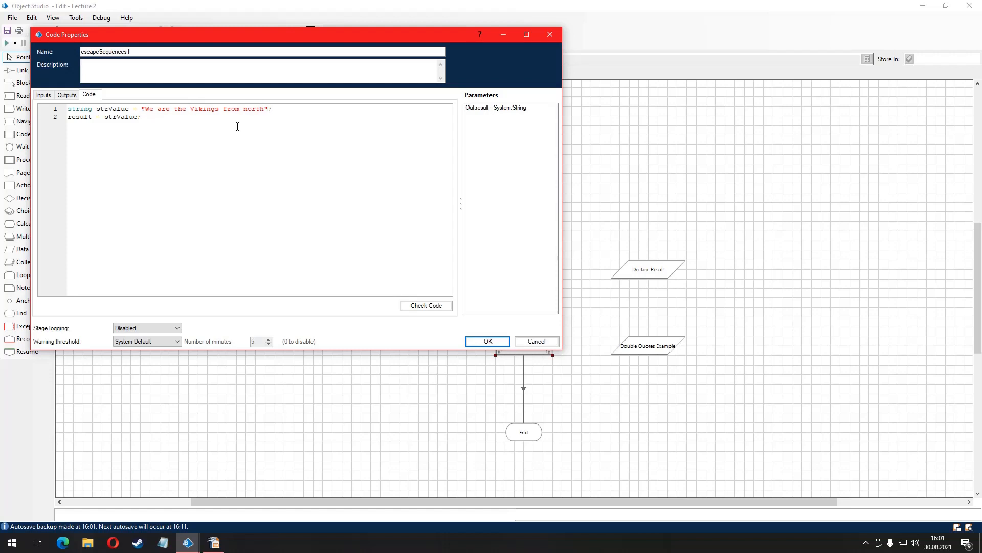
text(\")
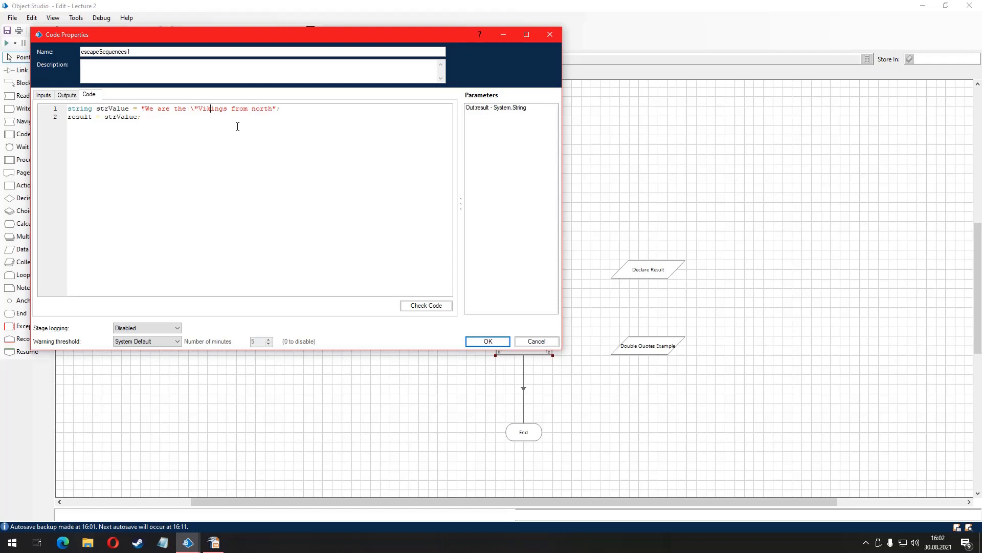
text(\")
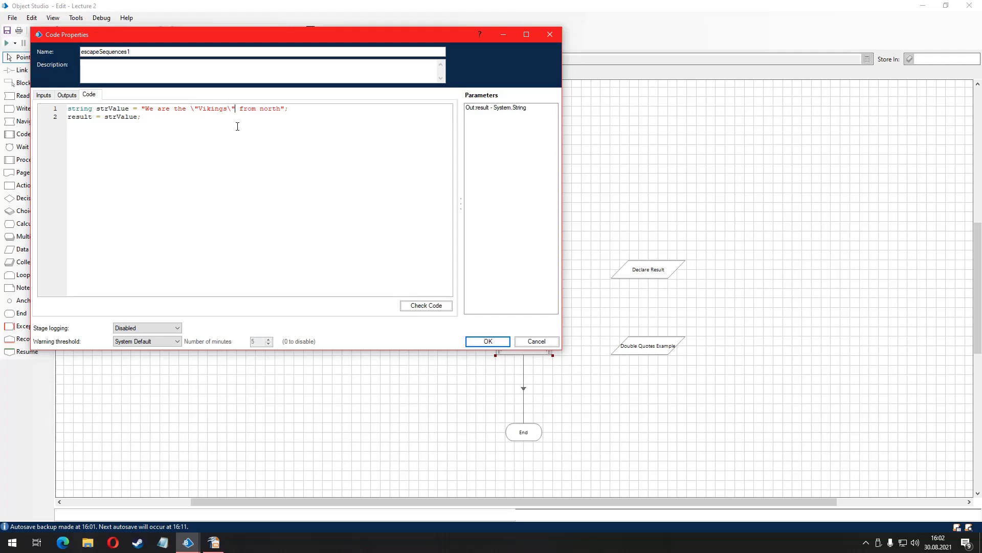
click(425, 305)
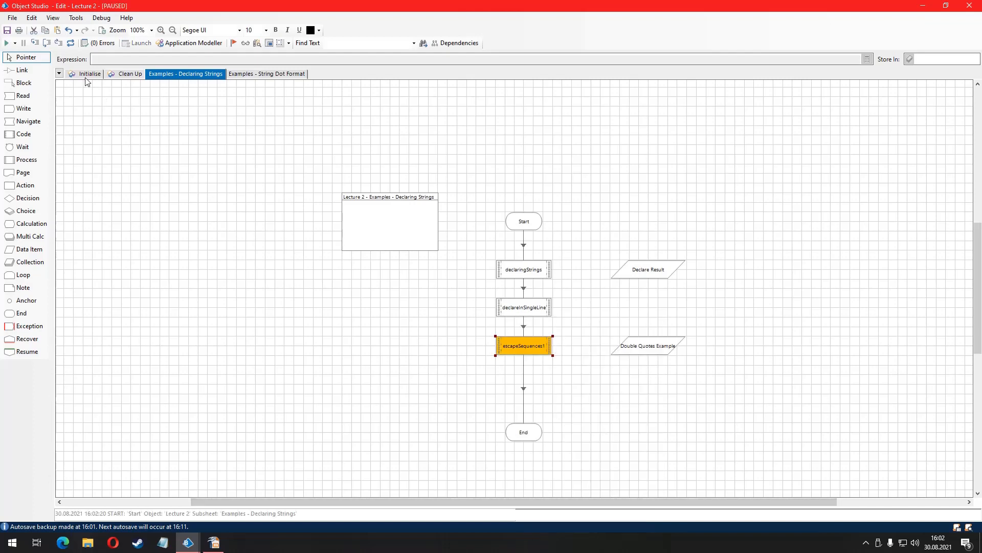
- Confirm Double Quotes Example now holds We are the "Vikings" from north
double_click(647, 346)
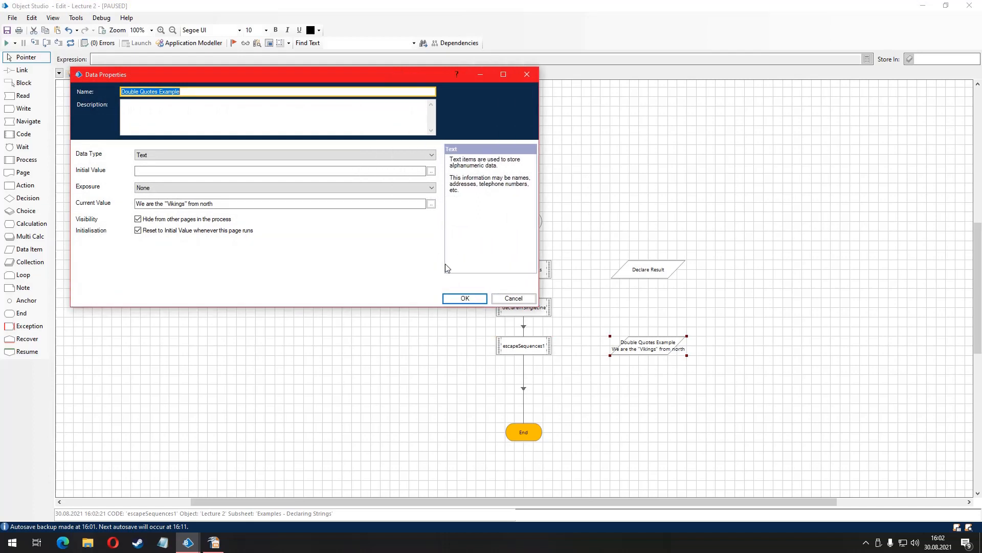
click(465, 298)
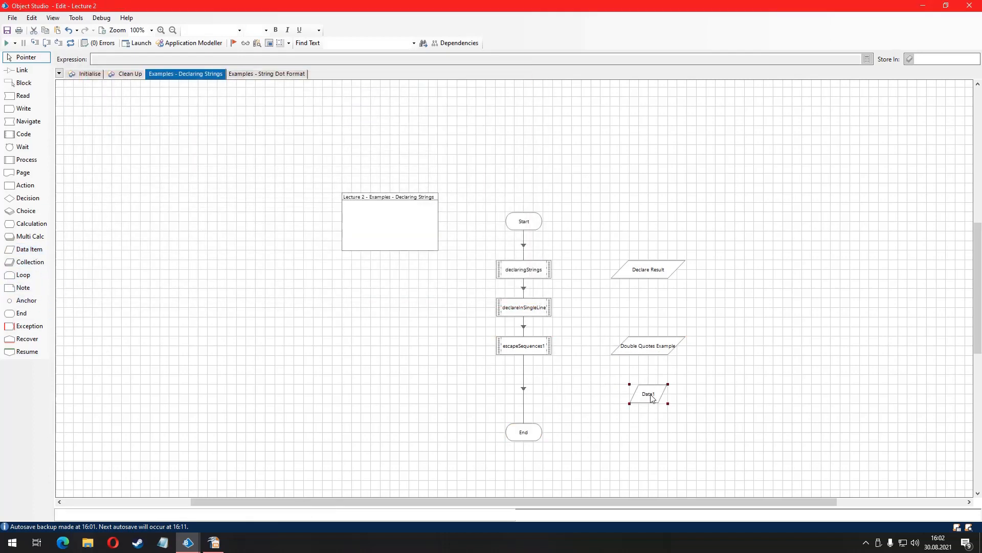
- Rename Data1 to Result Excel File Path as a Text data item and confirm
double_click(647, 394)
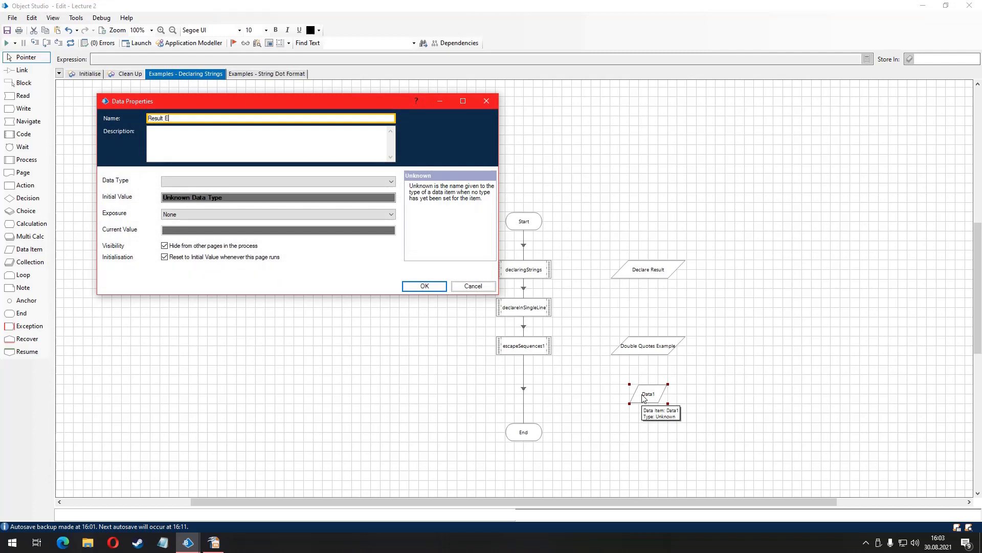
text(xcel File Path)
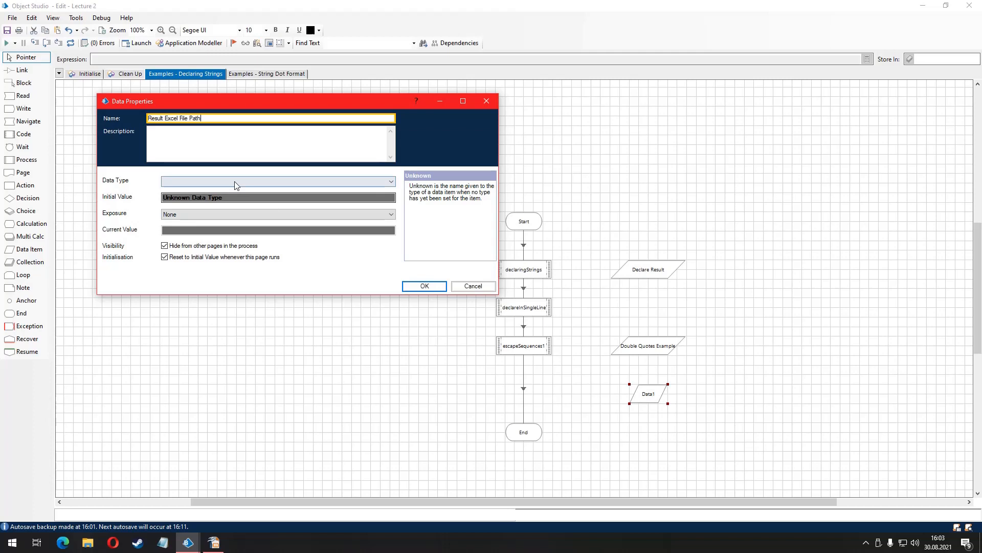
click(277, 181)
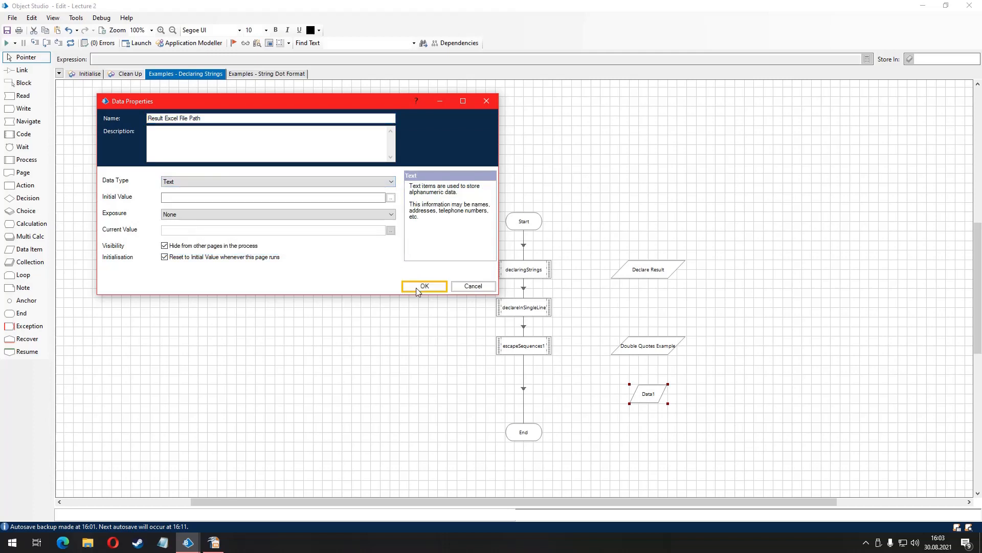
click(424, 287)
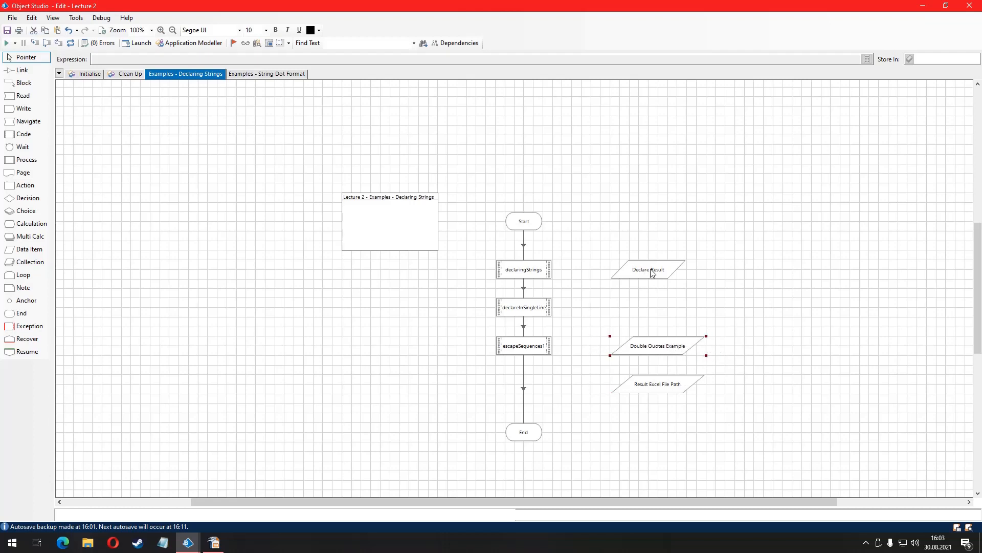
click(651, 270)
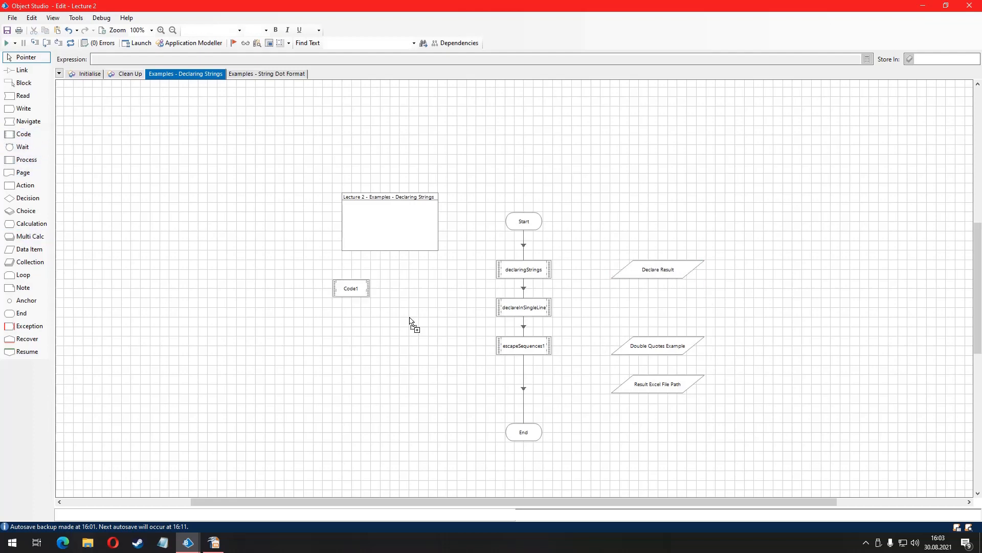
- Place a code stage between escapeSequences1 and End and name it doubleSlashExample
drag(351, 289, 523, 393)
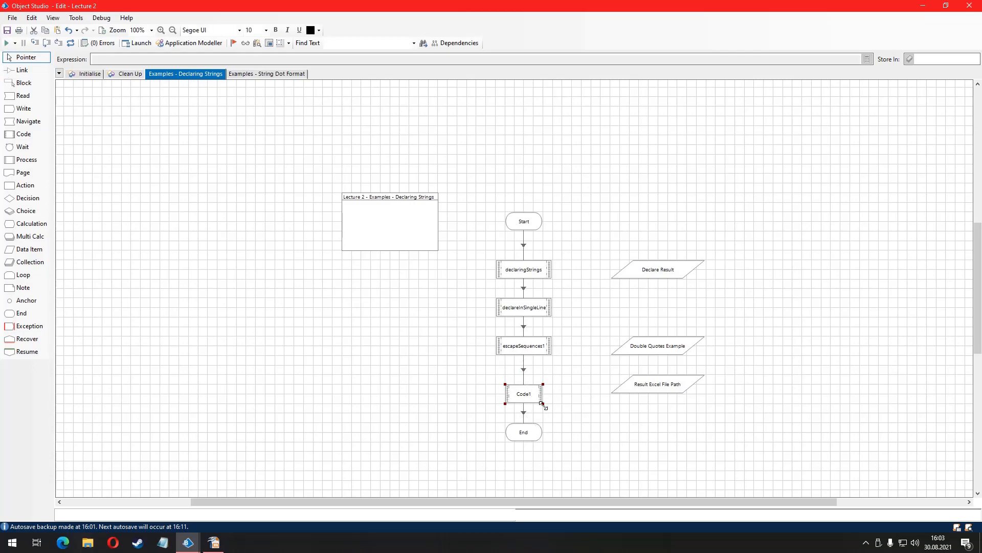
double_click(523, 393)
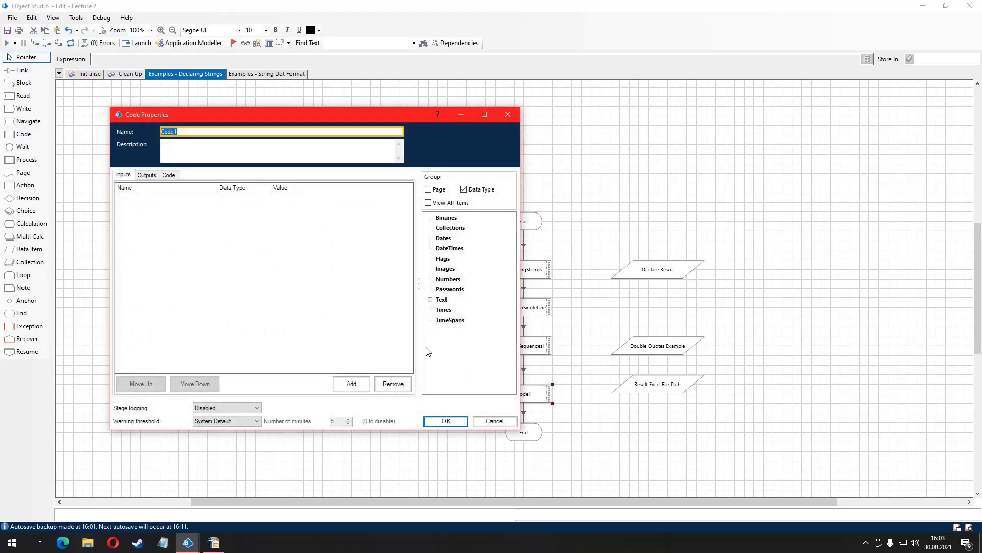
text(doubleSlashExample)
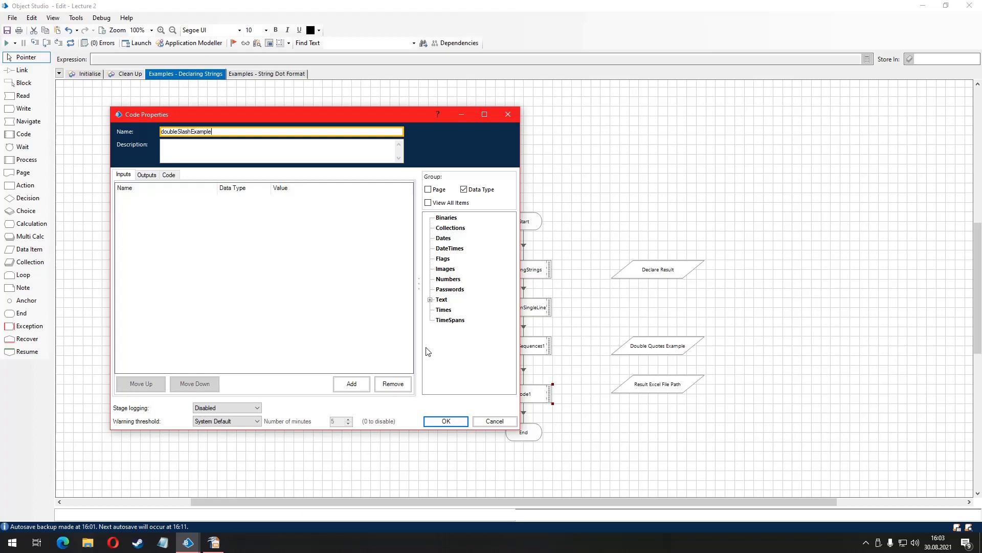
- Add a text output result mapped to Result Excel File Path
click(147, 174)
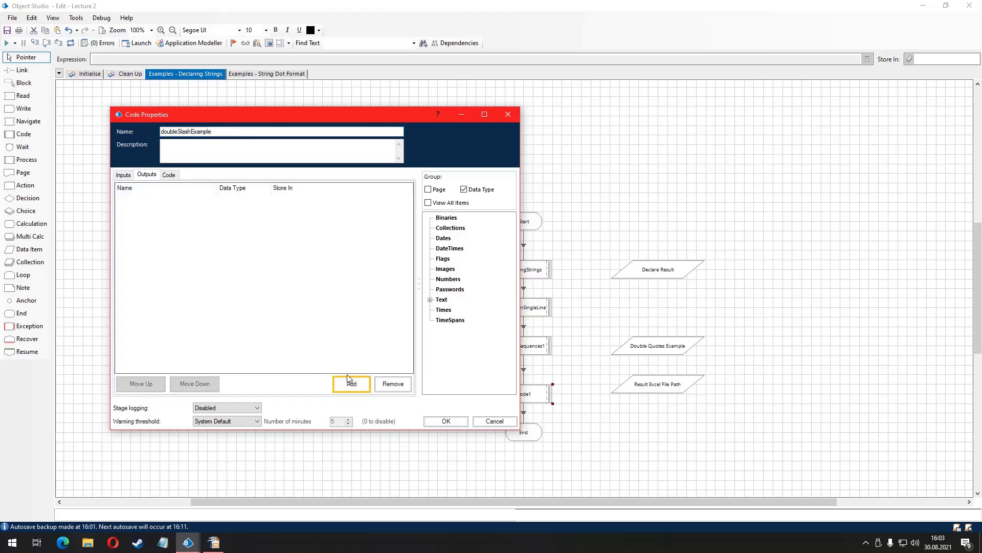
click(352, 383)
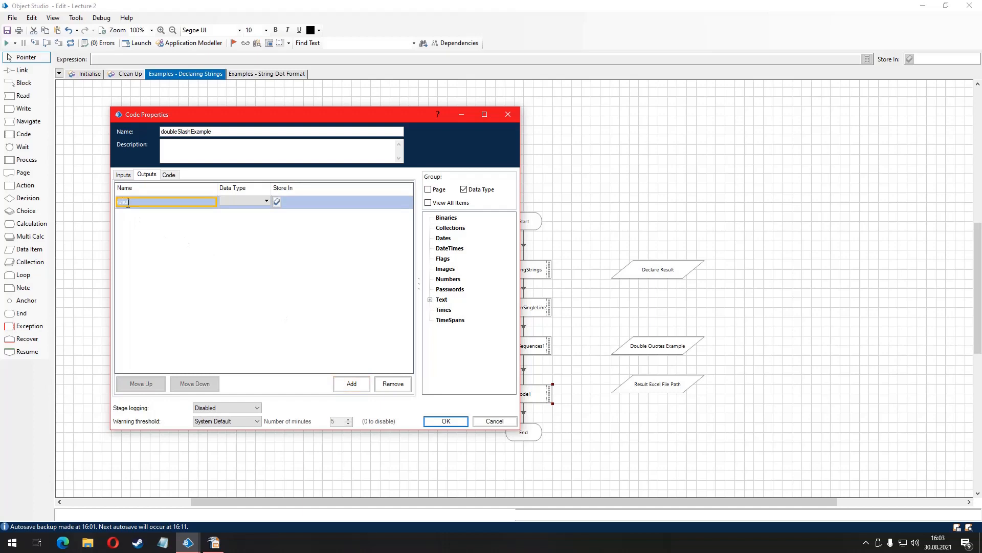
click(431, 299)
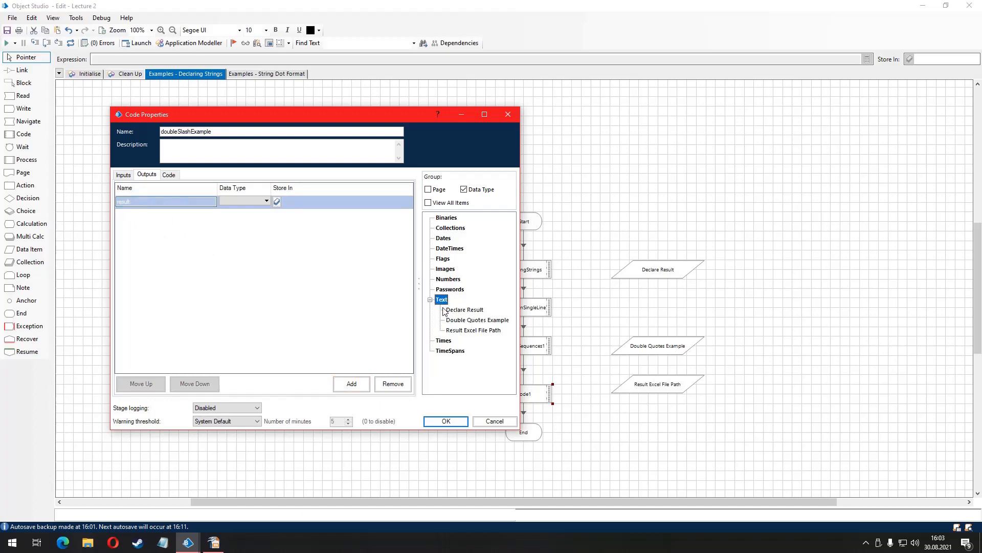
click(473, 330)
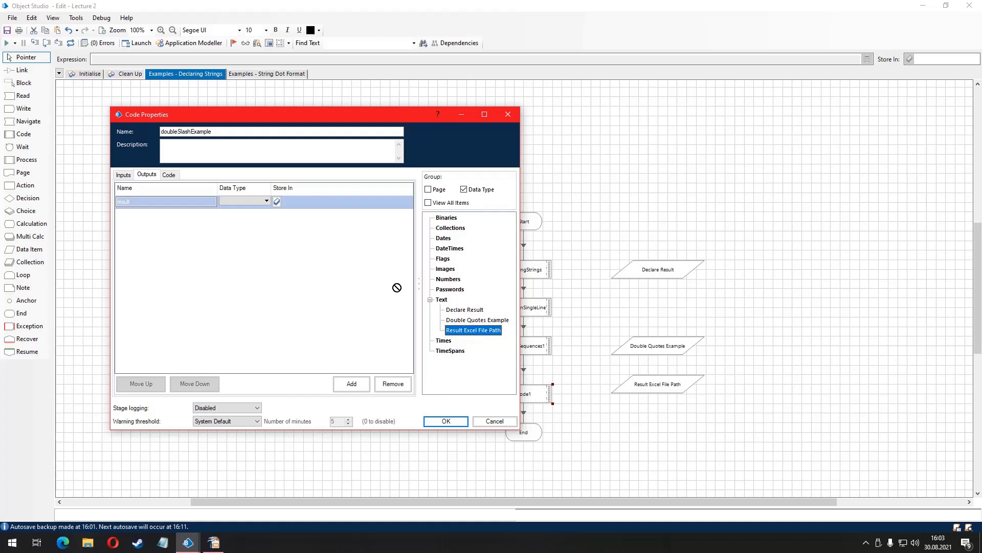
click(169, 174)
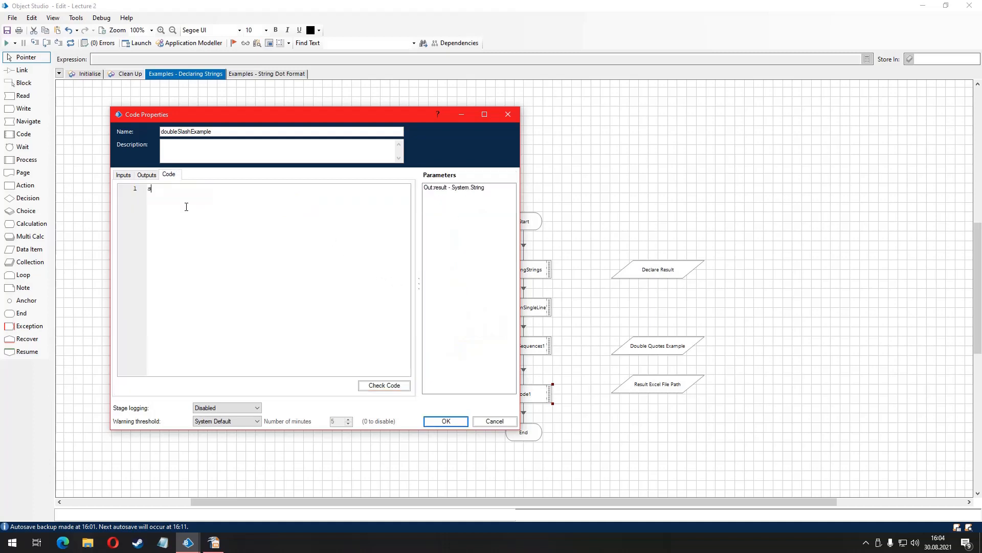
- Write string excelFP = "C:\\Users\\James\\Documents\\Report.xlsx"; result = excelFP; and save the code
text(tring)
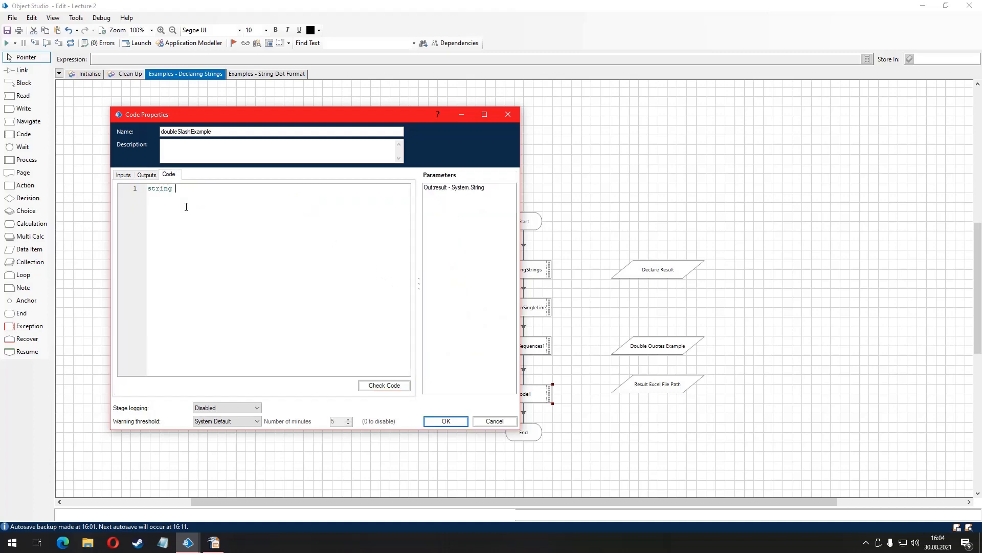
text(excel)
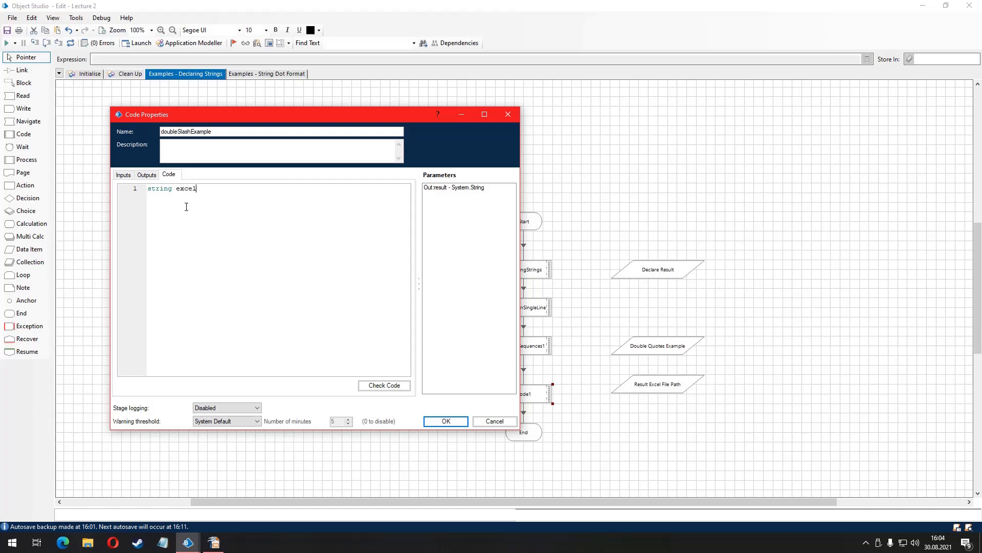
text(FP = "")
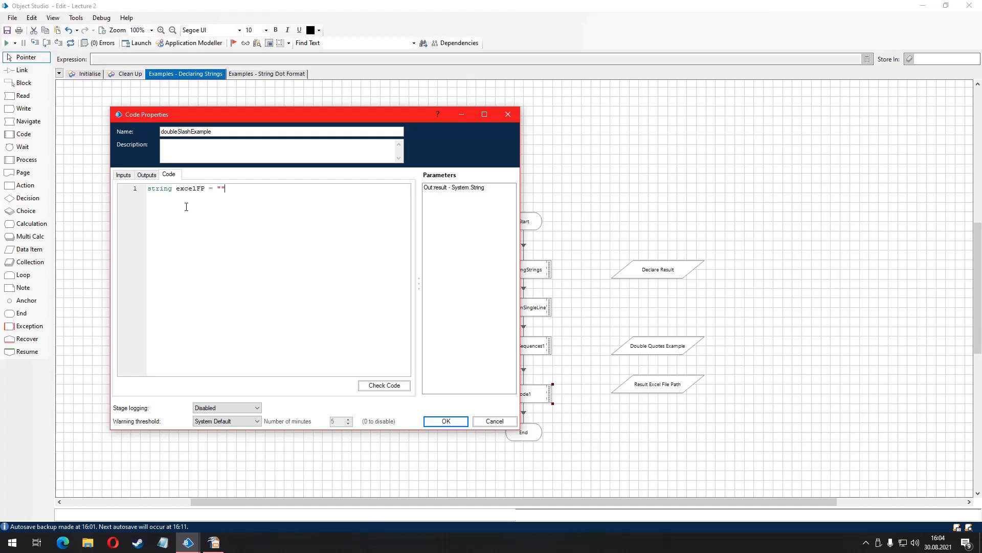
text(C:\)
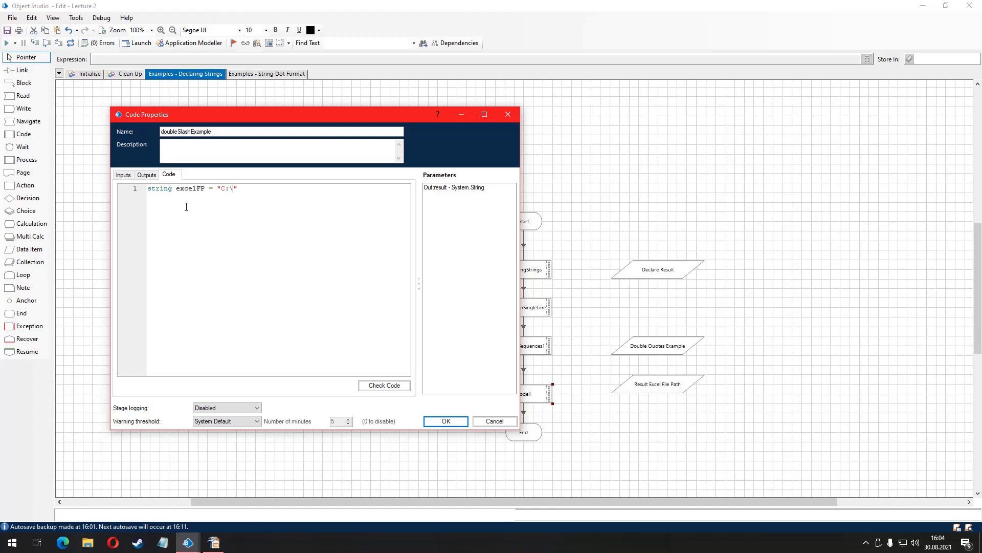
text(\Users)
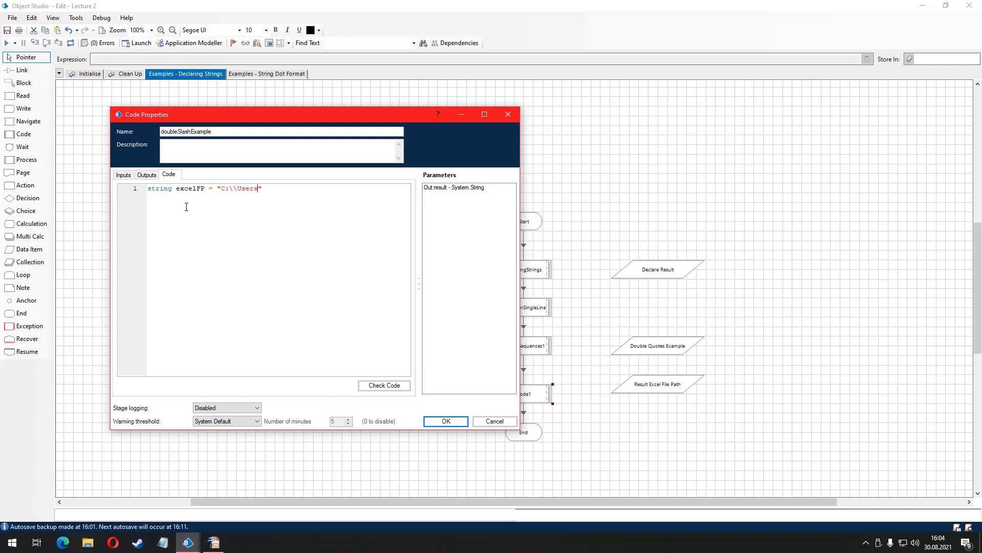
text(\\Jame)
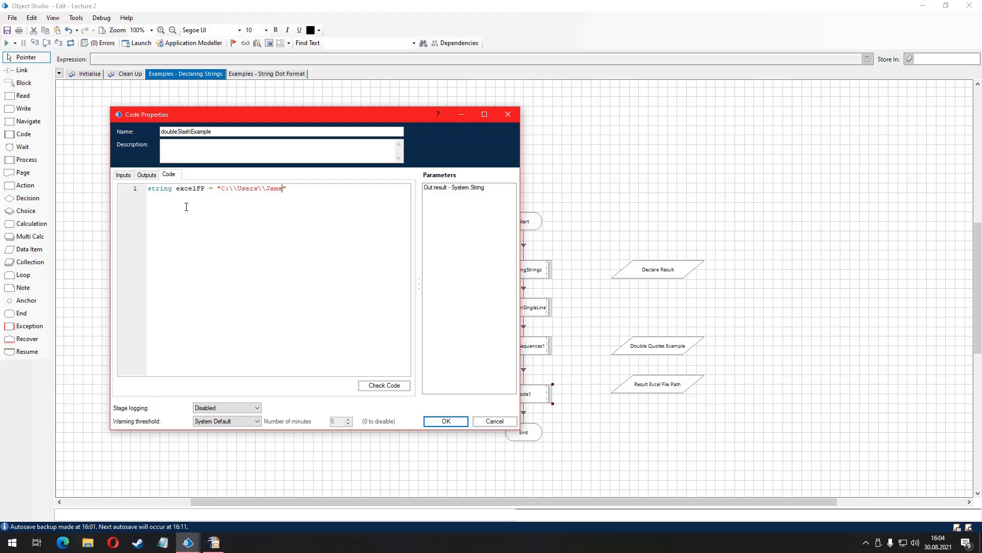
text(s\\)
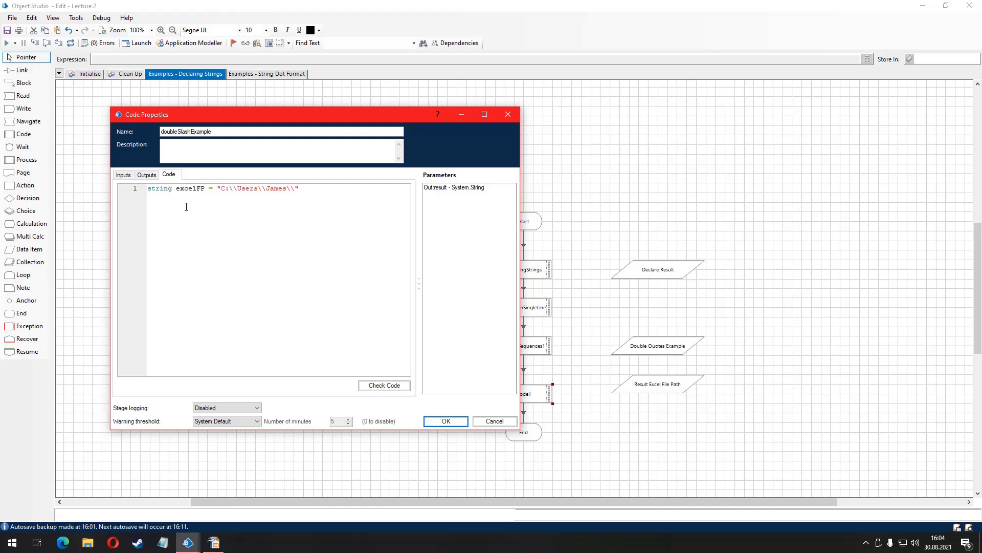
text(Documents)
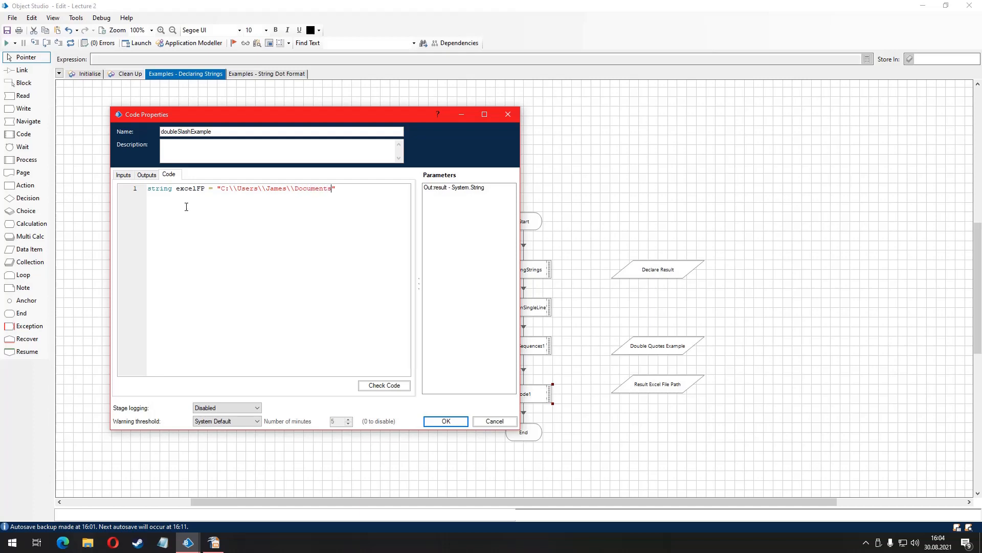
text(\\R)
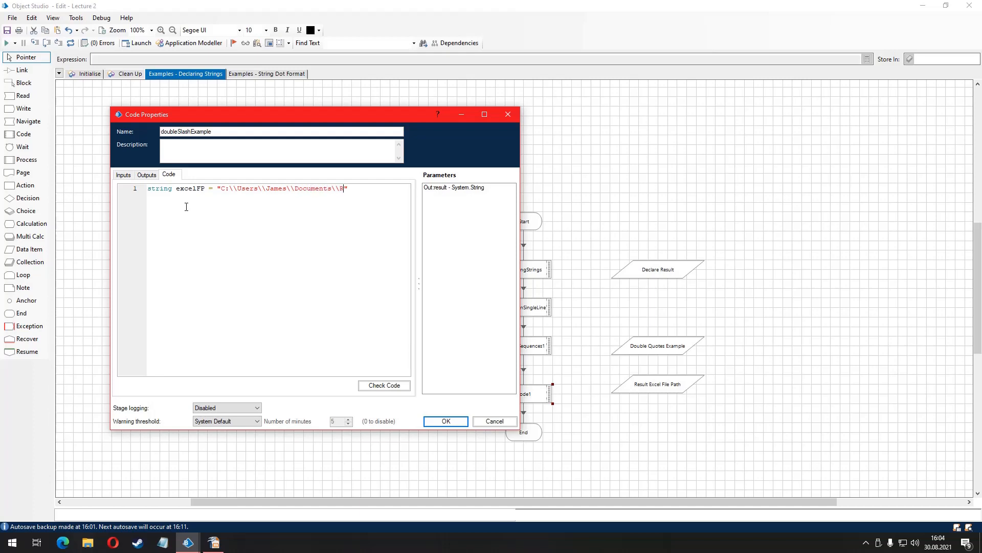
text(eport.)
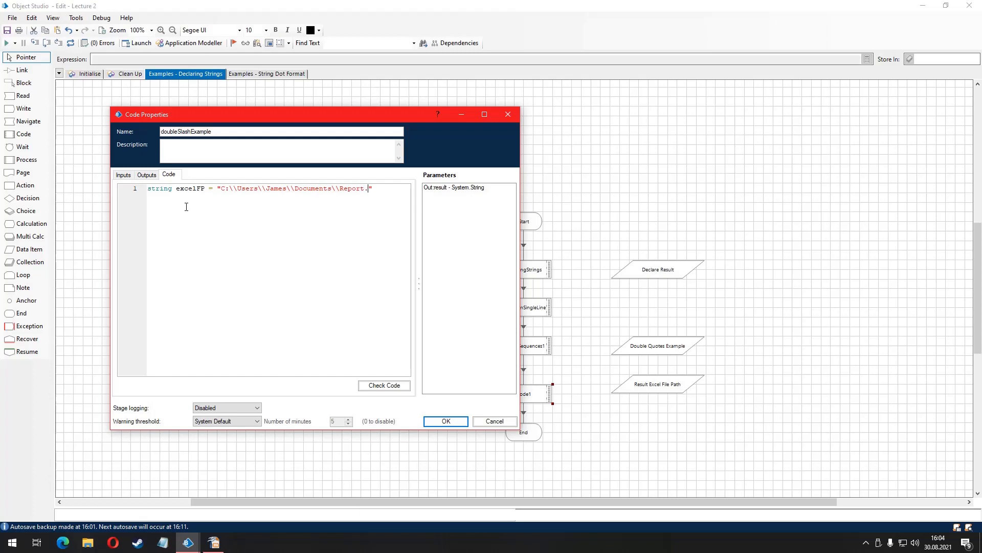
text(xlsx")
text(result = e)
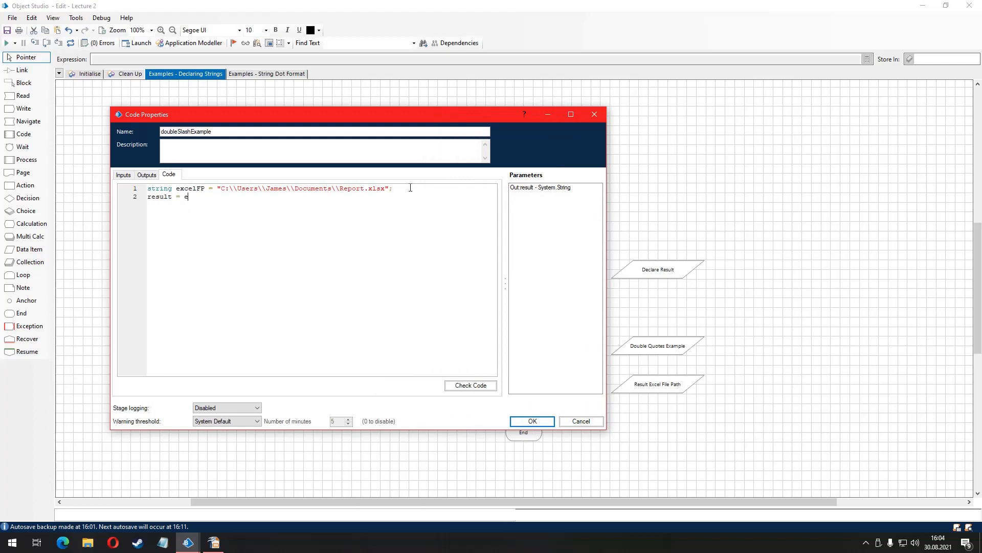
text(xcelFP;)
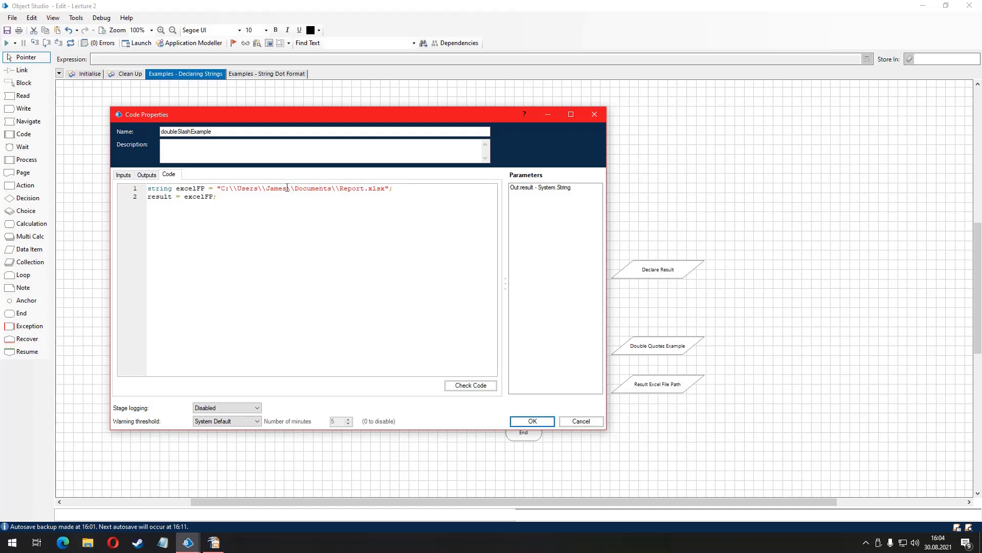
click(470, 385)
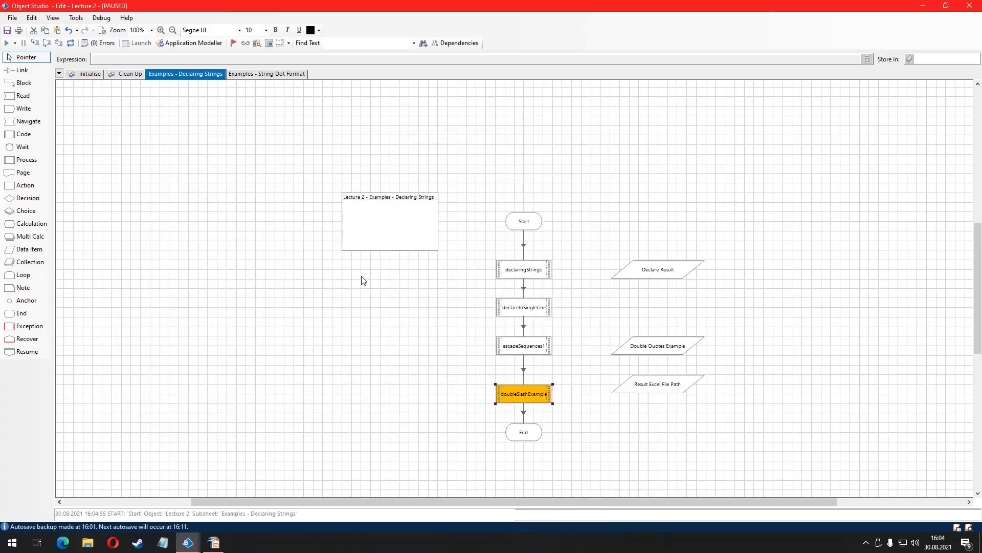
- Step over doubleSlashExample and confirm Result Excel File Path holds C:\Users\James\Documents\Report.xlsx
click(33, 43)
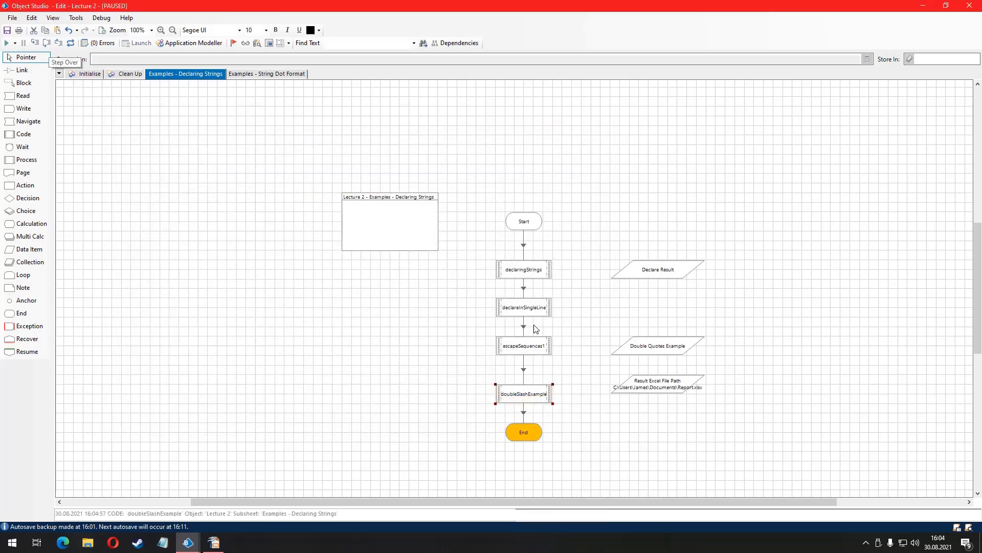
double_click(659, 383)
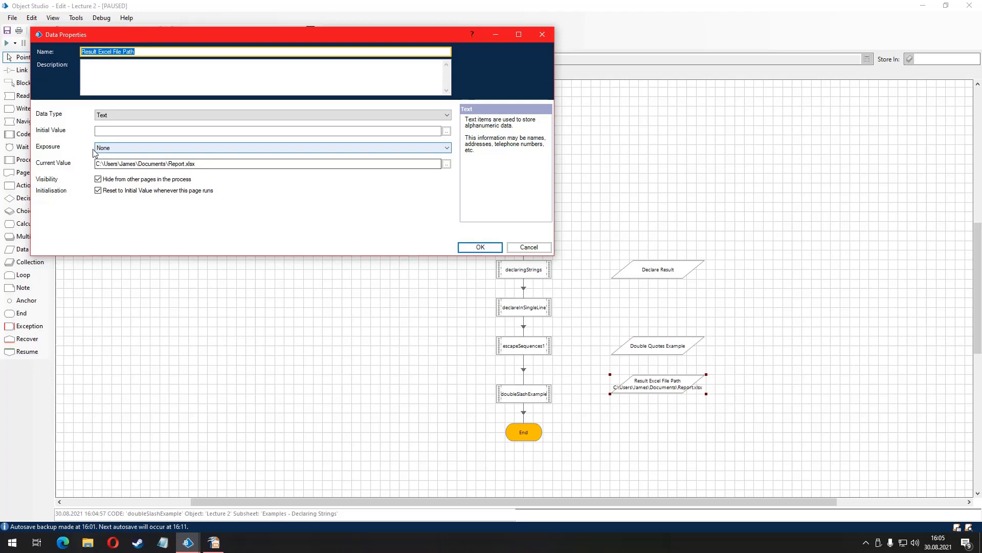
mouse_move(465, 274)
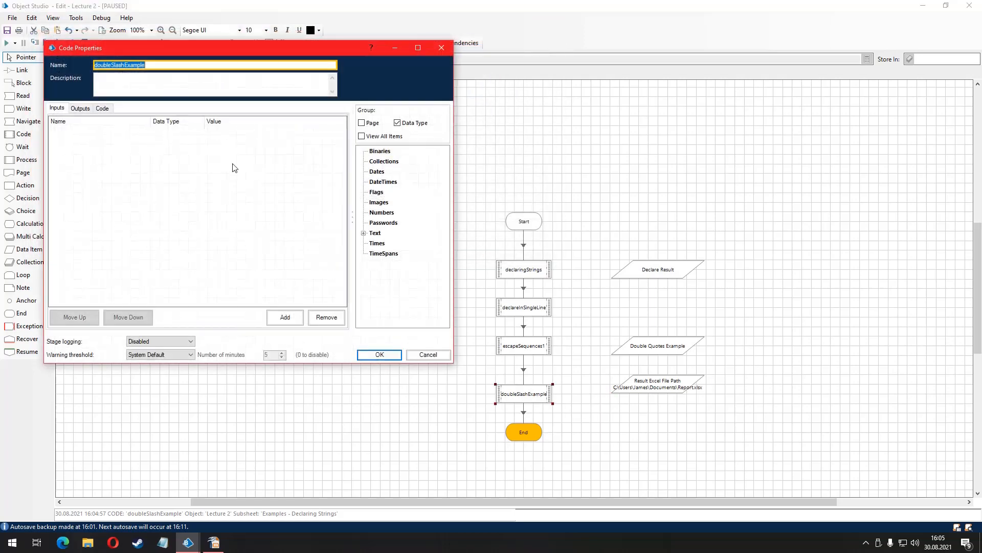
- Validate the single-backslash path and see the unrecognized escape sequence errors
click(103, 109)
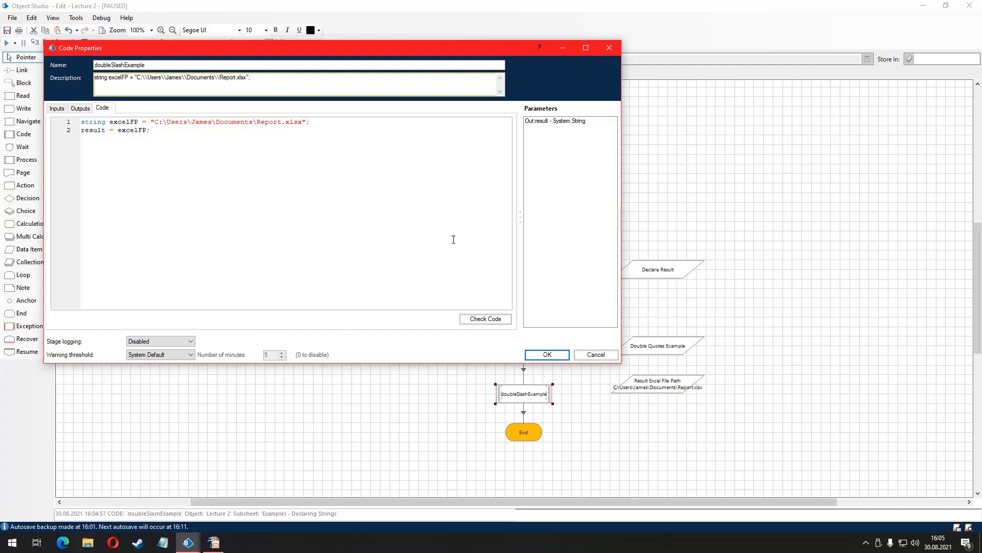
click(485, 319)
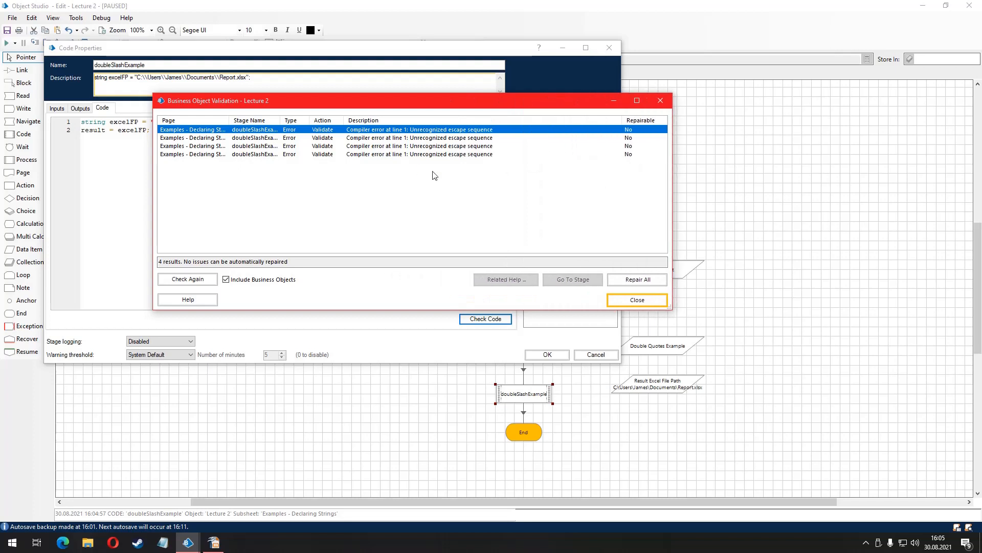
click(636, 300)
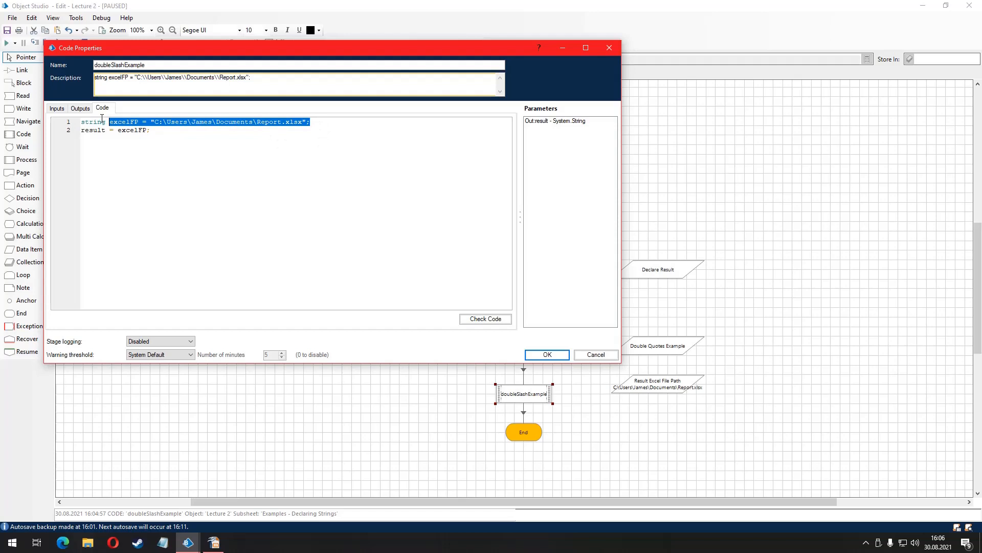
- Restore line 1 with the doubled-backslash Report.xlsx path and save the code
key(Delete)
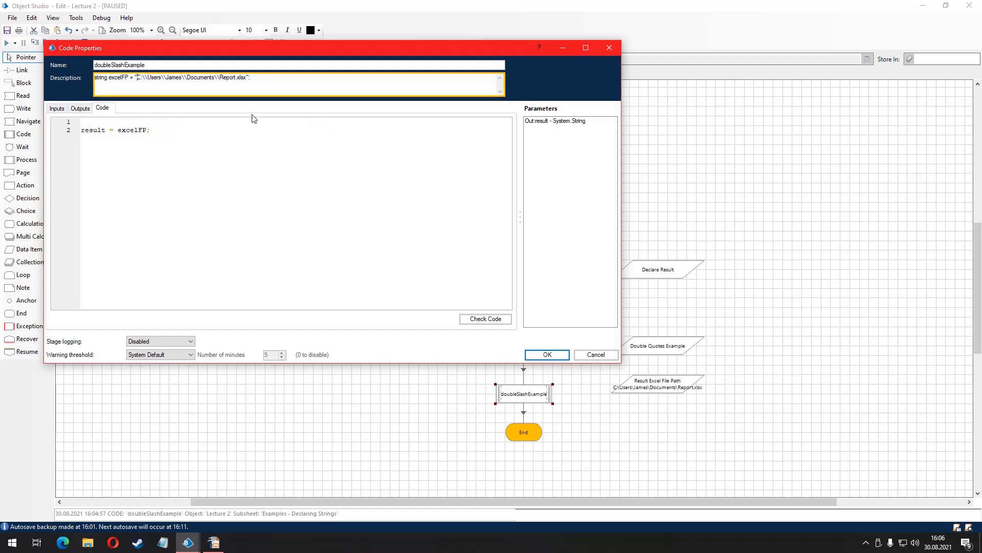
text(string excelFP = "C:\Users\James\Documents\Report.xlsx";)
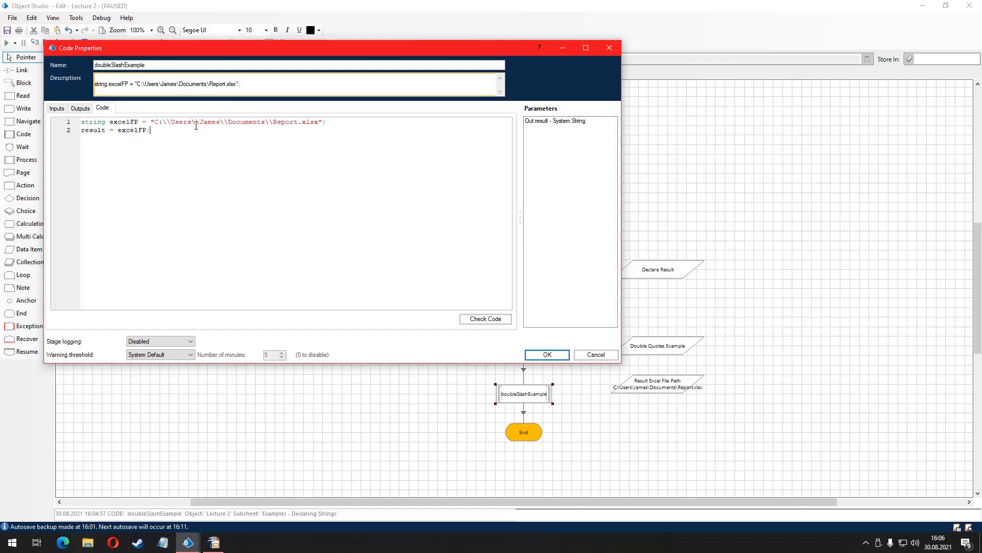
click(486, 319)
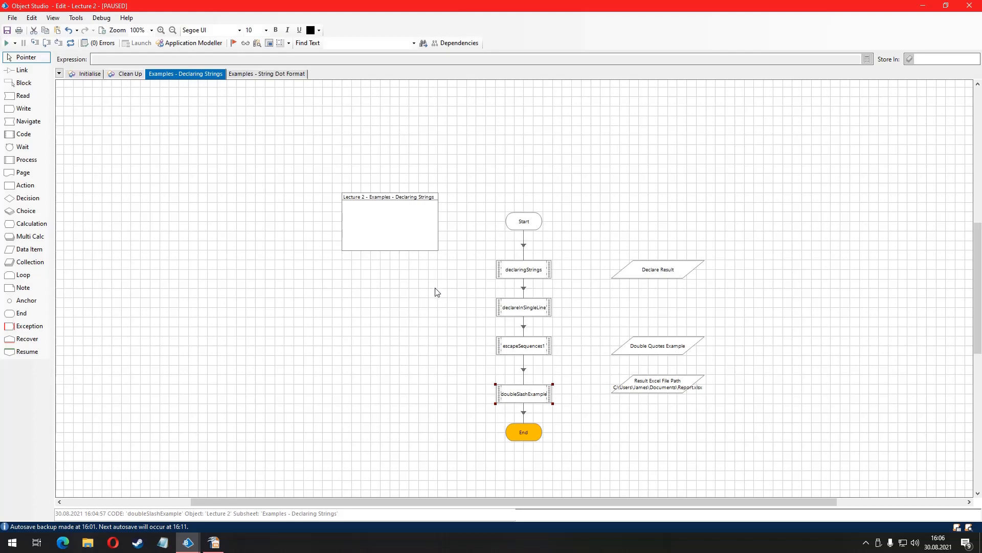
mouse_move(440, 294)
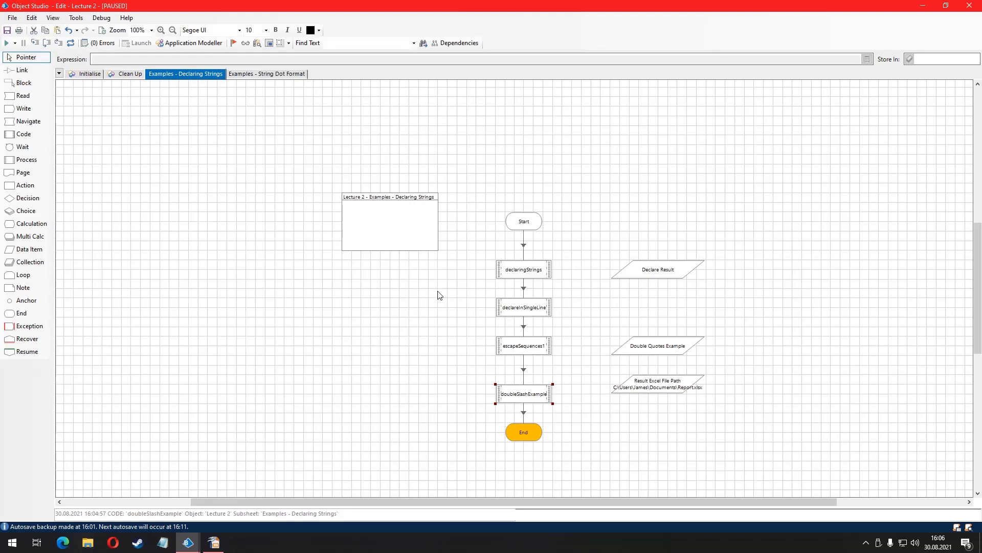
mouse_move(436, 291)
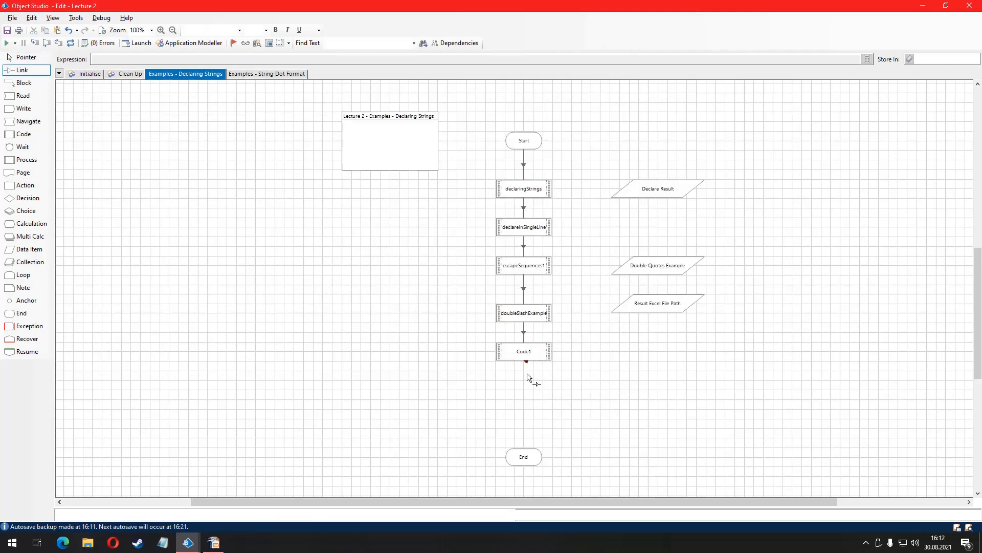
- Link the new atSignExample stage to End, validate its @"..." verbatim path code cleanly and save it
click(523, 351)
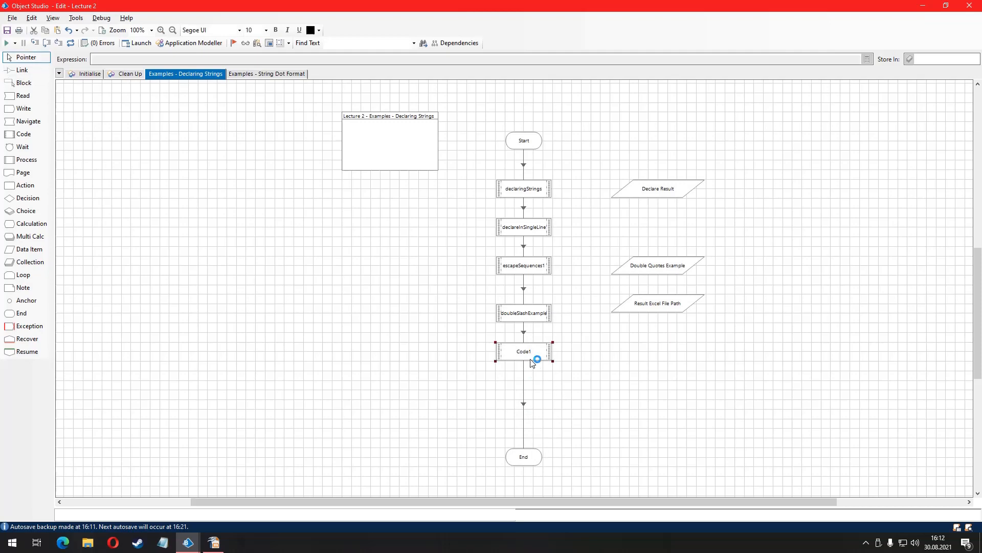
double_click(523, 351)
text(atSignExampl)
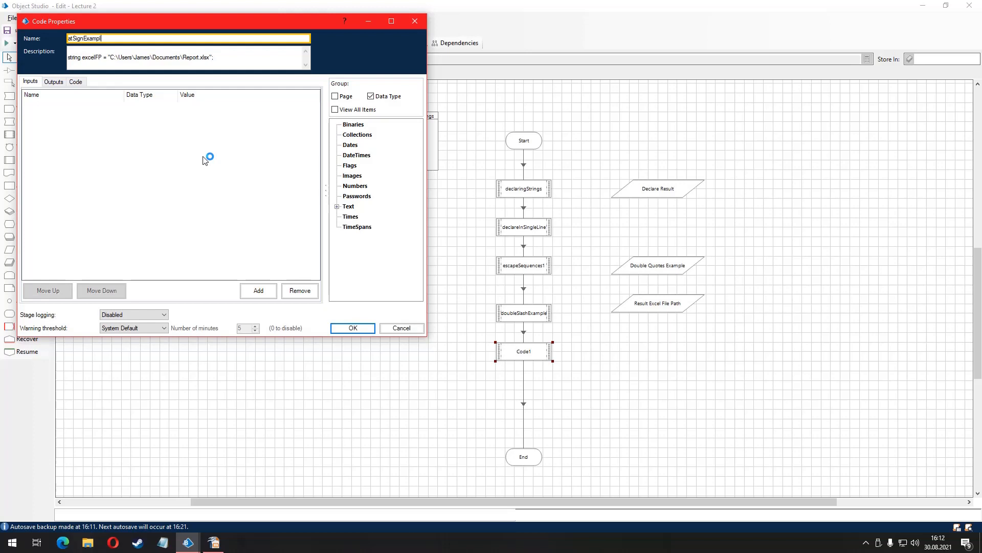
click(74, 82)
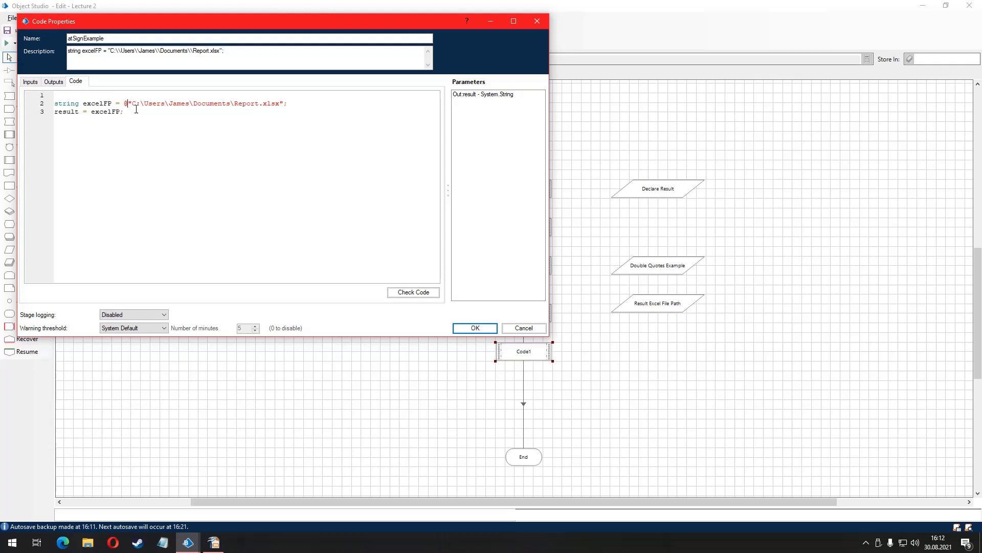
click(413, 293)
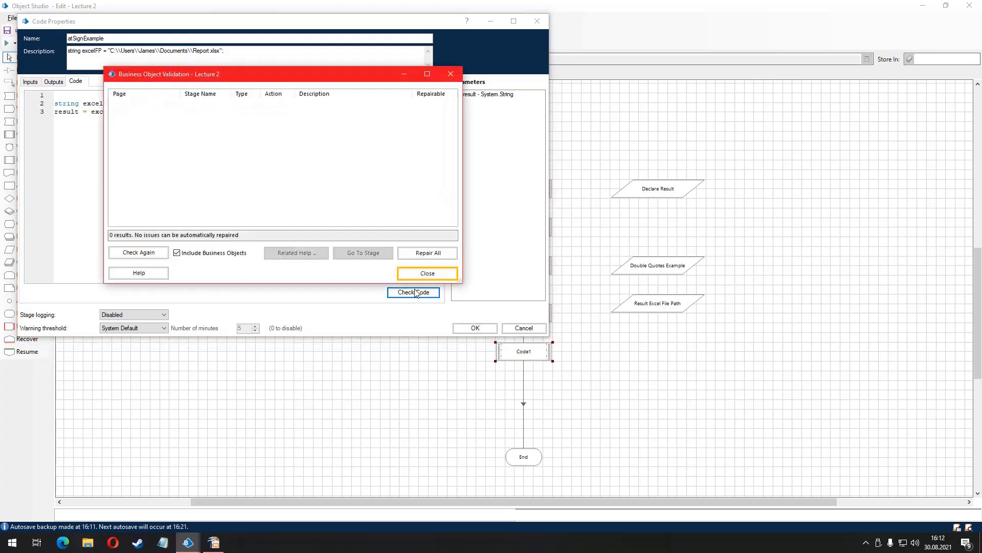
click(428, 273)
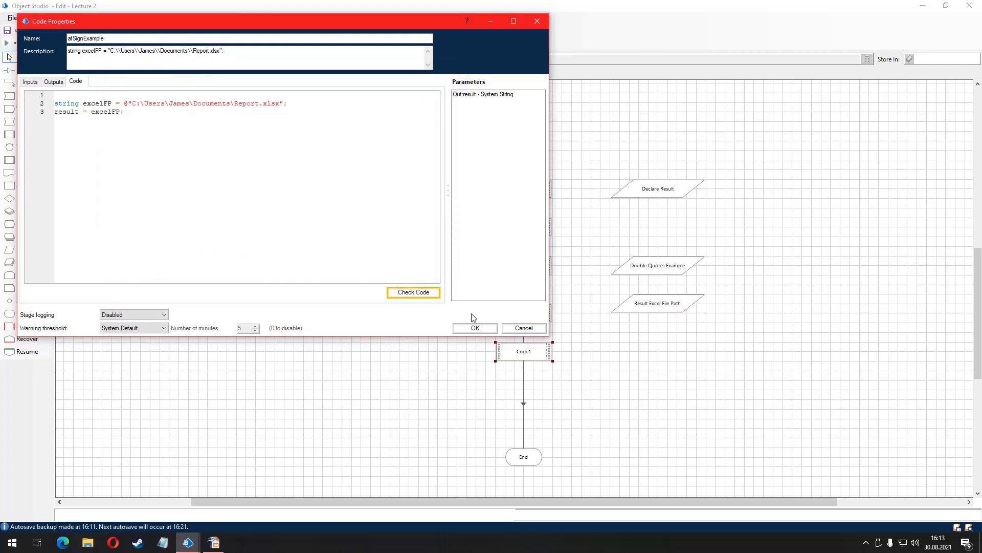
click(475, 328)
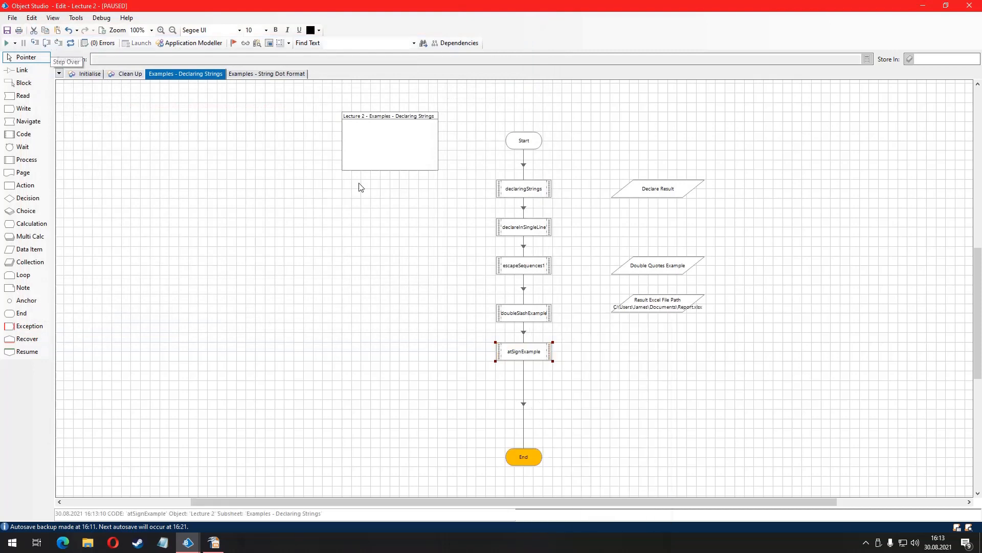
- Set doubleSlashExample as the next stage and step over it
double_click(657, 303)
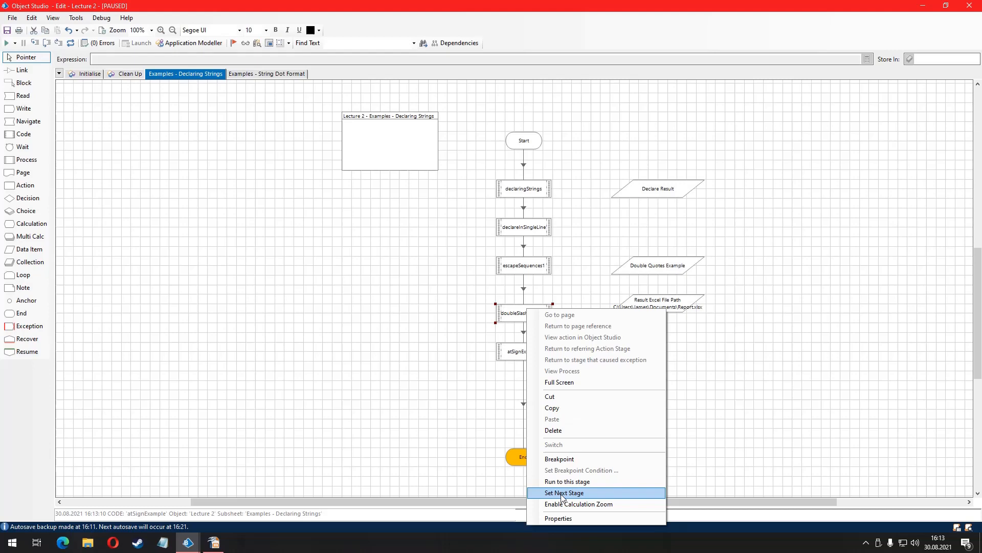
click(565, 492)
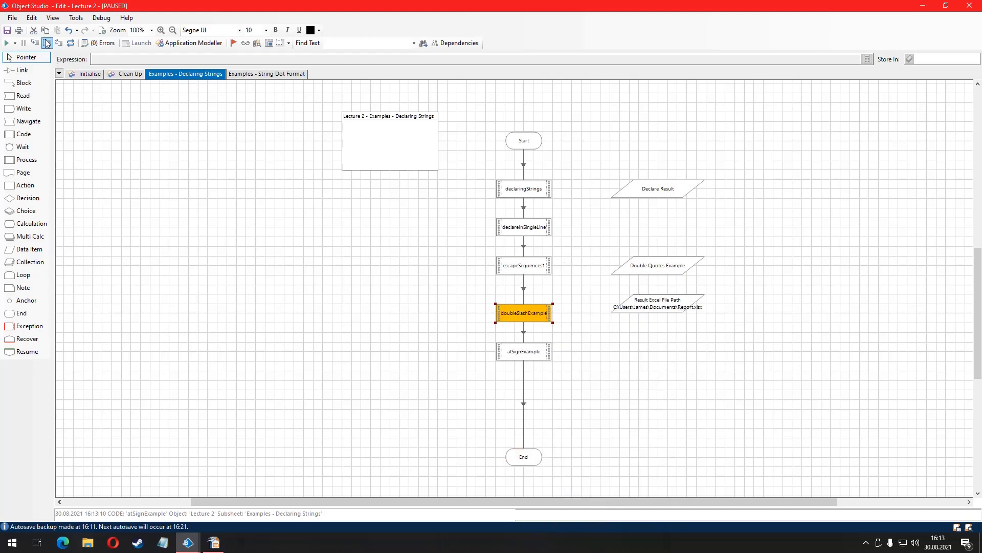
click(49, 43)
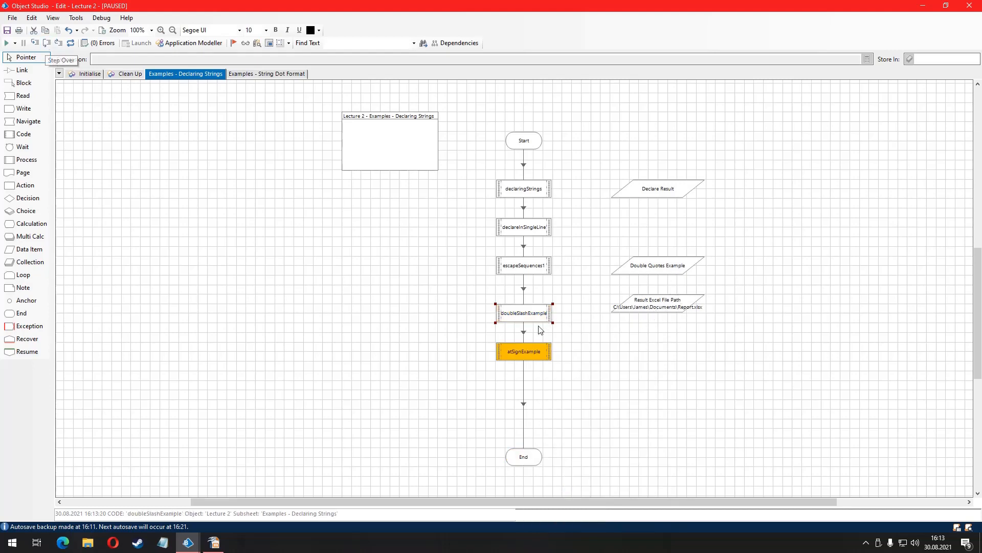
- Show atSignExample's path fails validation without @ and compiles cleanly once @ is restored
double_click(523, 351)
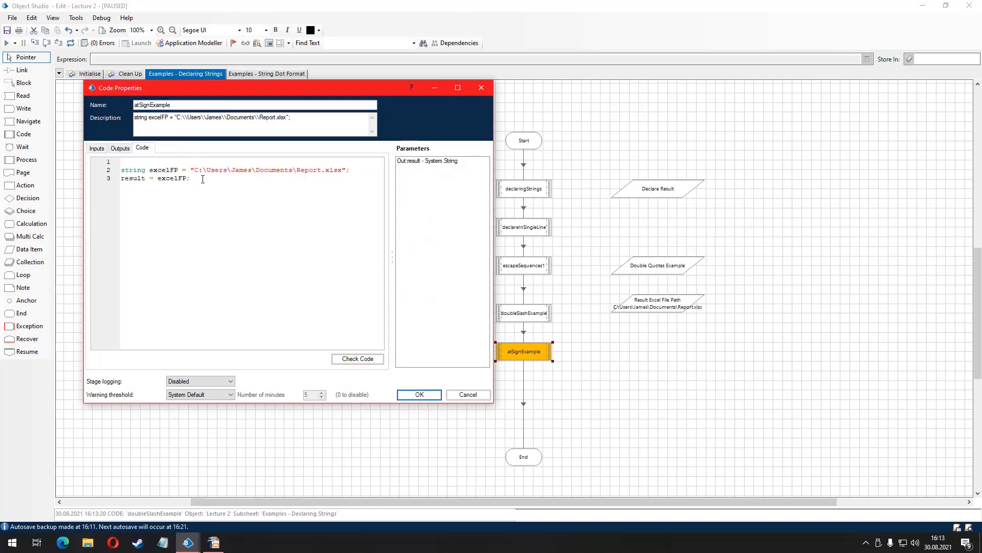
click(357, 359)
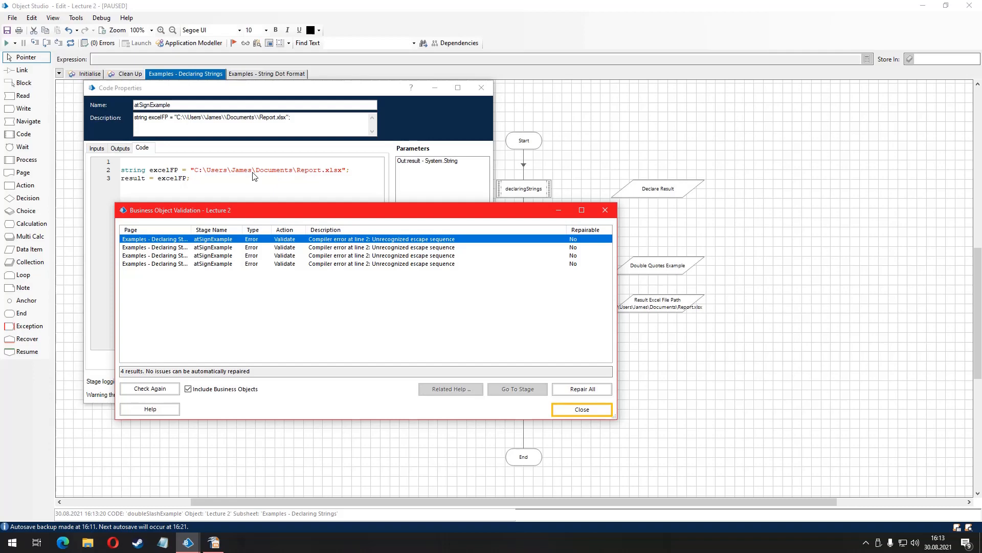
mouse_move(212, 179)
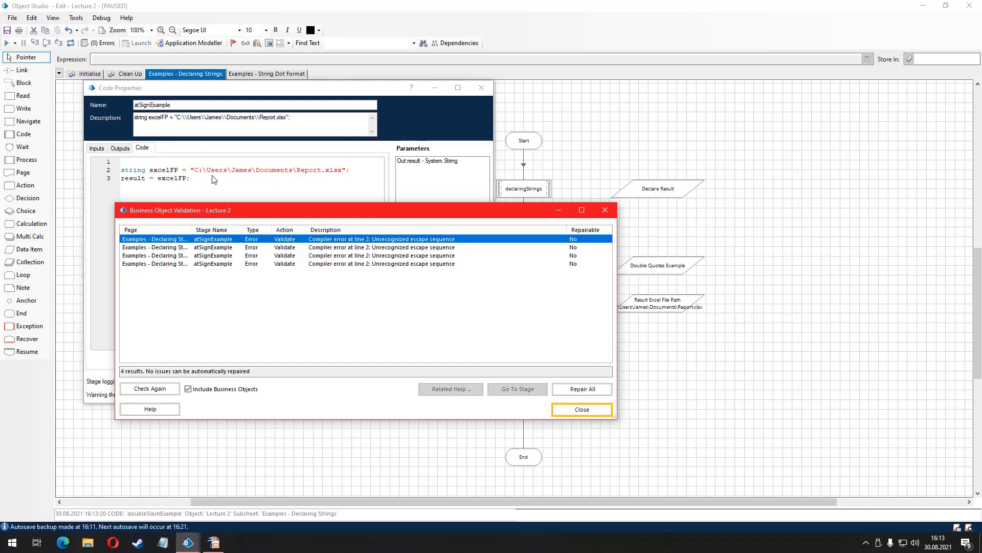
click(582, 409)
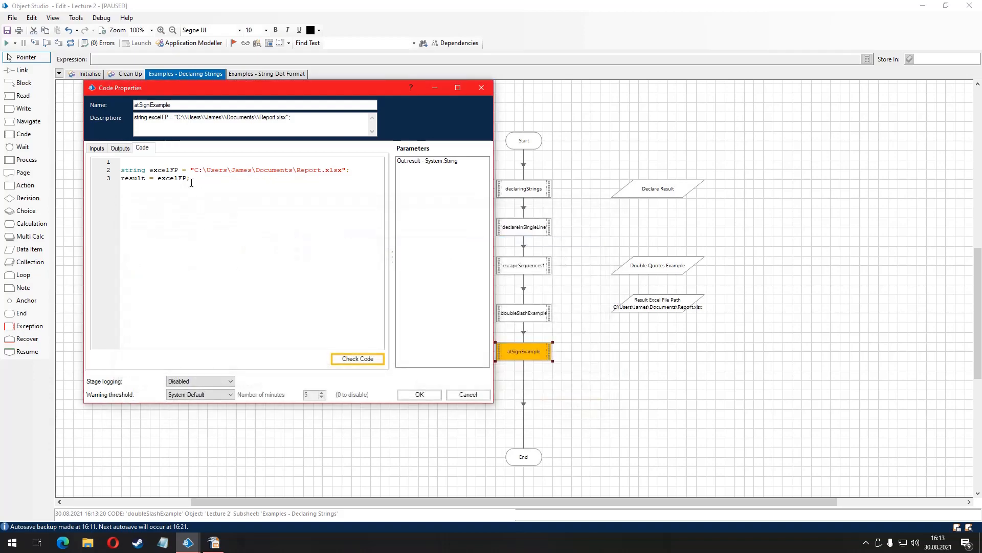
text(@)
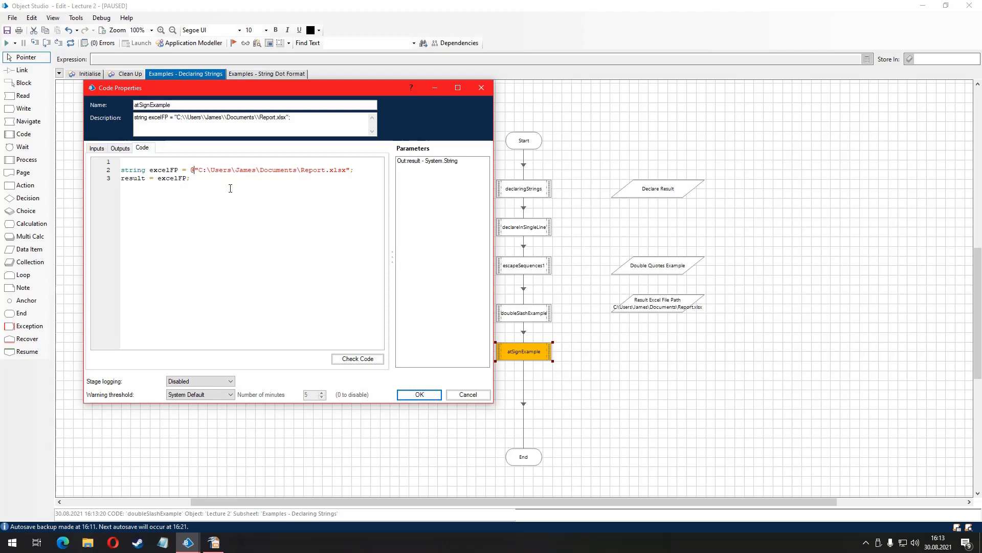
click(358, 359)
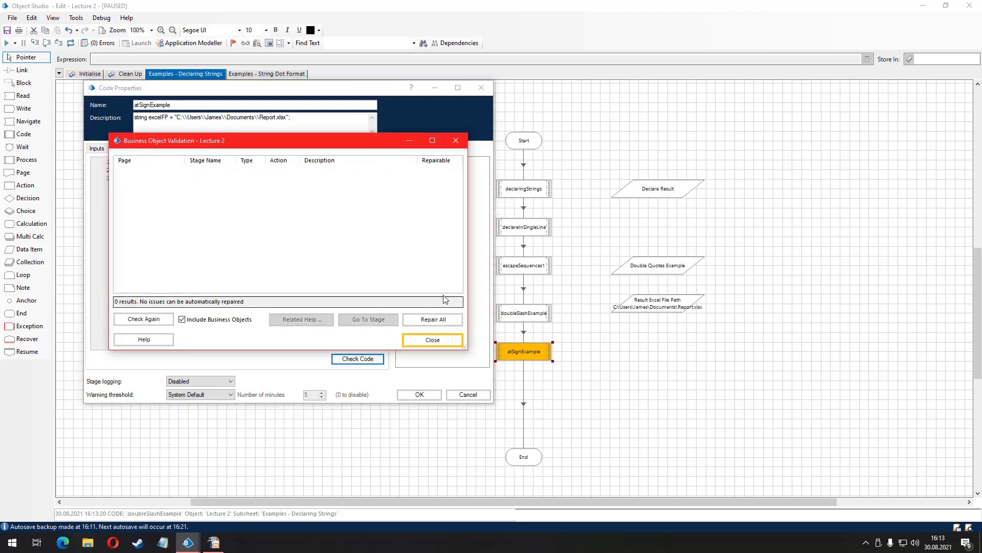
click(432, 340)
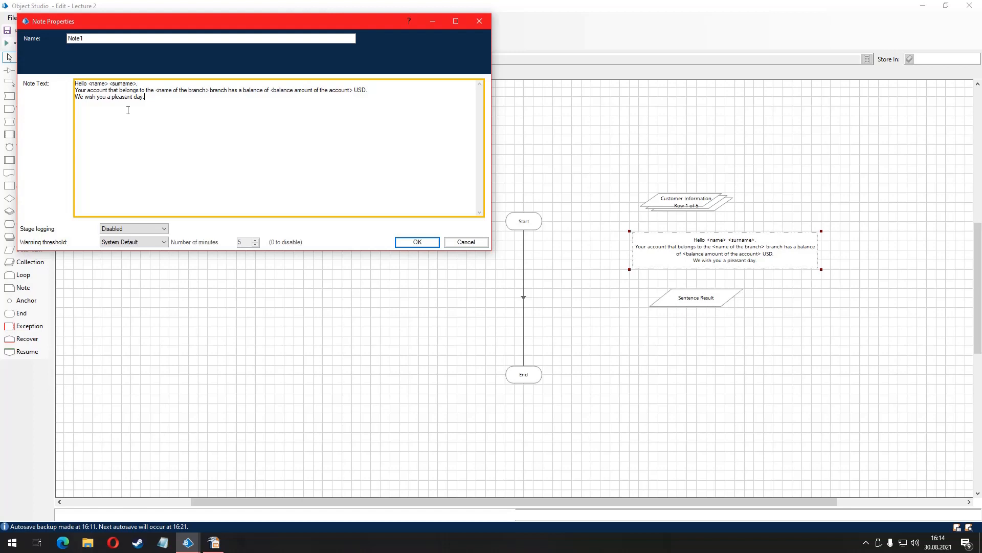
mouse_move(131, 109)
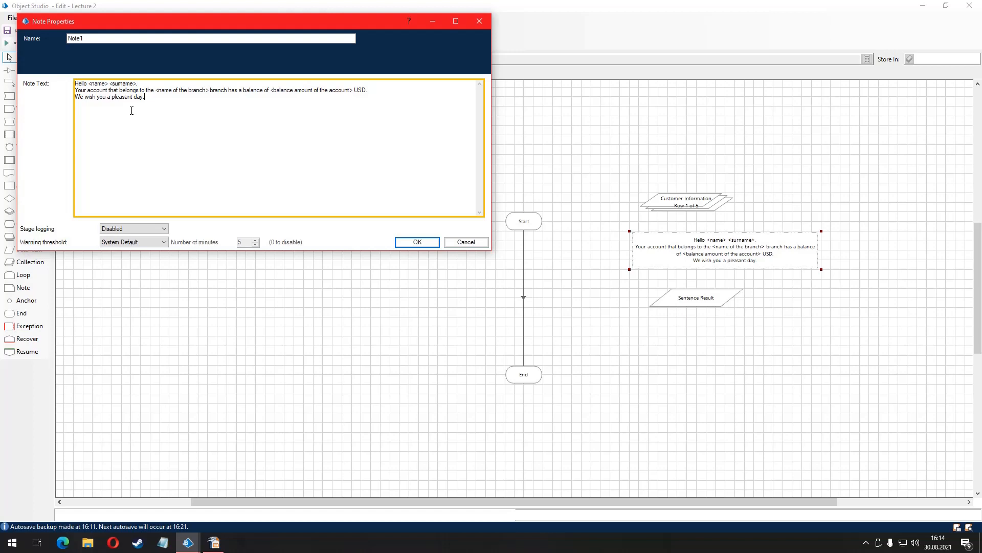
mouse_move(385, 219)
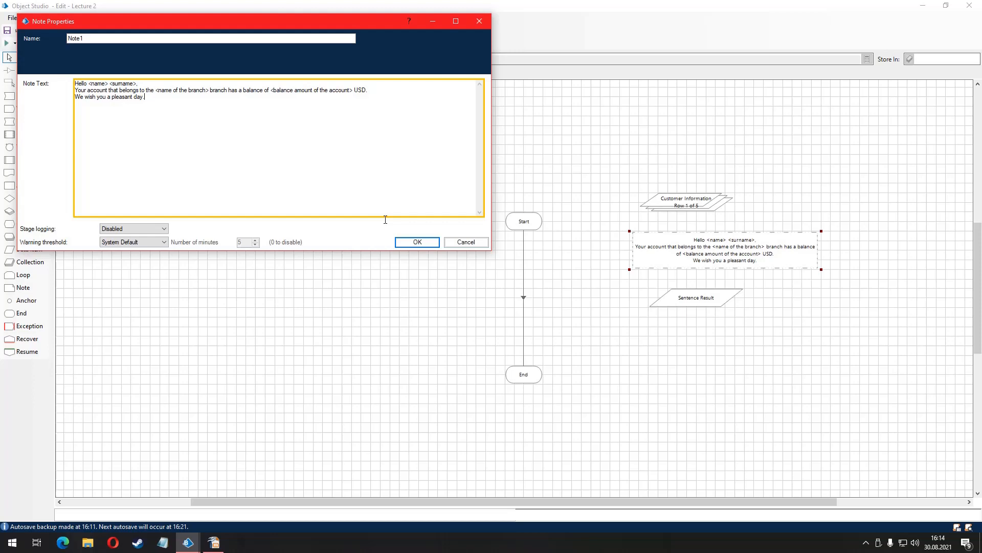
- Confirm the customer greeting and branch balance template note text
click(418, 241)
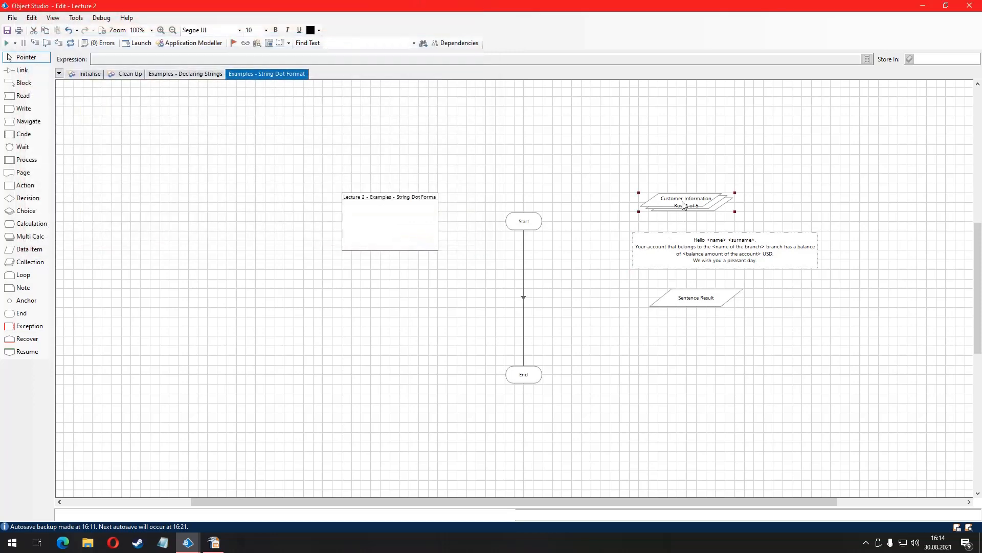
- Review the five customer rows in the Customer Information collection's Initial Values and close it
double_click(685, 201)
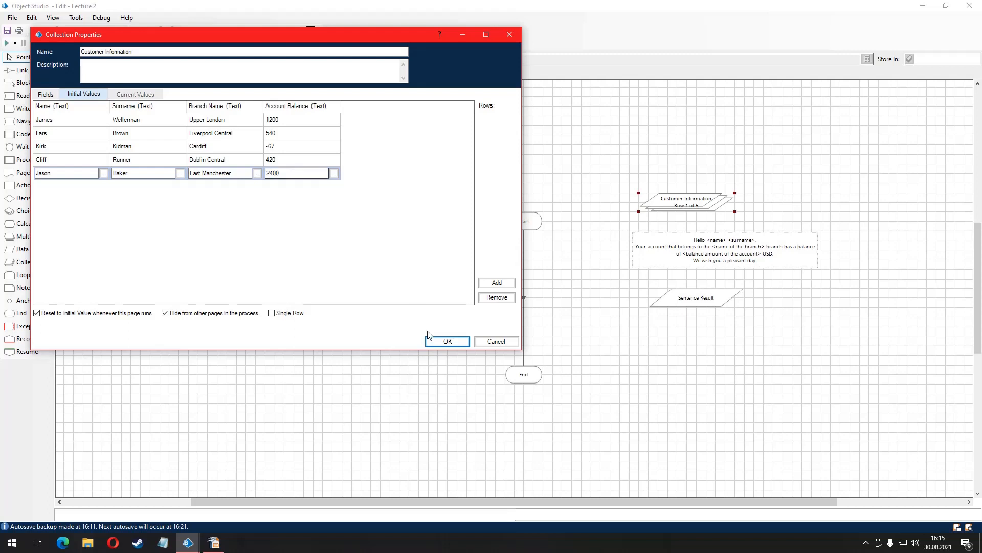
click(448, 342)
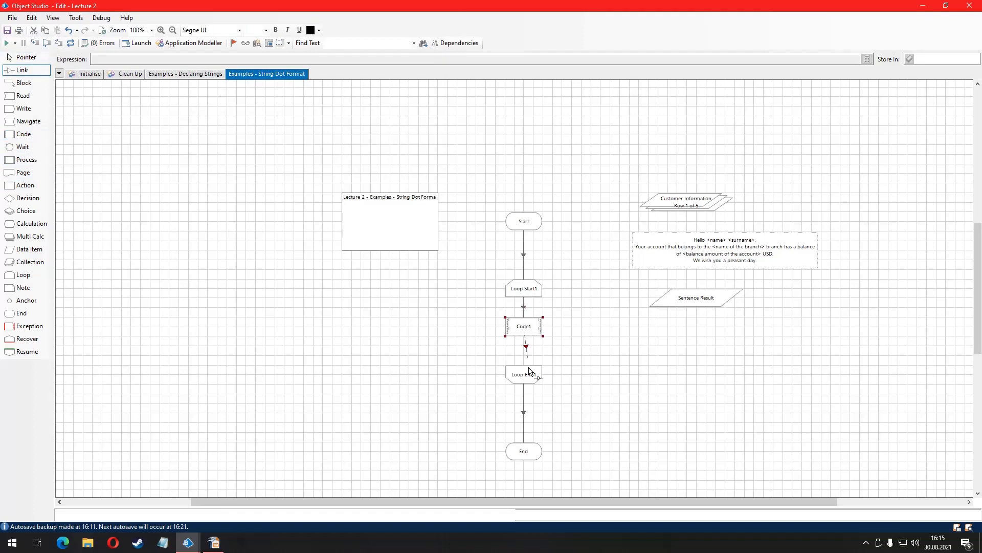
- Name the code stage stringDotFormatExample and add inputs eachAccount, eachBranch, customer name and output resultSentence
double_click(523, 326)
text(stringDotFormatE)
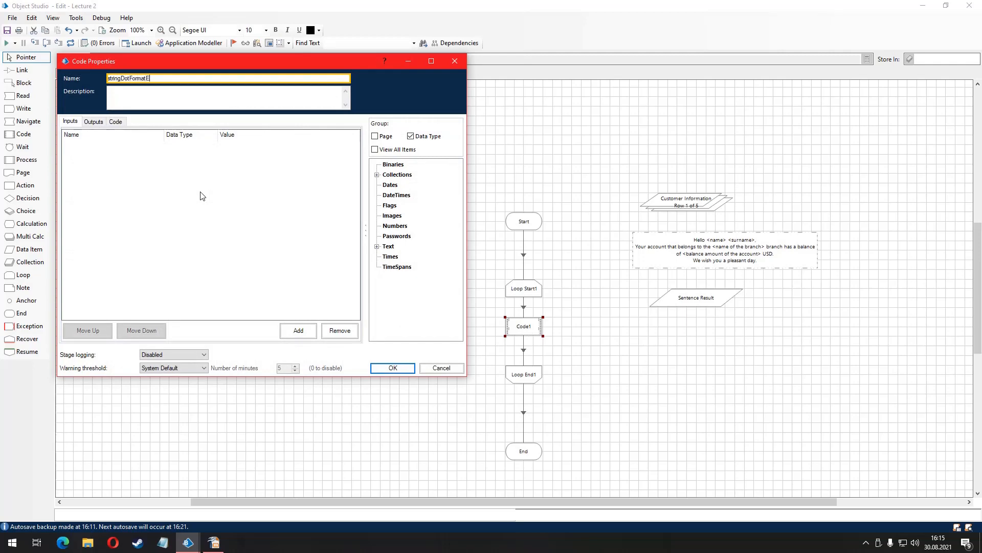
text(xample)
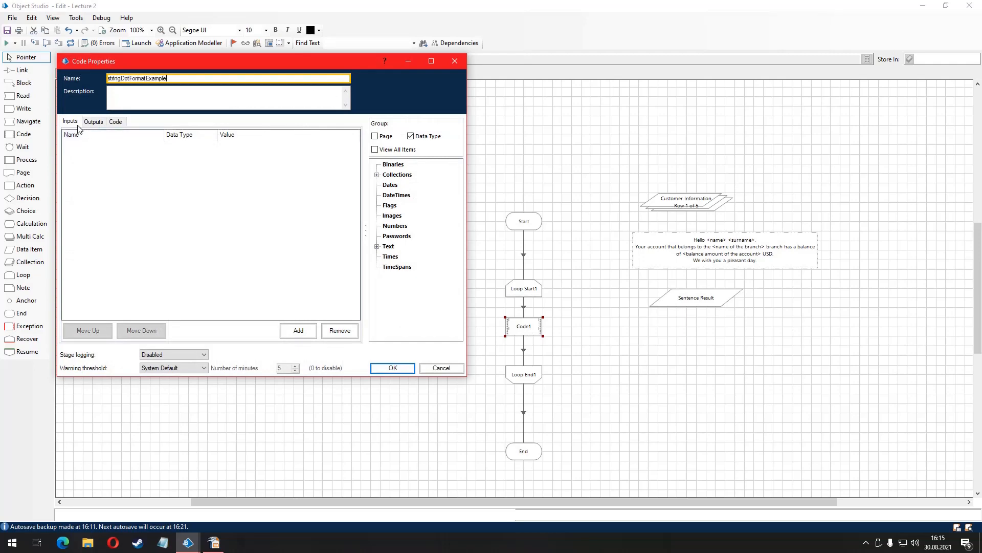
click(376, 174)
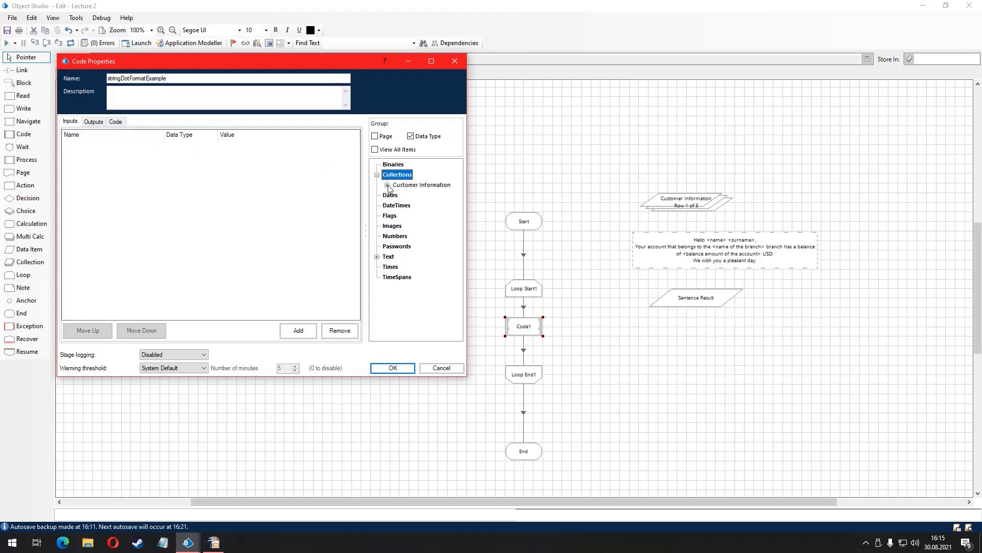
click(387, 184)
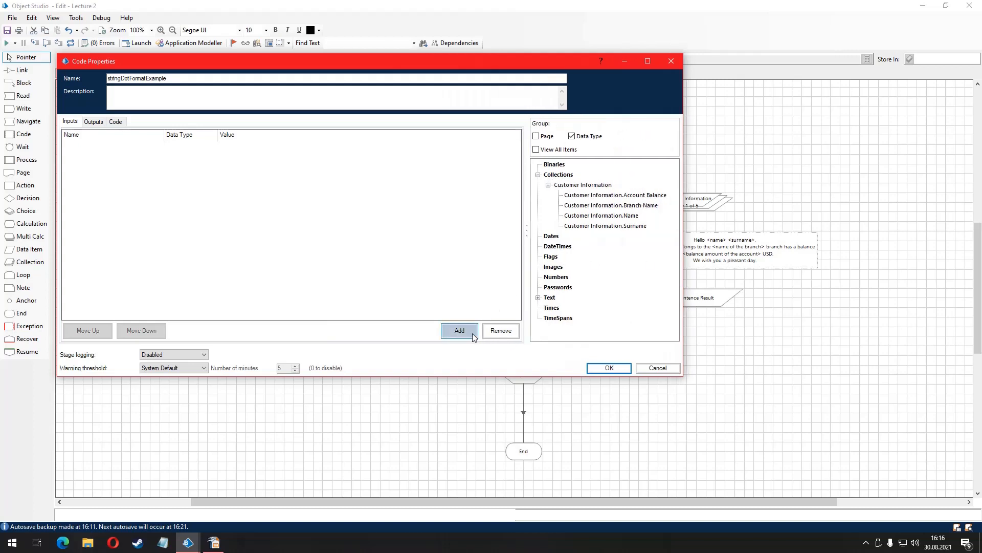
click(458, 330)
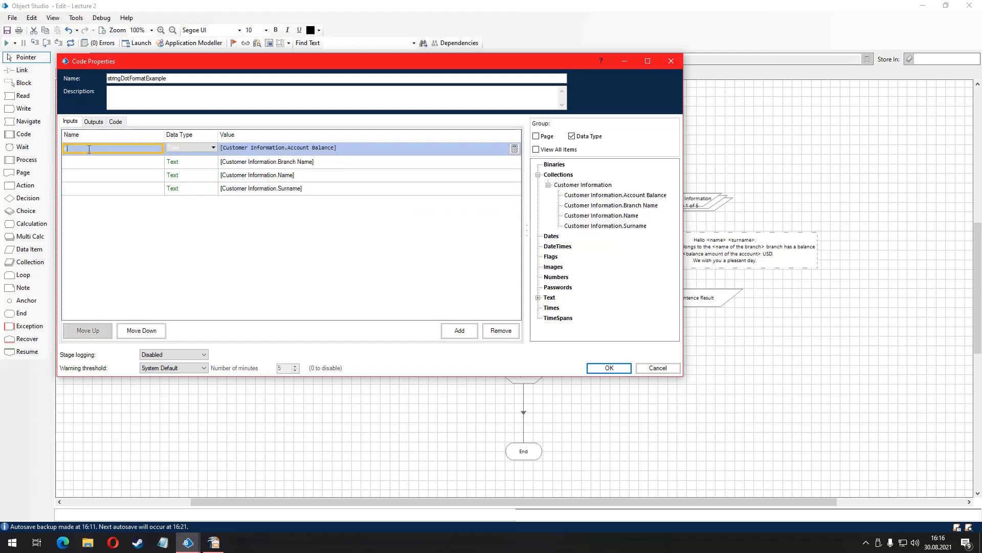
text(eachAccountBalanc)
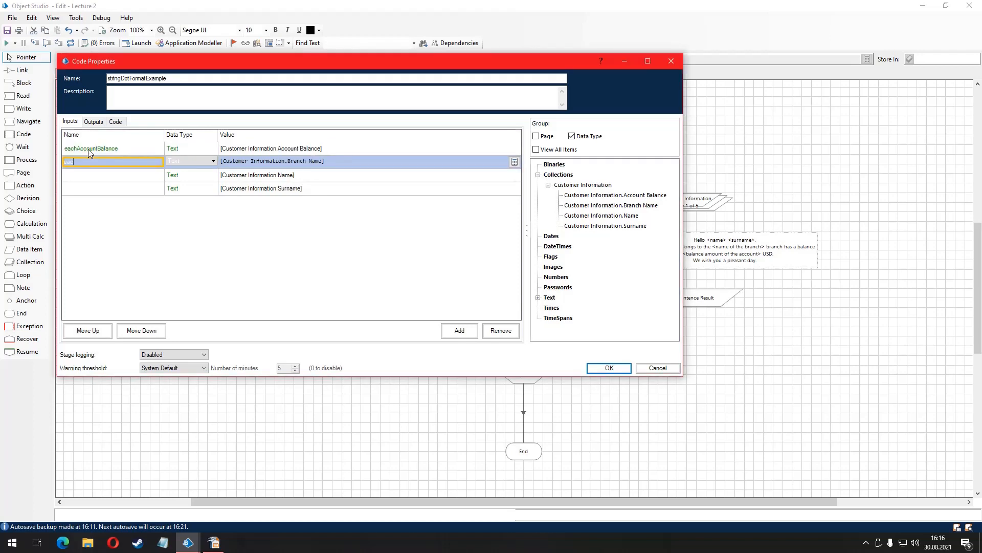
text(eachBranchName)
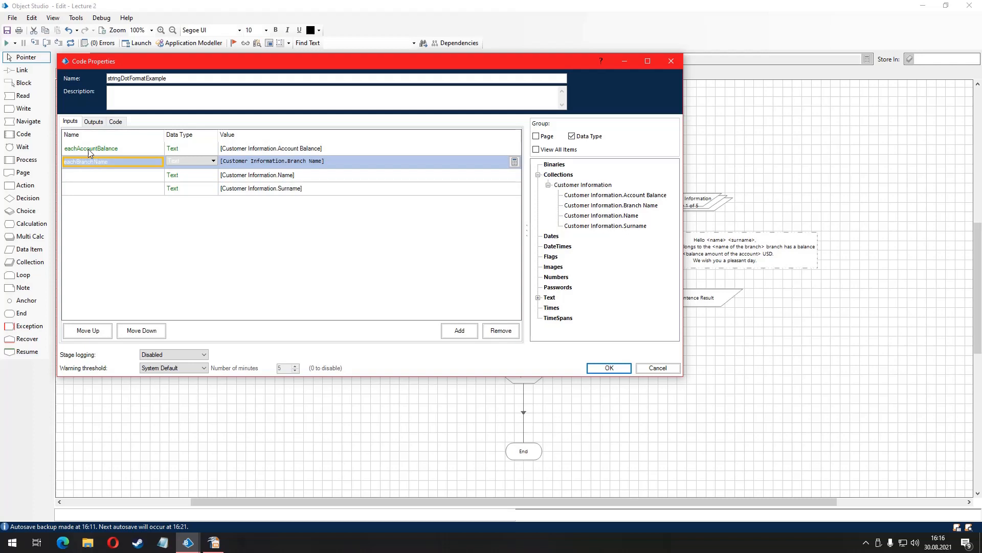
click(113, 175)
text(eachCustomerNa)
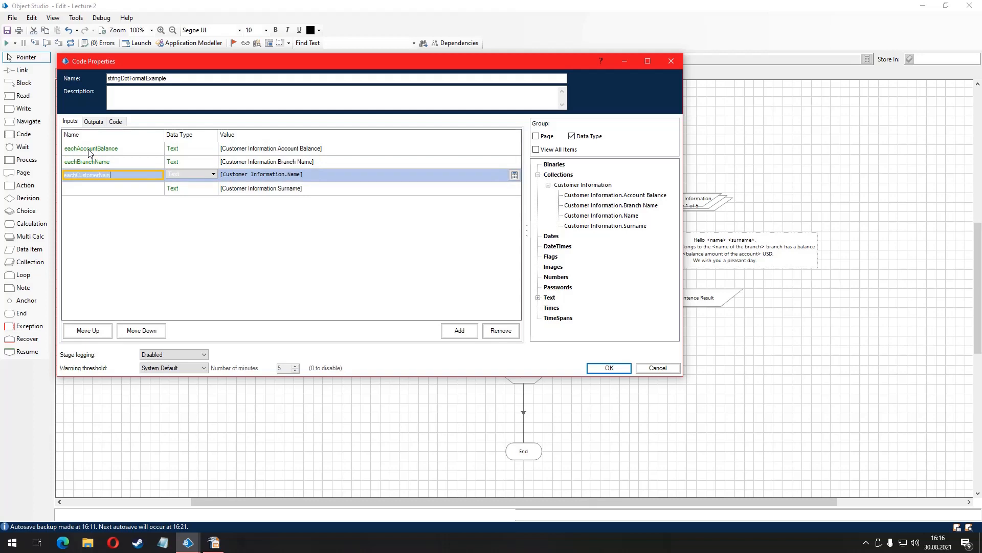
double_click(102, 175)
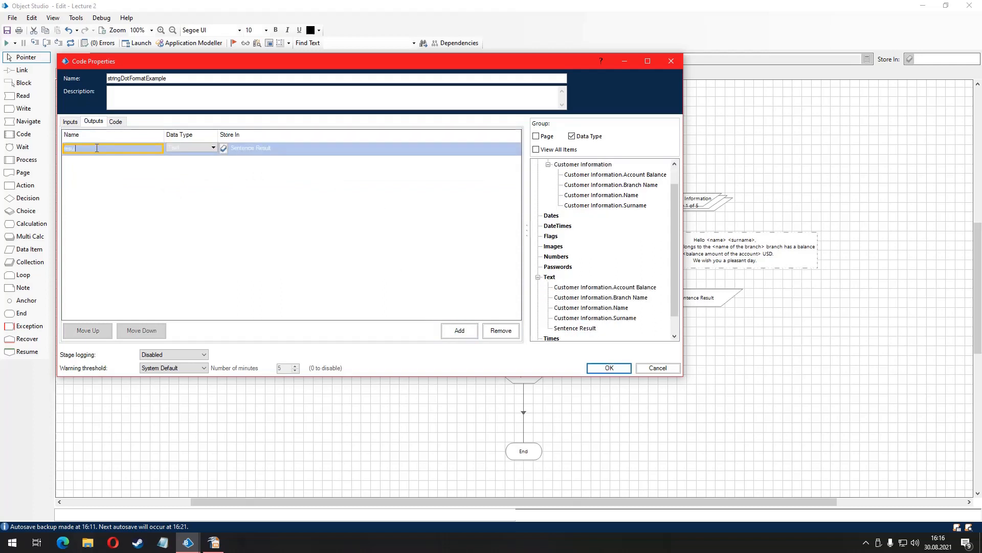
text(resultSentence)
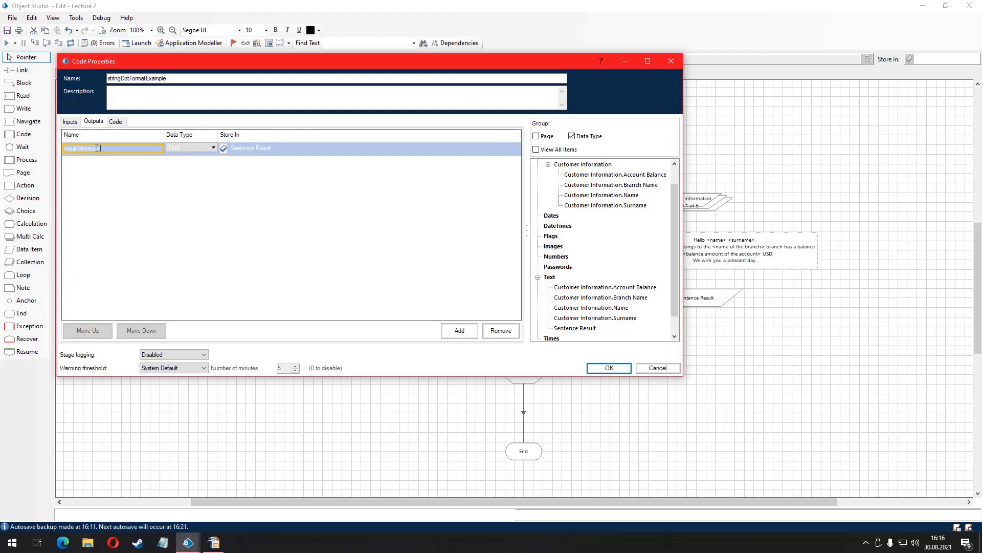
- Begin the code: resultSentence = string.Format("Hello {0} {1}, your account that belongs..."
click(115, 121)
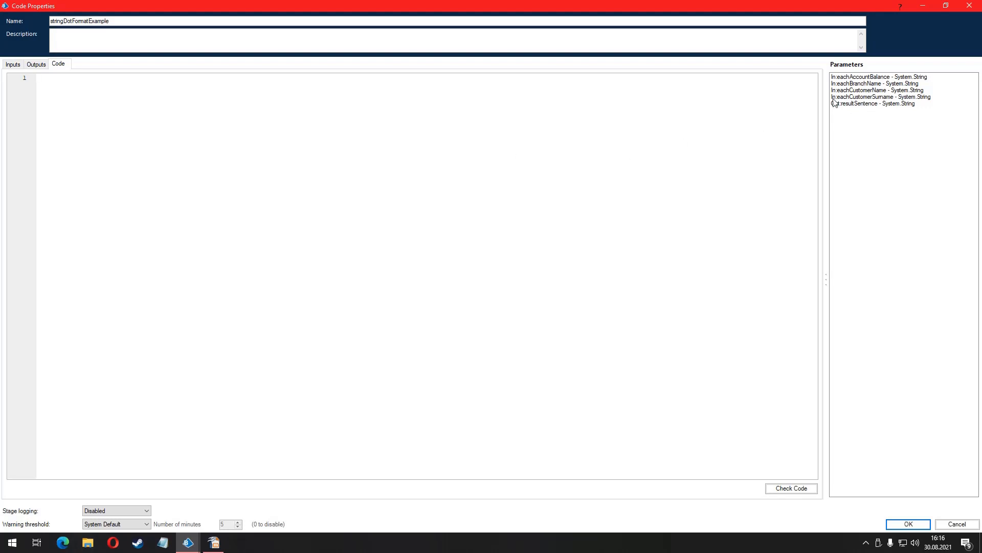
text(resul)
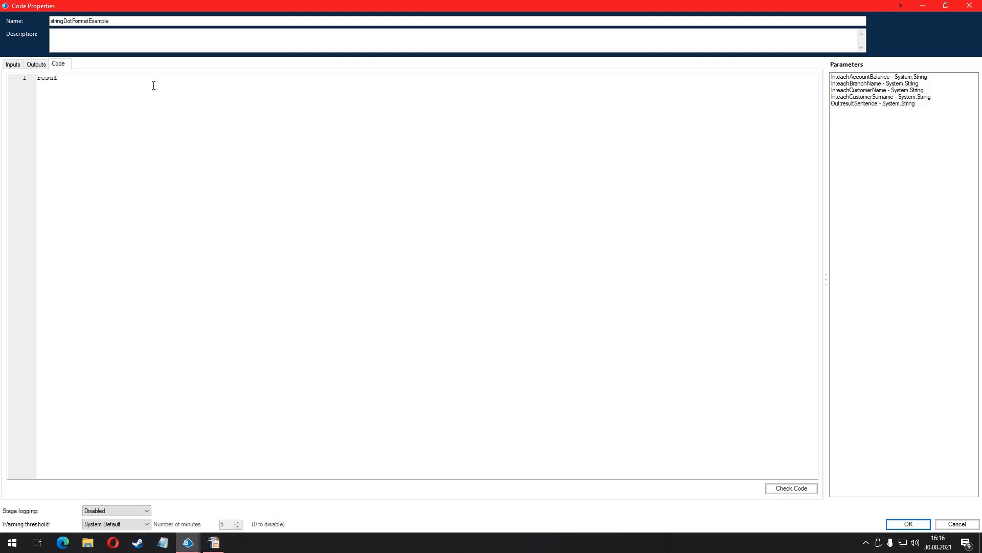
text(tSentence =)
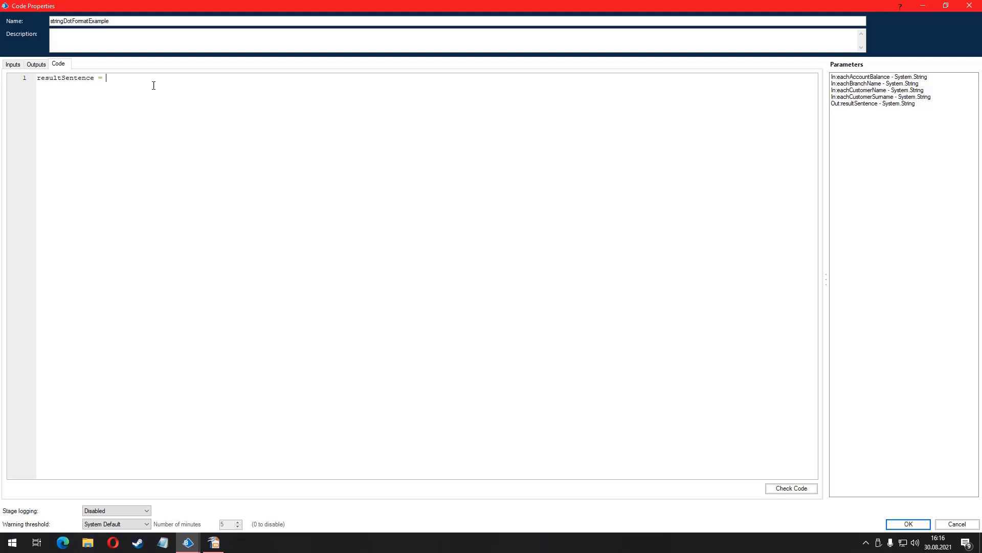
text(string.Fo)
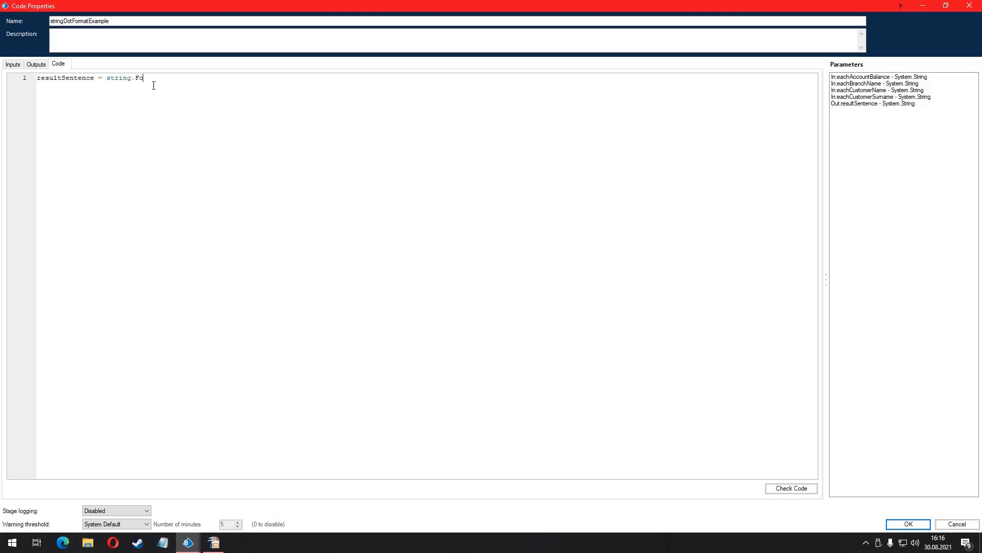
text(rmat(""))
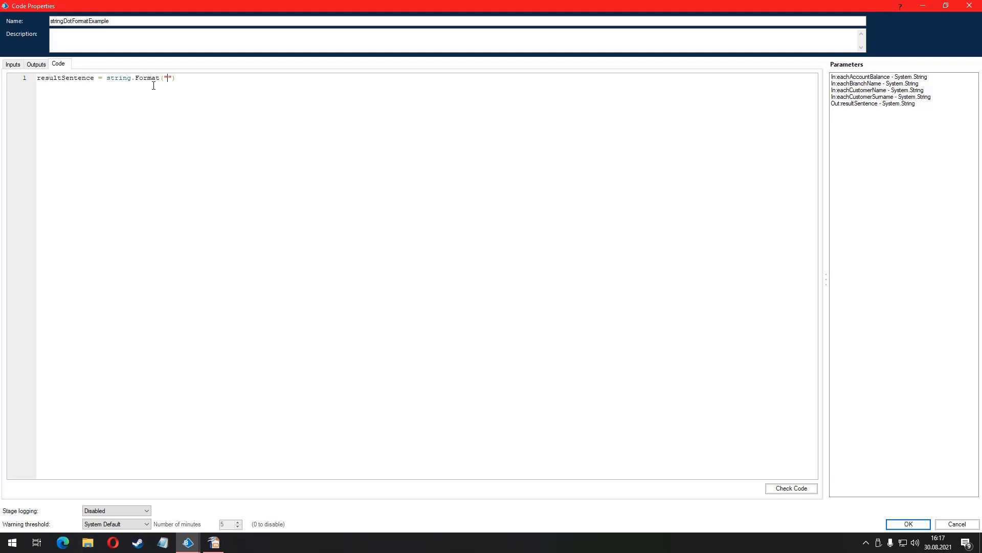
text(Hello{})
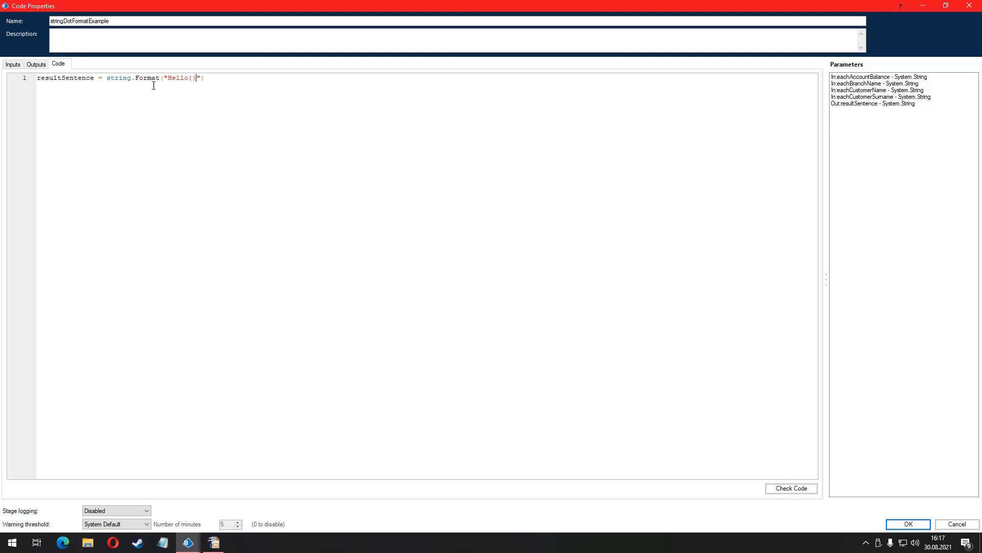
text(0)
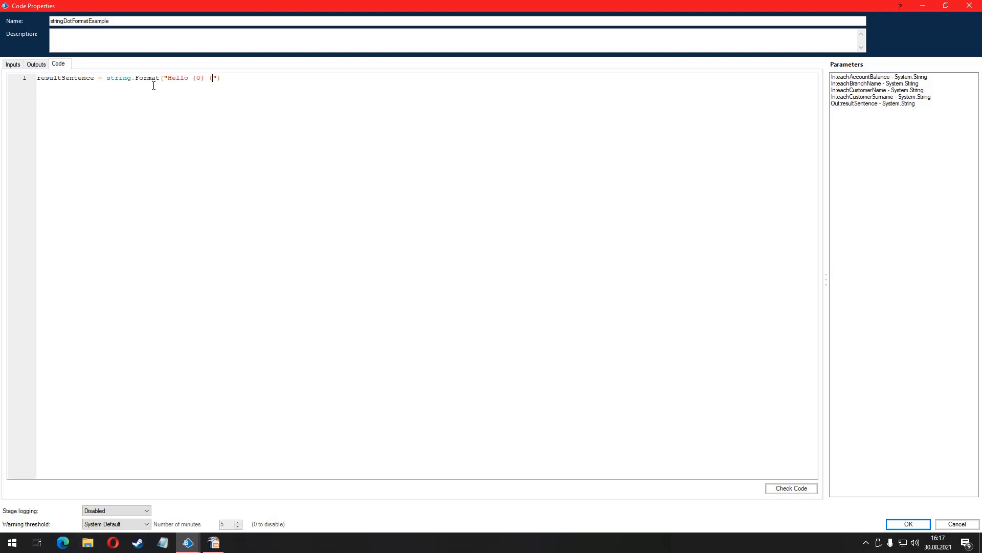
text({1},Your acc)
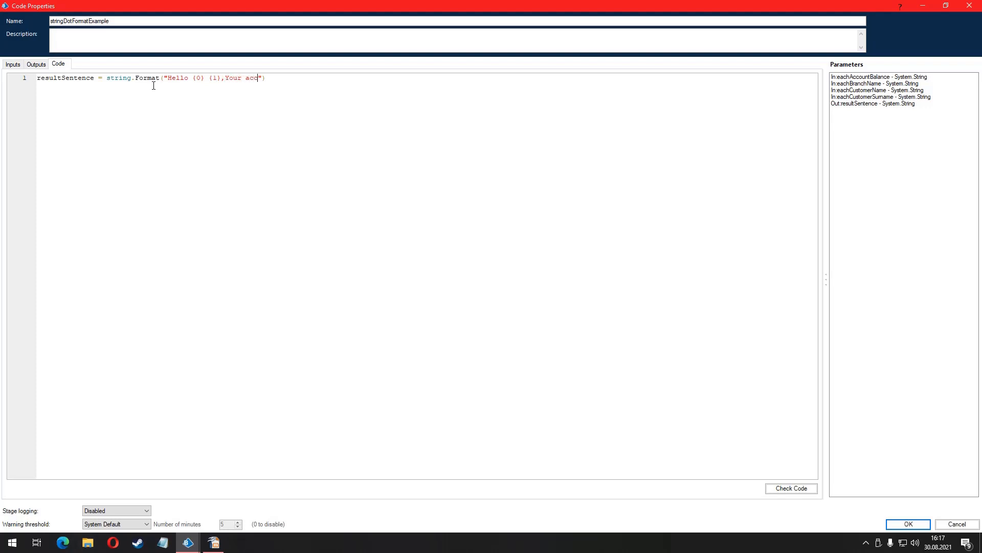
text(ount that)
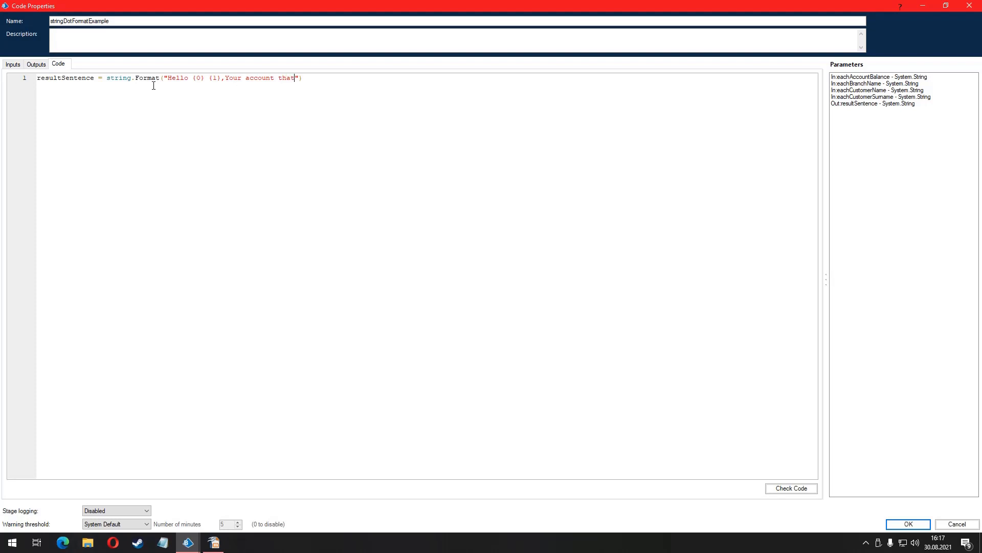
text(belongs to the {2)
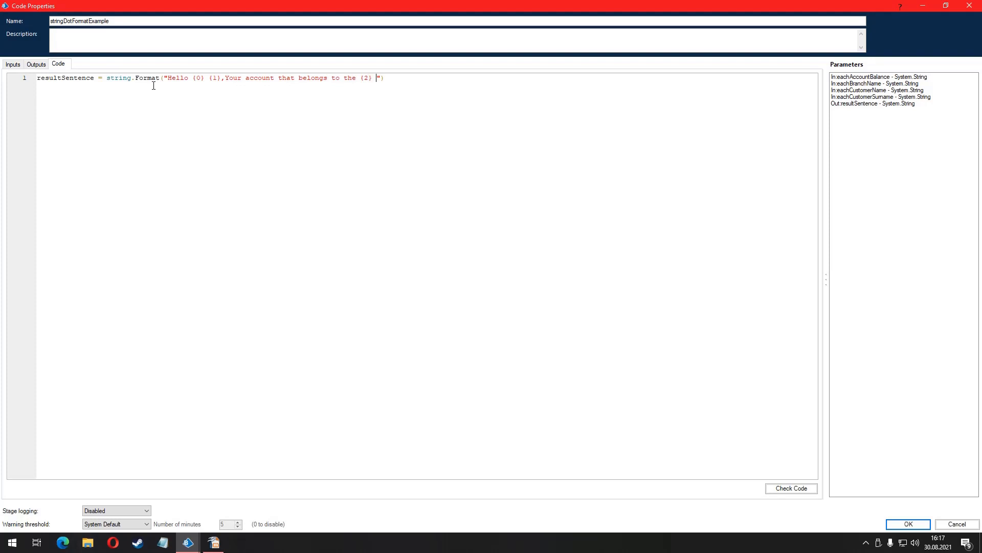
- Finish the sentence with branch, balance of {3} USD and a pleasant-day wish, then add the each... arguments
text(branch h)
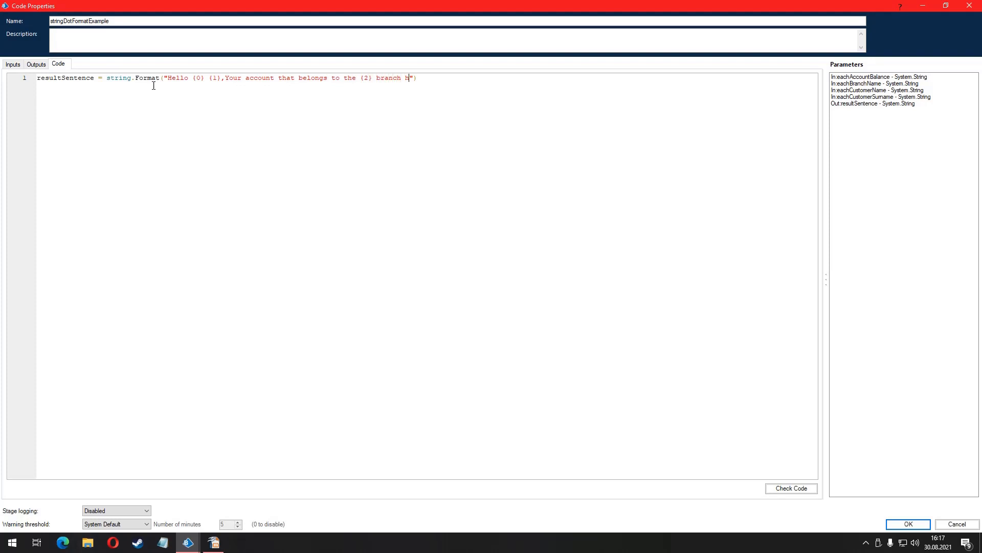
text(as a)
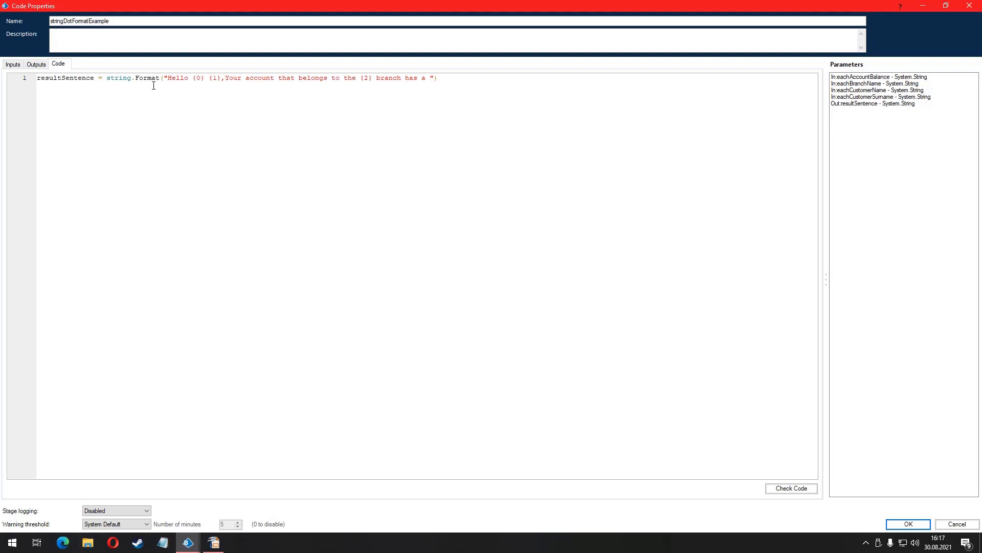
text(balance)
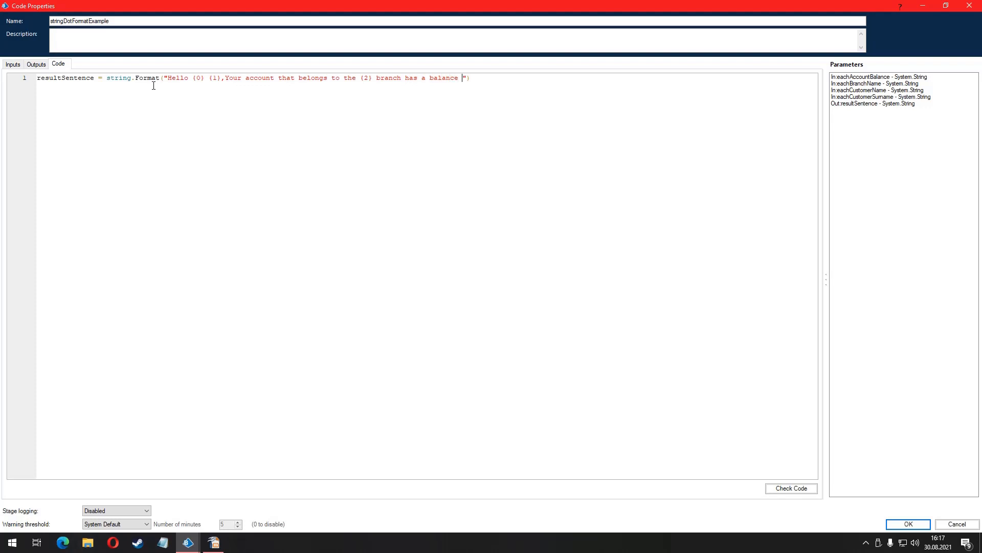
text(of {)
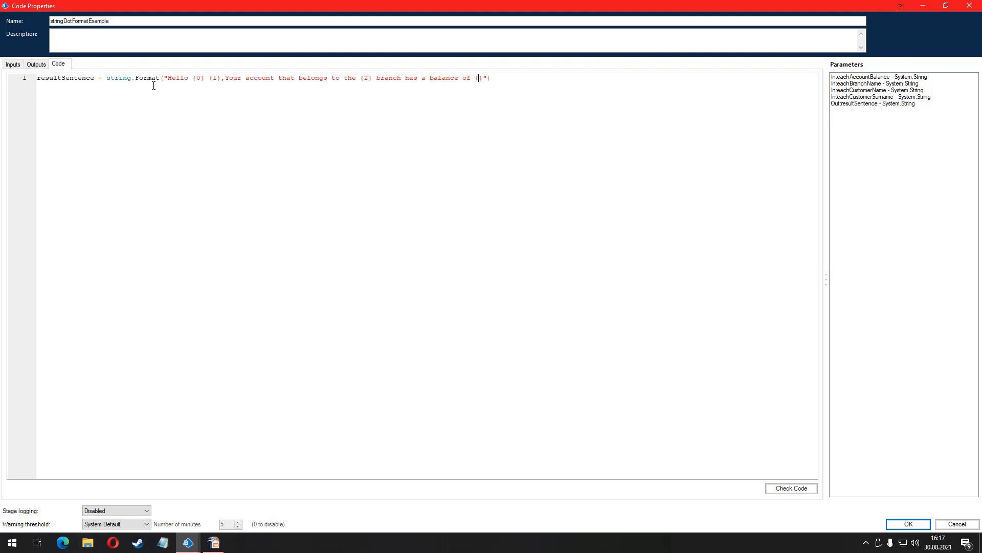
text({3} USD)
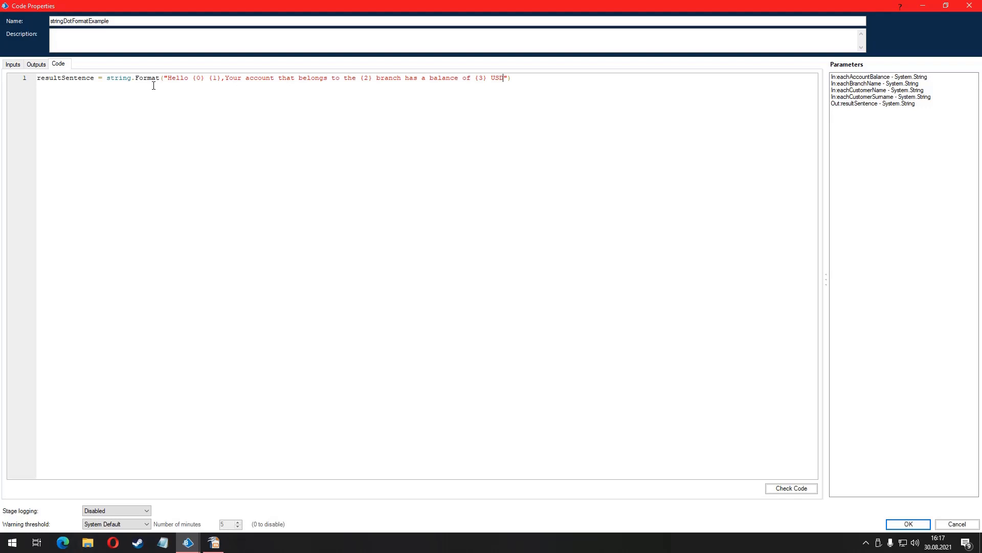
text(D. We Wish you a)
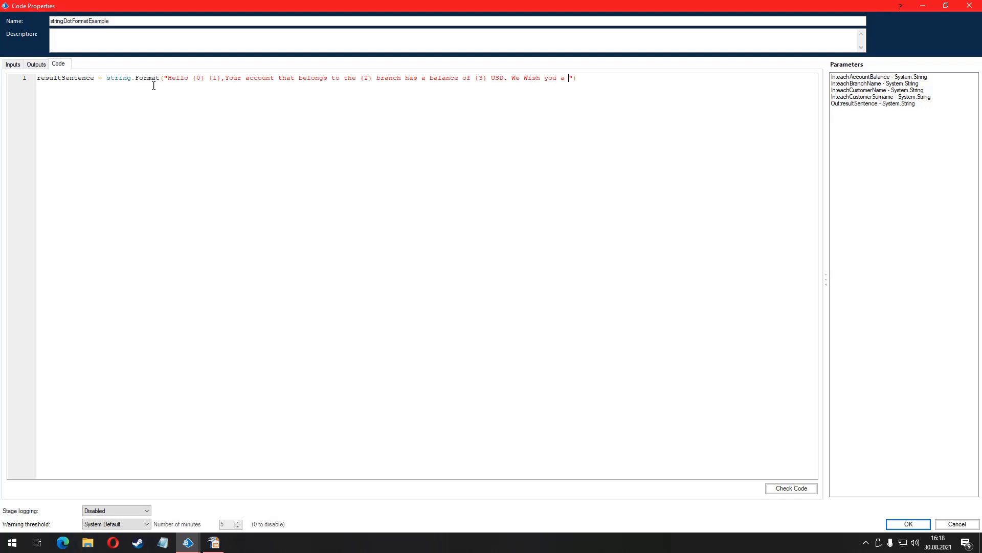
text(please)
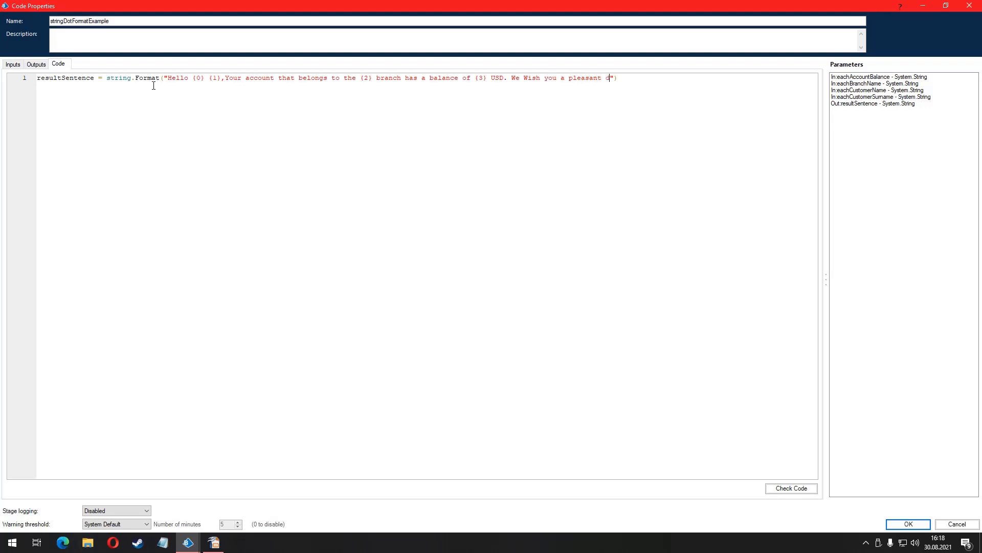
text(day.",eachCustomerNam)
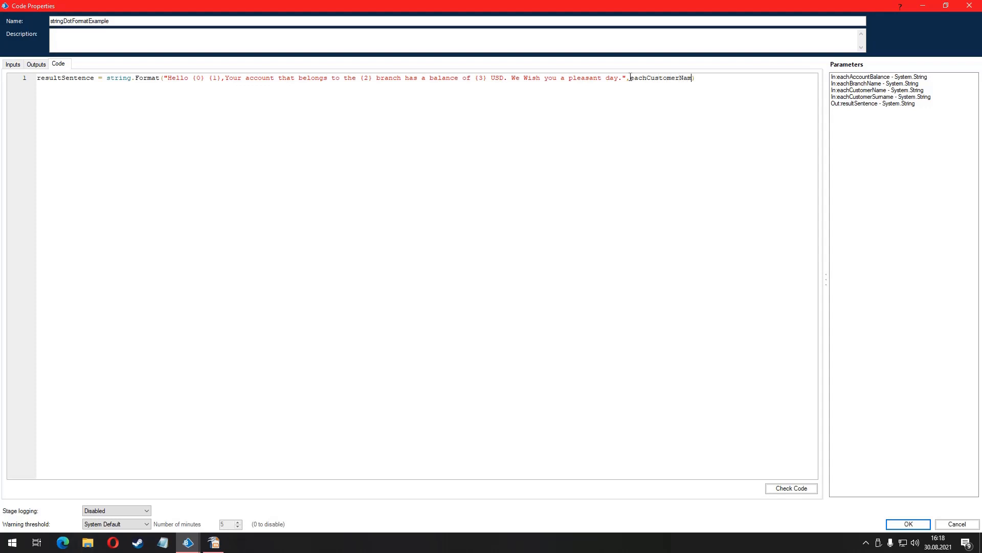
text(e,eachCustomerSurname,eachBranchName,eachAccountBalance)
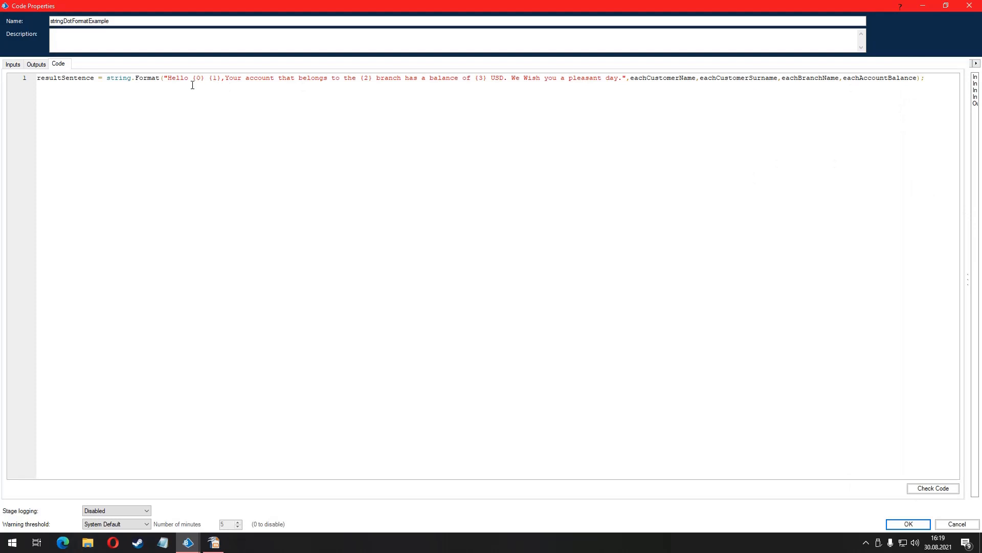
mouse_move(211, 79)
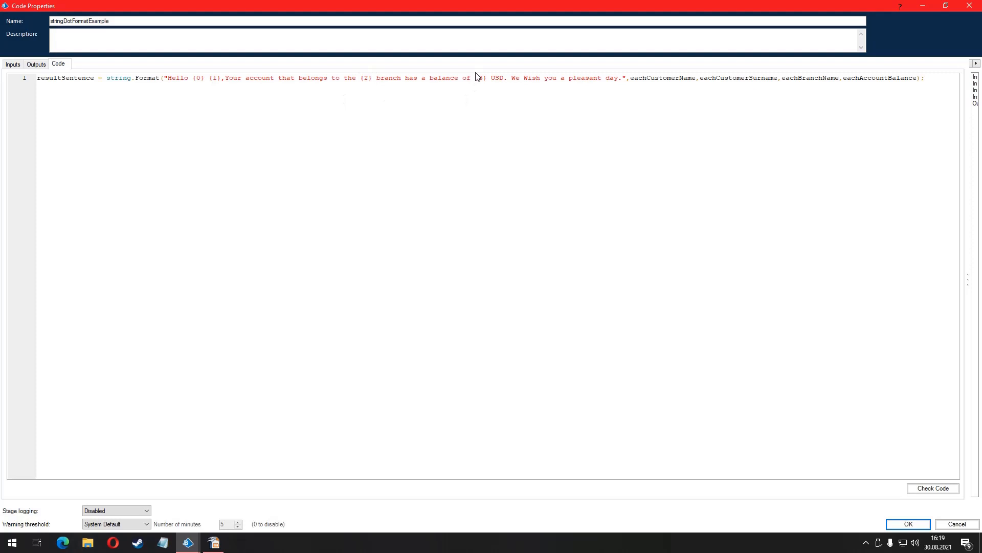
- Check the code with zero validation results, close Code Properties and start stepping the page
text({3})
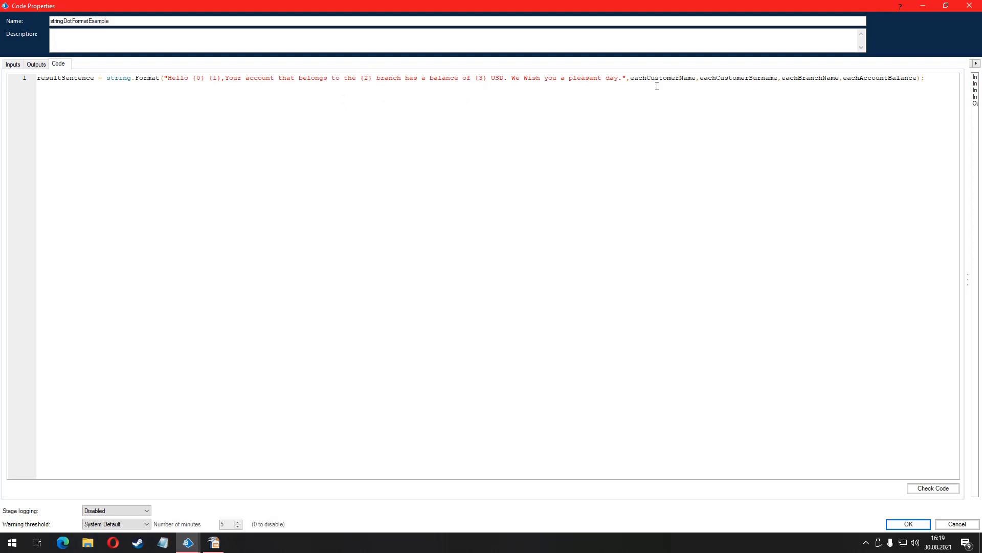
mouse_move(809, 86)
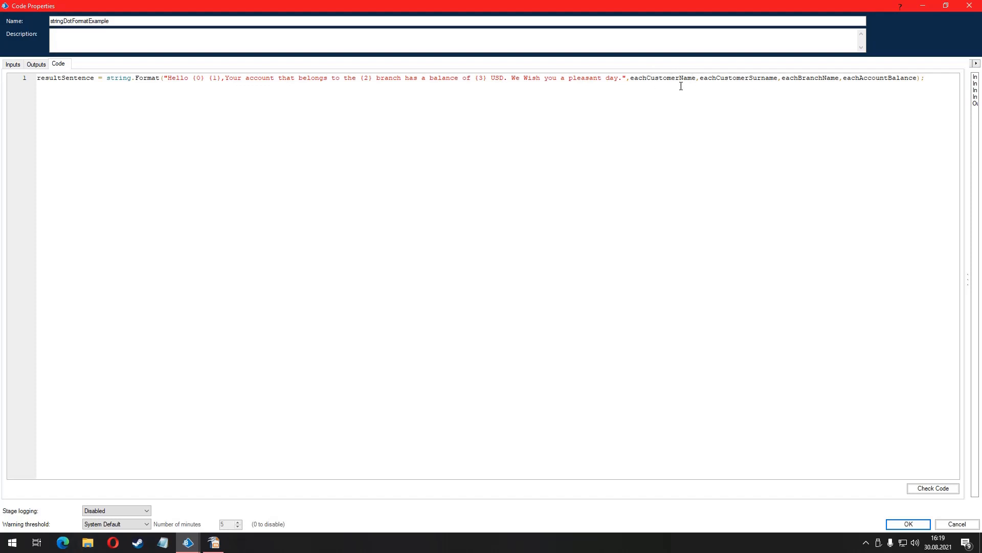
mouse_move(657, 86)
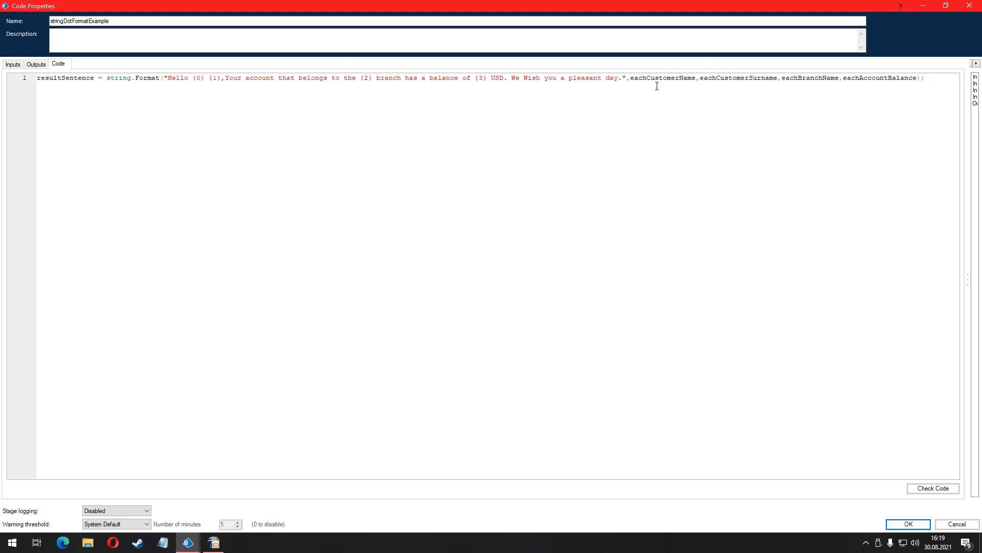
mouse_move(400, 130)
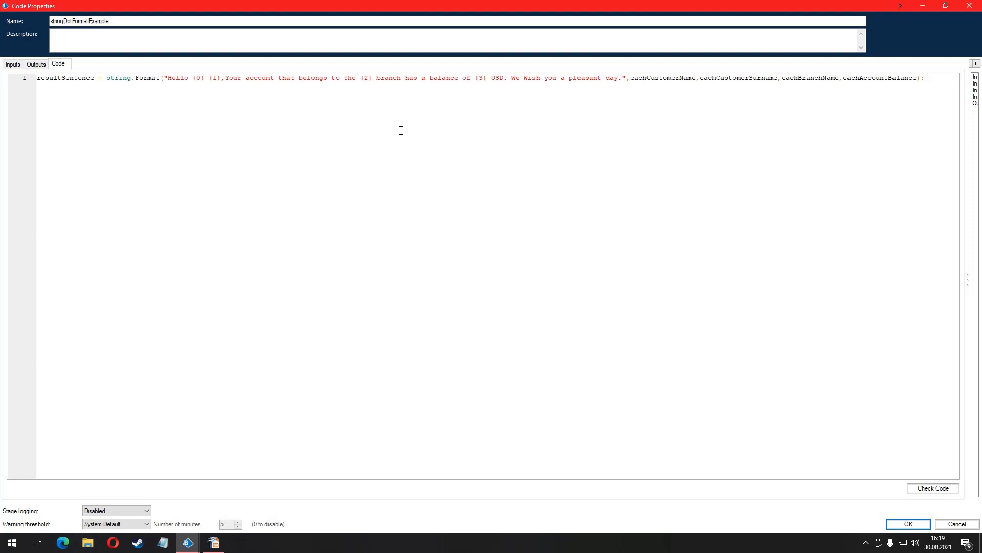
mouse_move(724, 104)
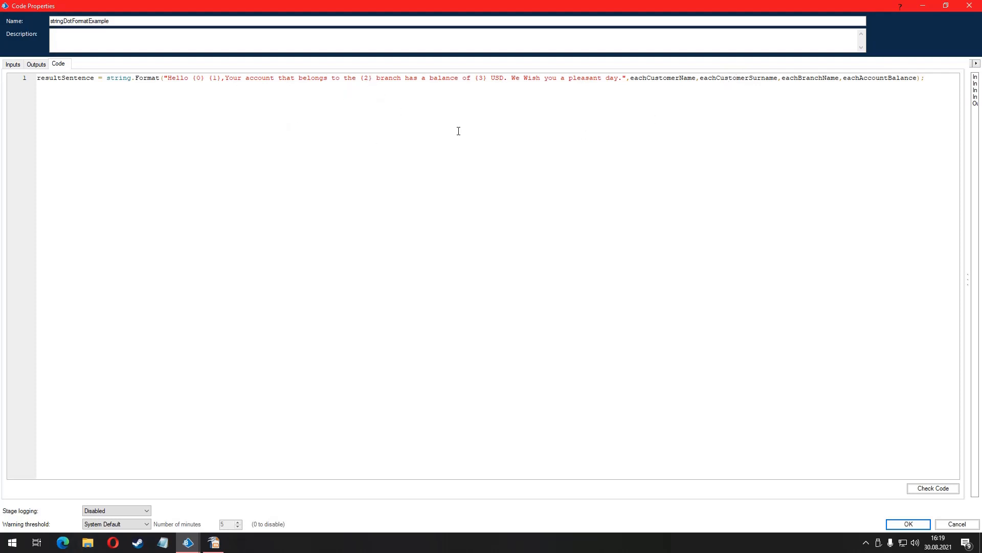
mouse_move(499, 98)
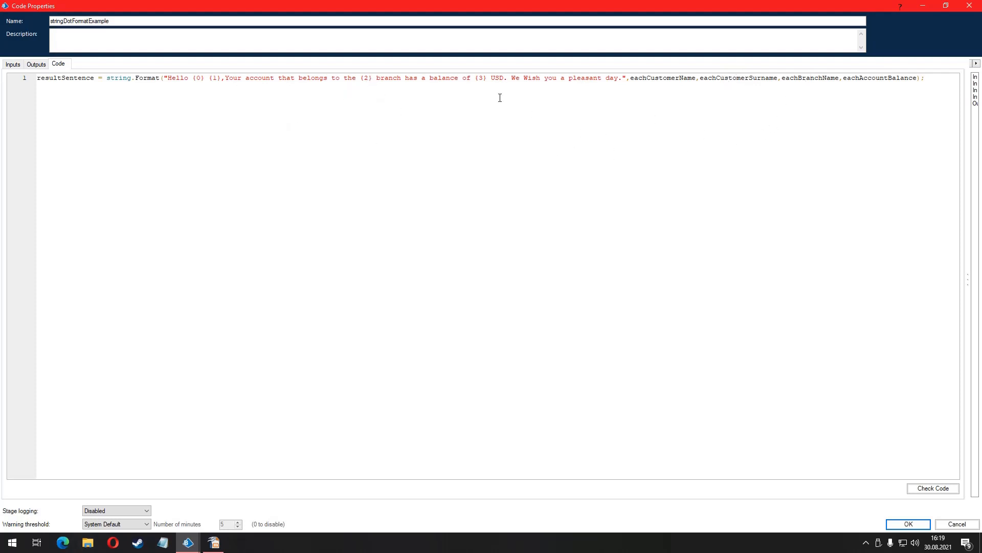
mouse_move(898, 477)
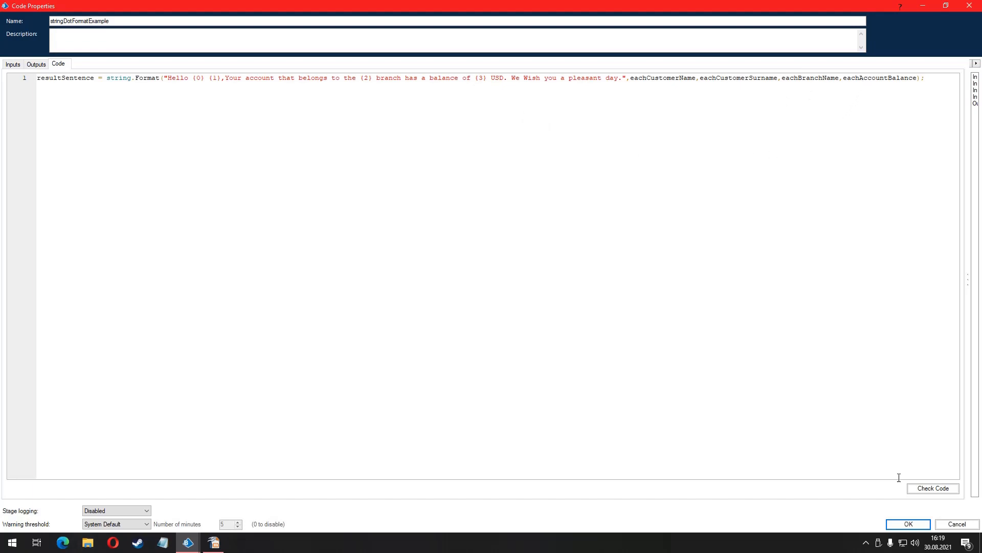
click(934, 488)
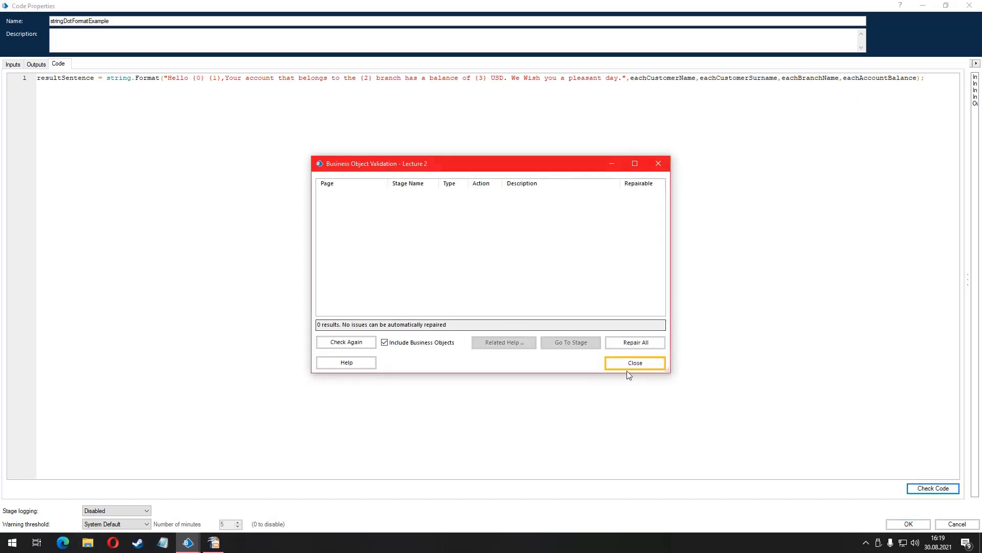
click(635, 362)
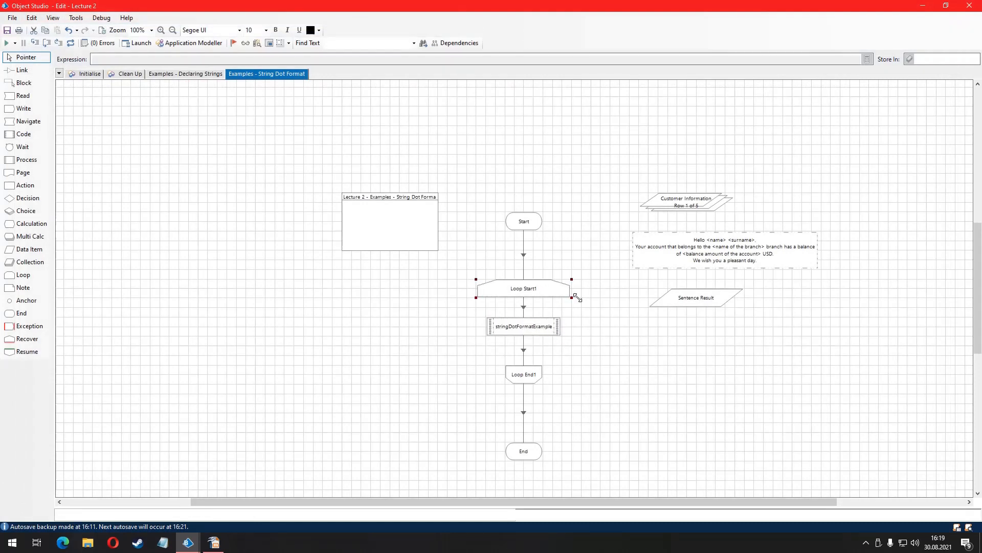
click(522, 365)
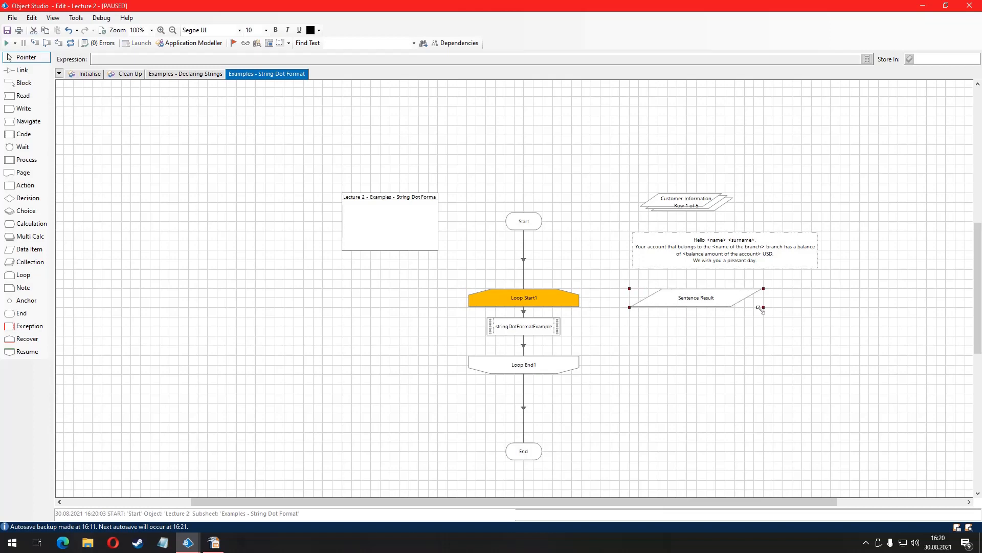
- Step Over through all five collection rows, updating Sentence Result with each customer's greeting
click(48, 43)
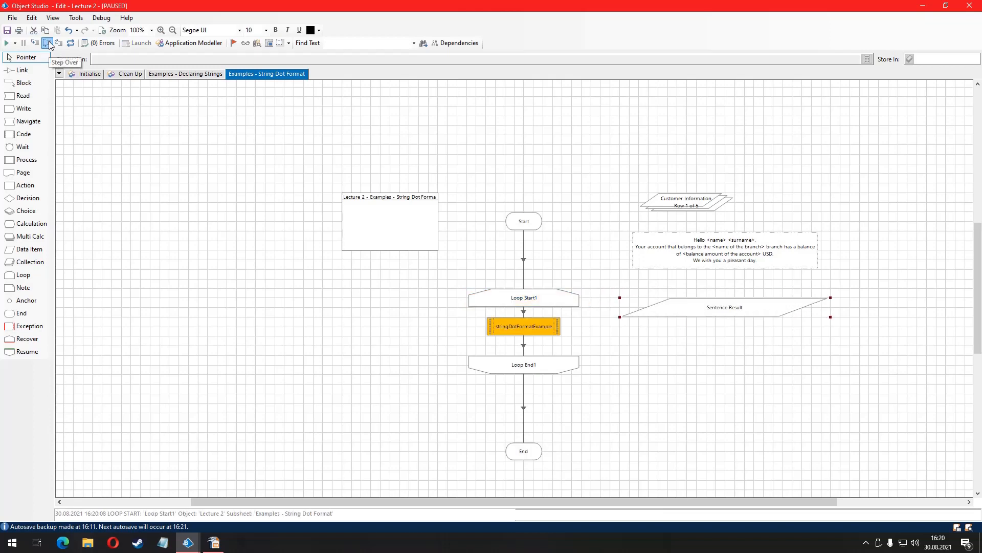
click(47, 43)
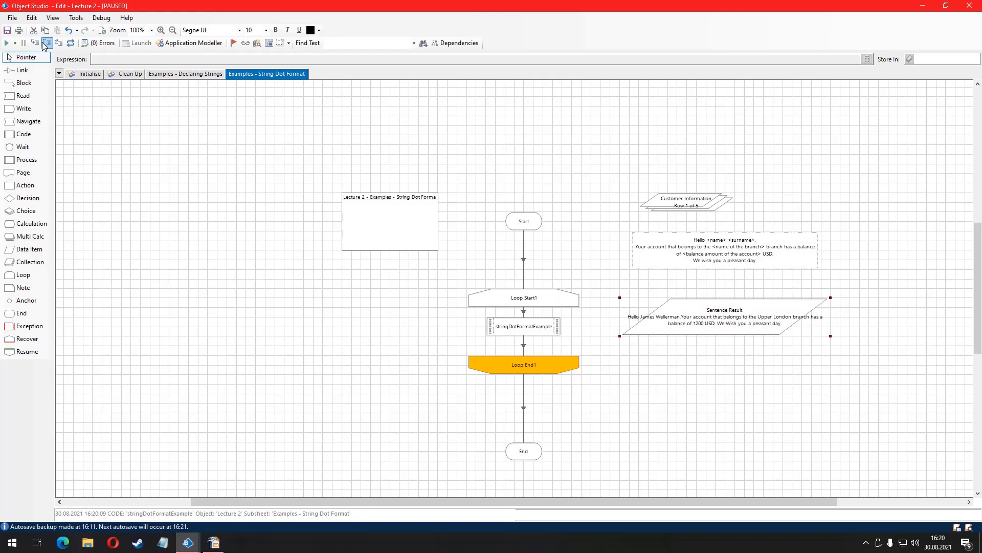
click(43, 43)
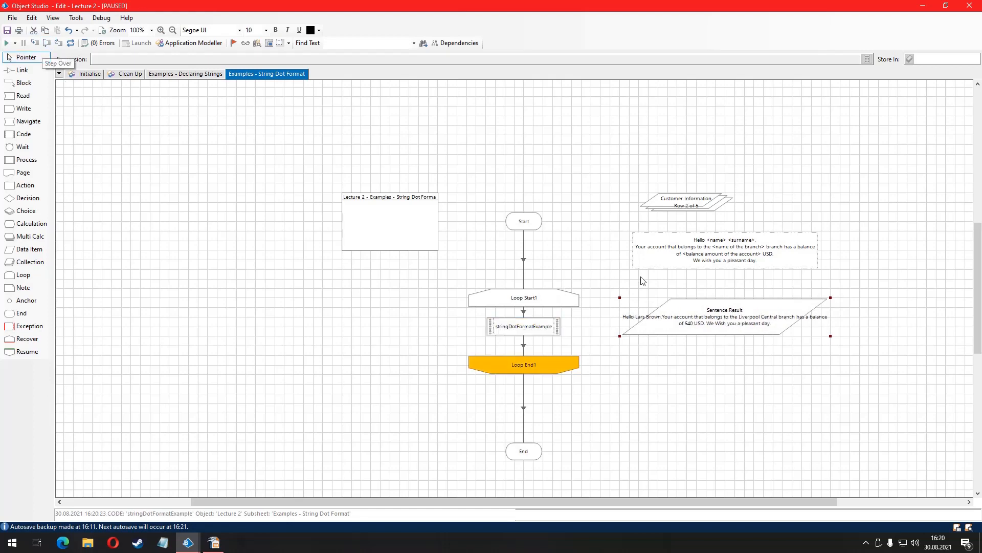
mouse_move(741, 313)
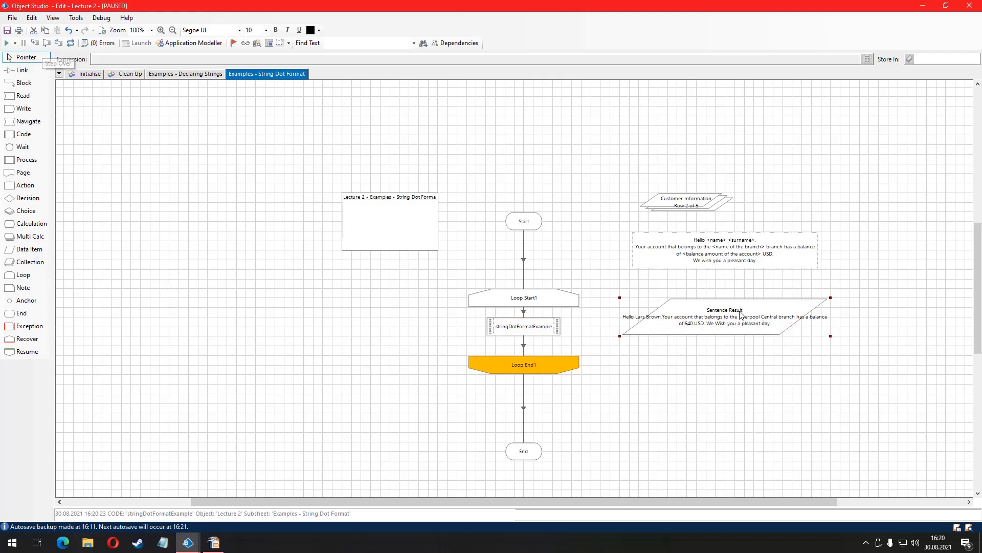
mouse_move(774, 335)
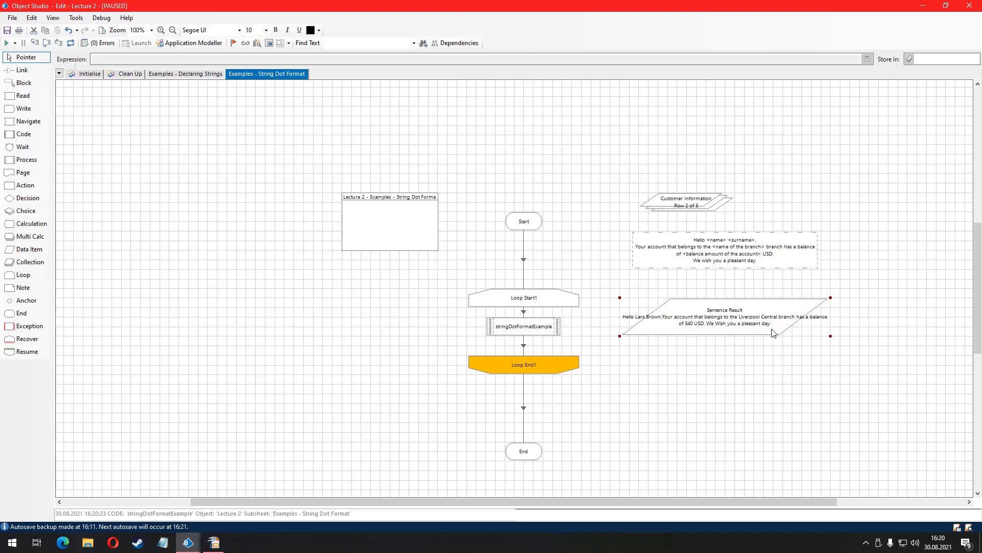
click(50, 43)
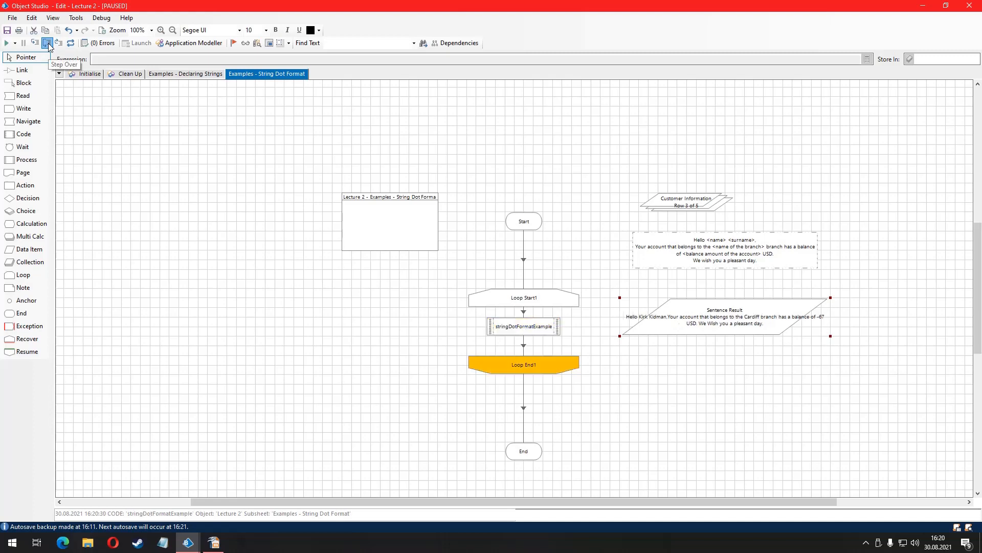
mouse_move(725, 324)
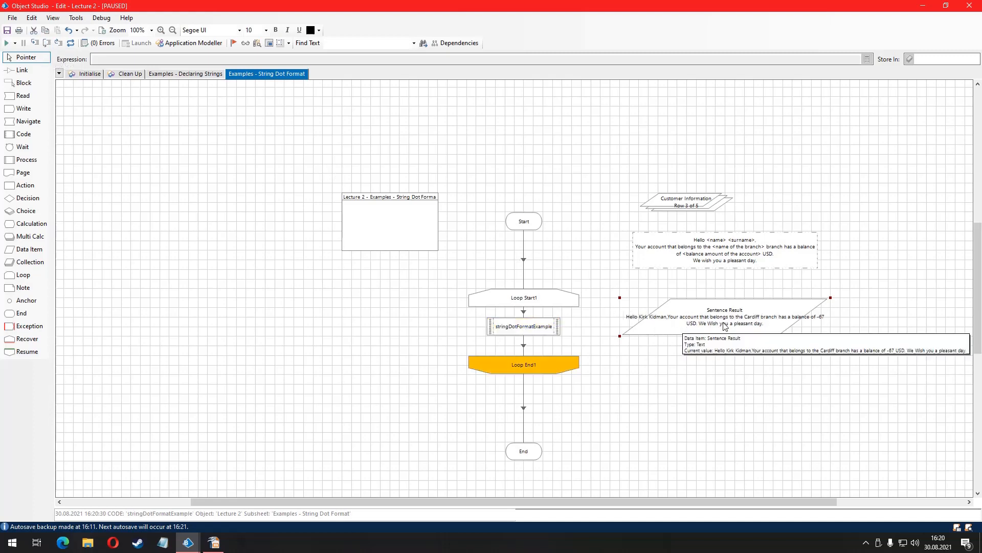
mouse_move(686, 328)
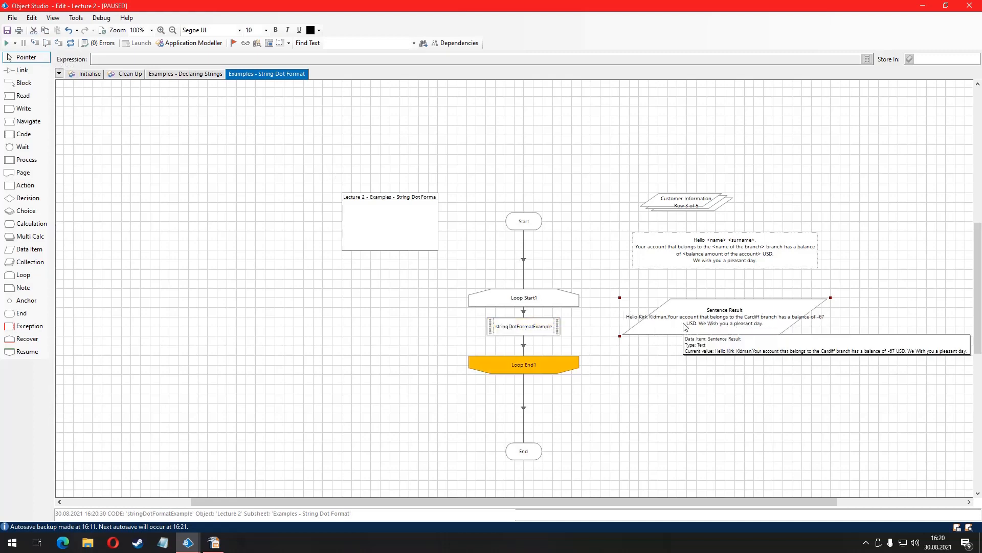
mouse_move(718, 330)
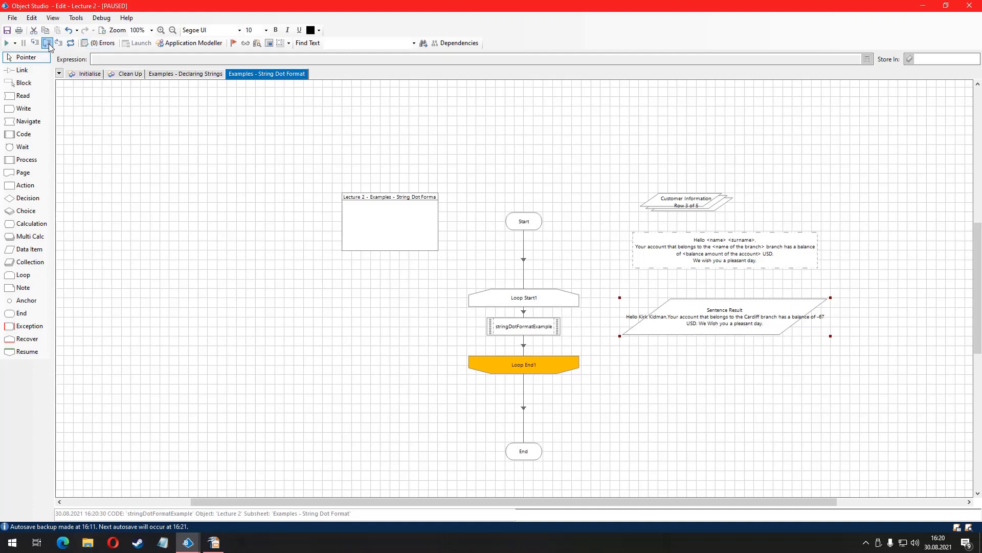
click(47, 43)
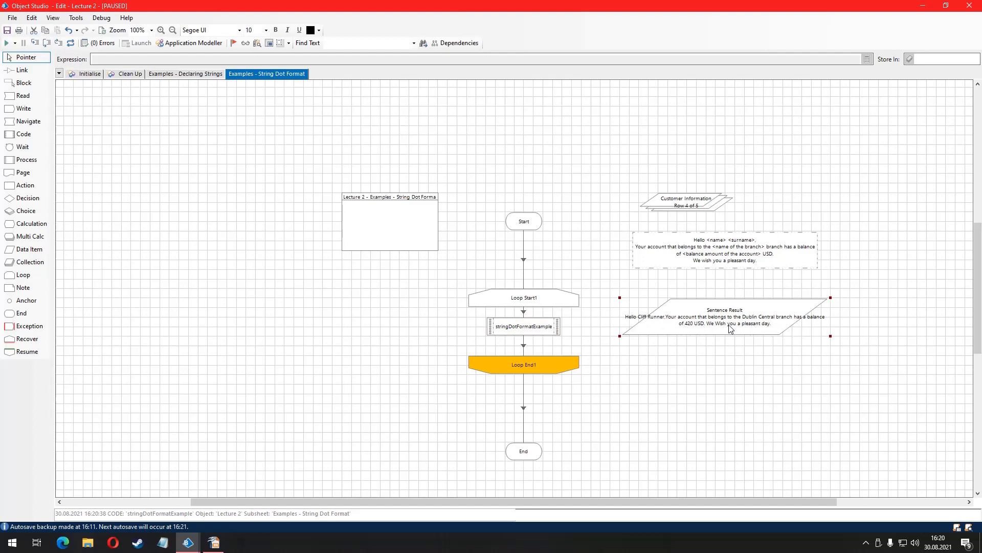
mouse_move(523, 305)
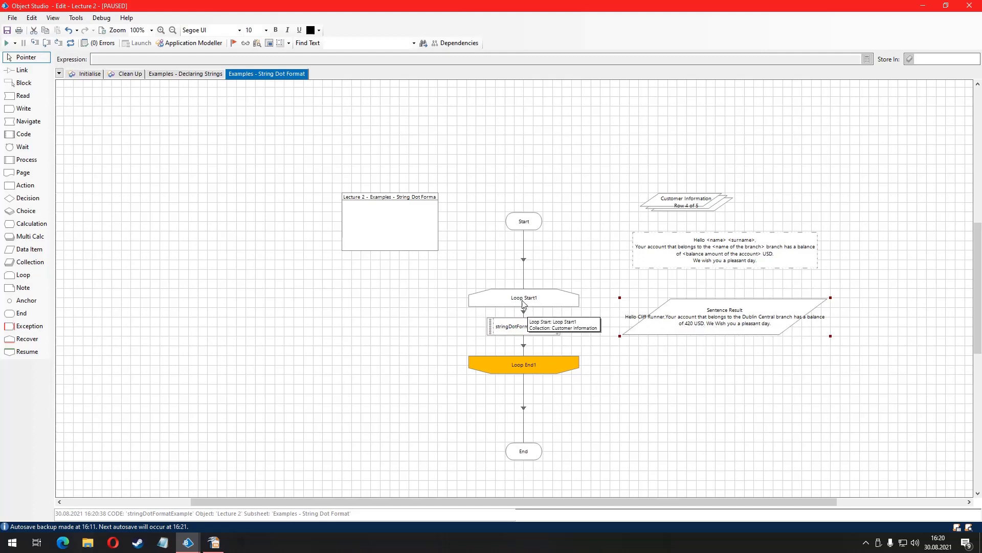
click(37, 43)
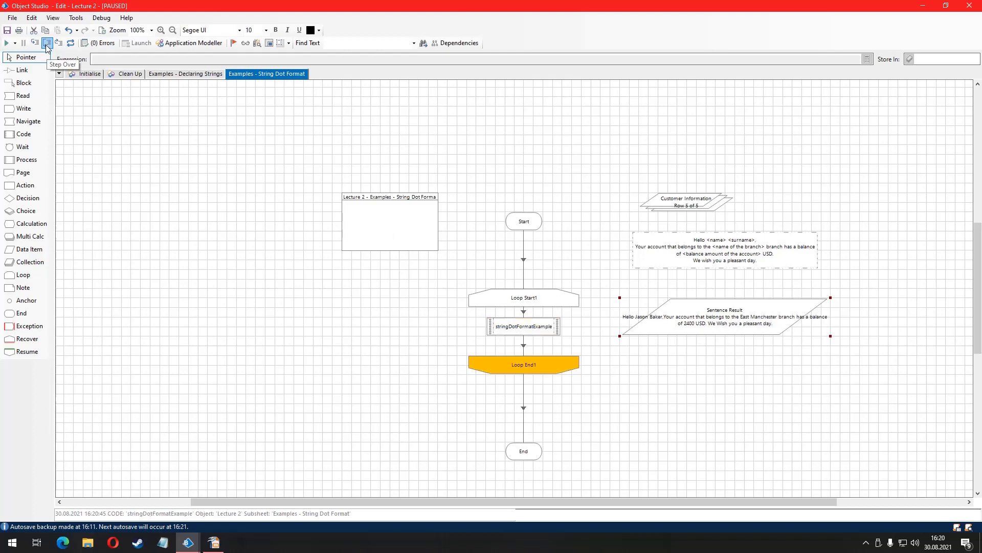